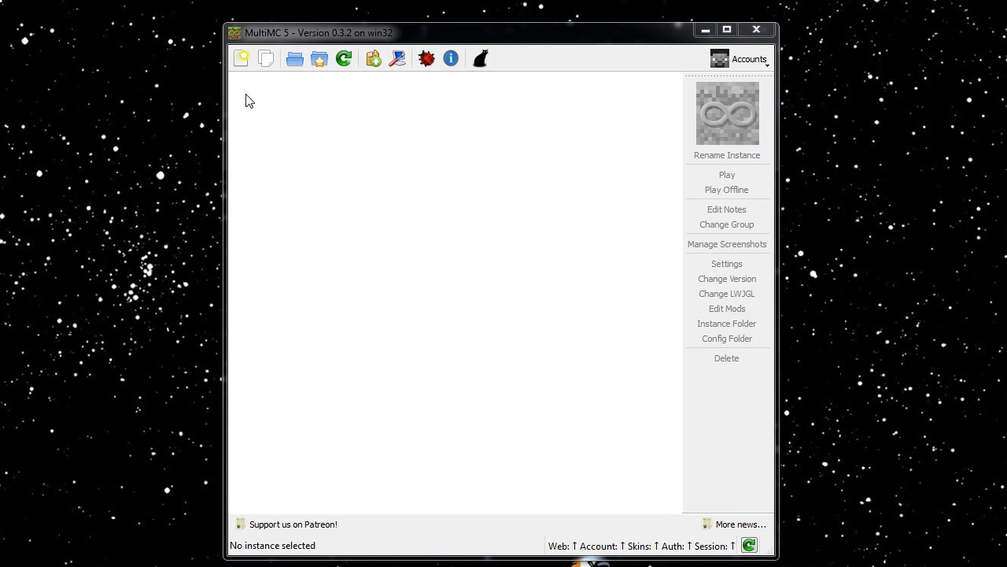
pyautogui.moveTo(381, 39)
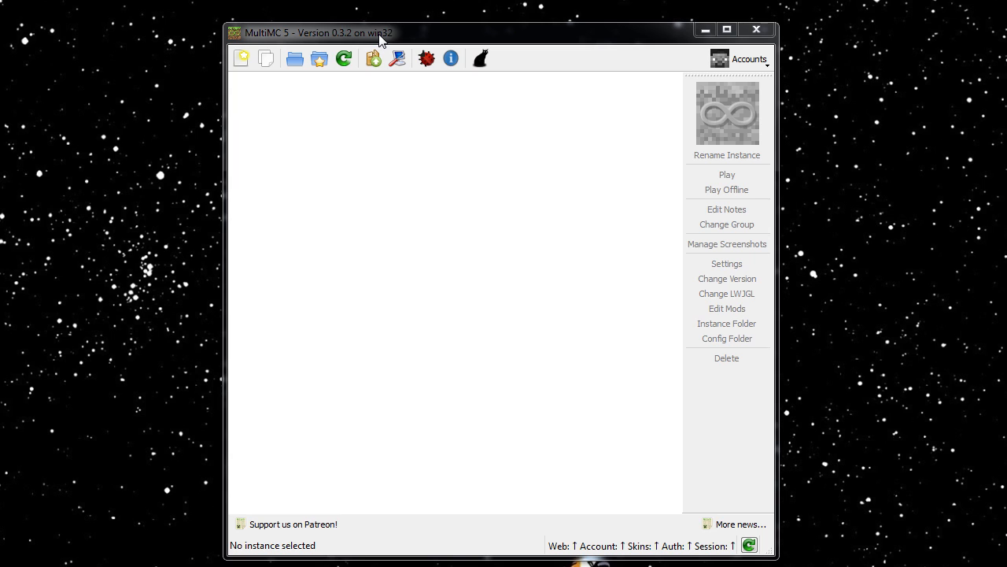
pyautogui.moveTo(384, 39)
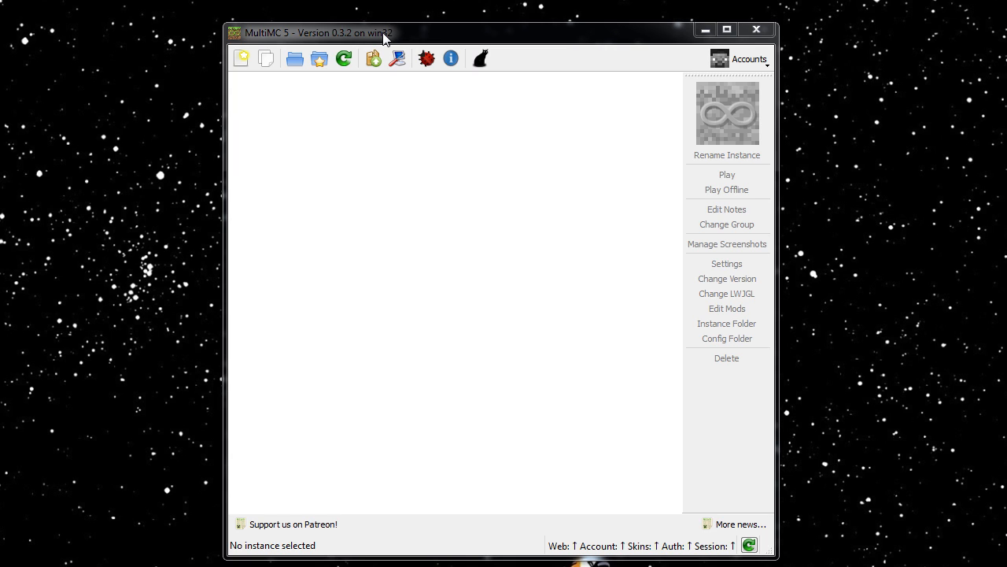
pyautogui.moveTo(455, 170)
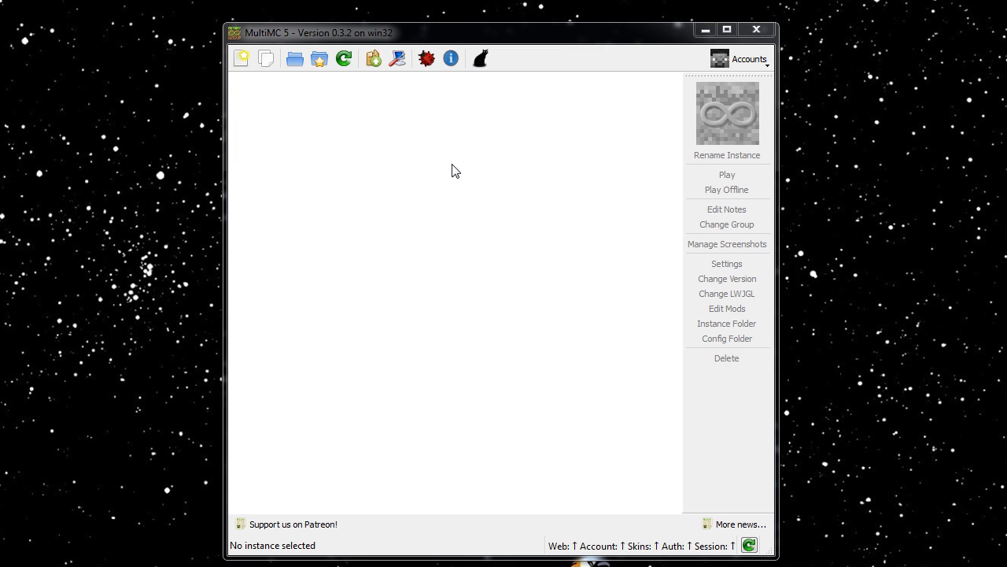
pyautogui.moveTo(475, 162)
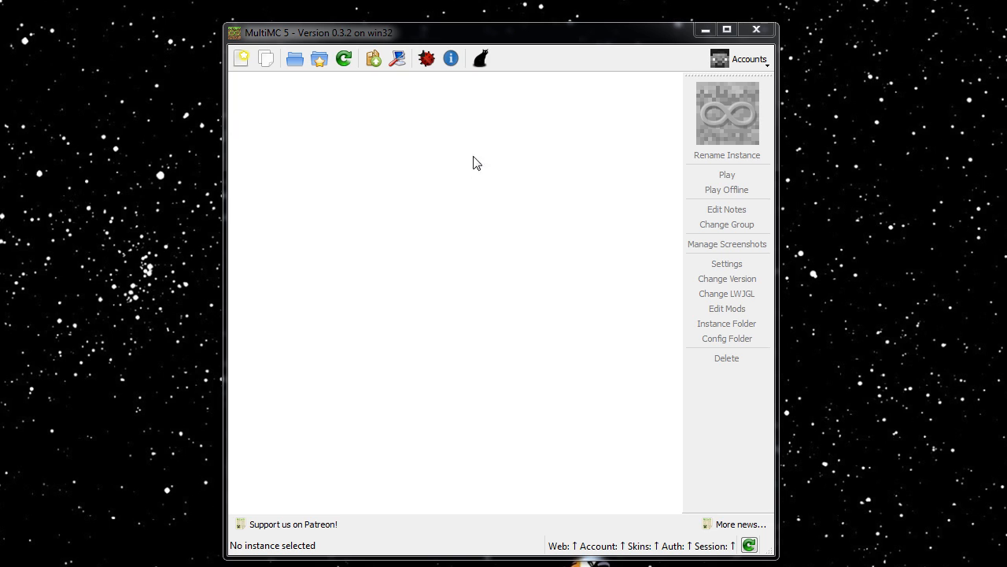
pyautogui.moveTo(570, 186)
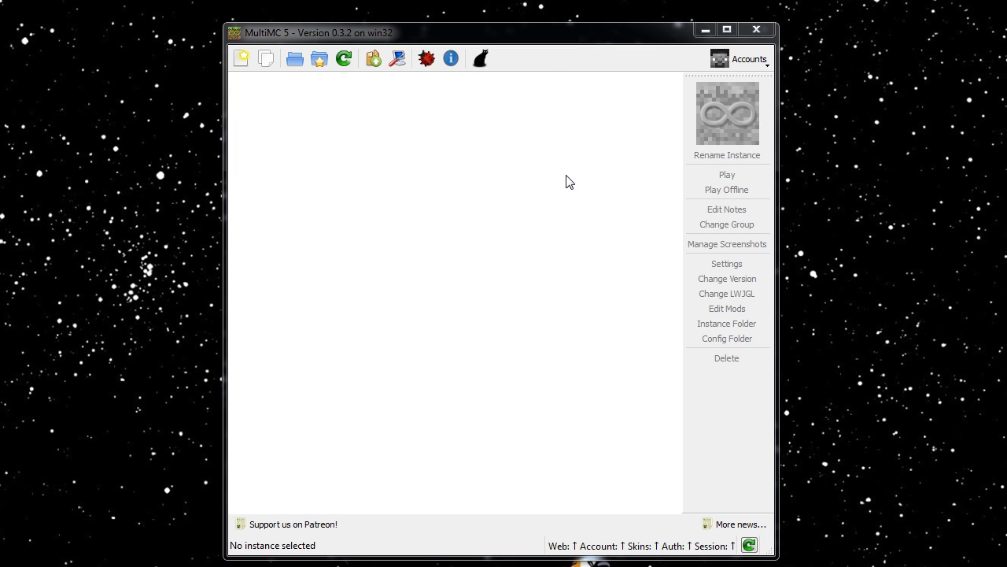
pyautogui.moveTo(573, 178)
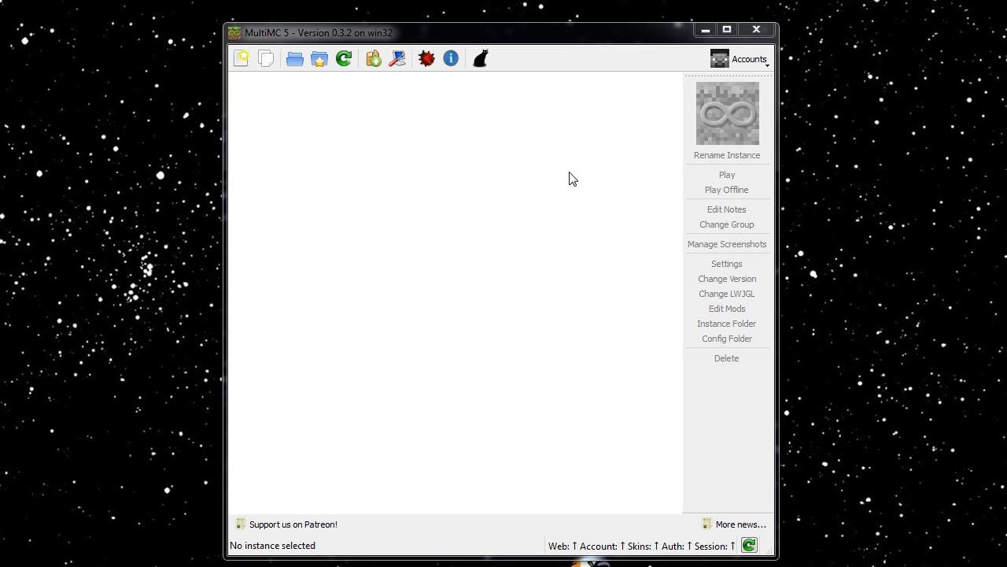
pyautogui.moveTo(789, 181)
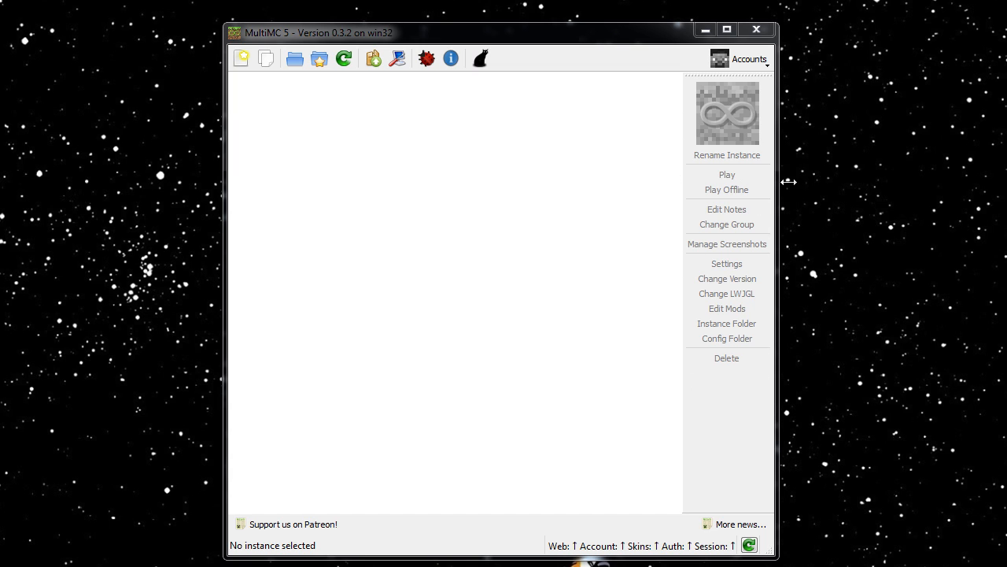
pyautogui.moveTo(748, 62)
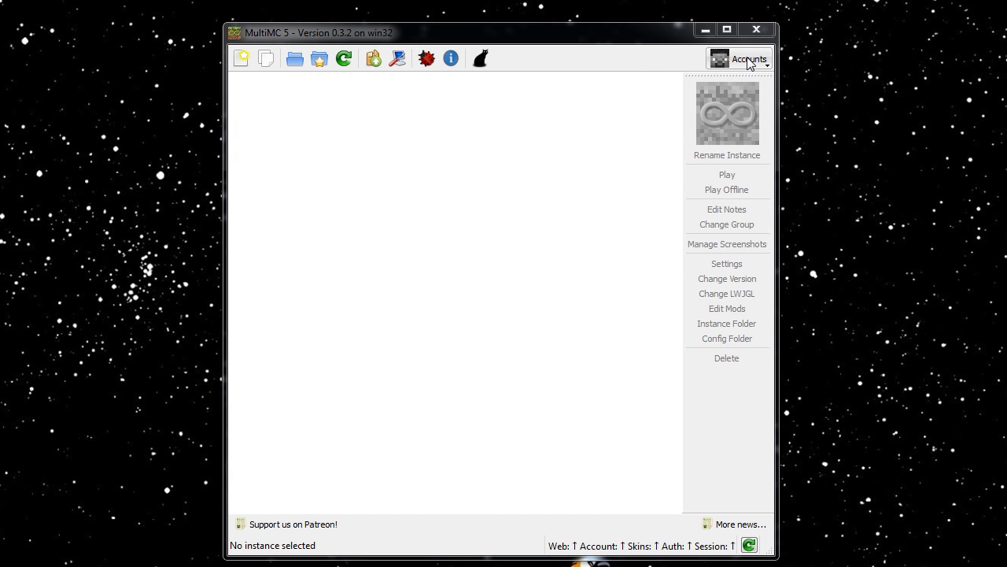
# Add the Minecraft account 'wylker' with its password through Manage Accounts and close account management.
pyautogui.click(740, 58)
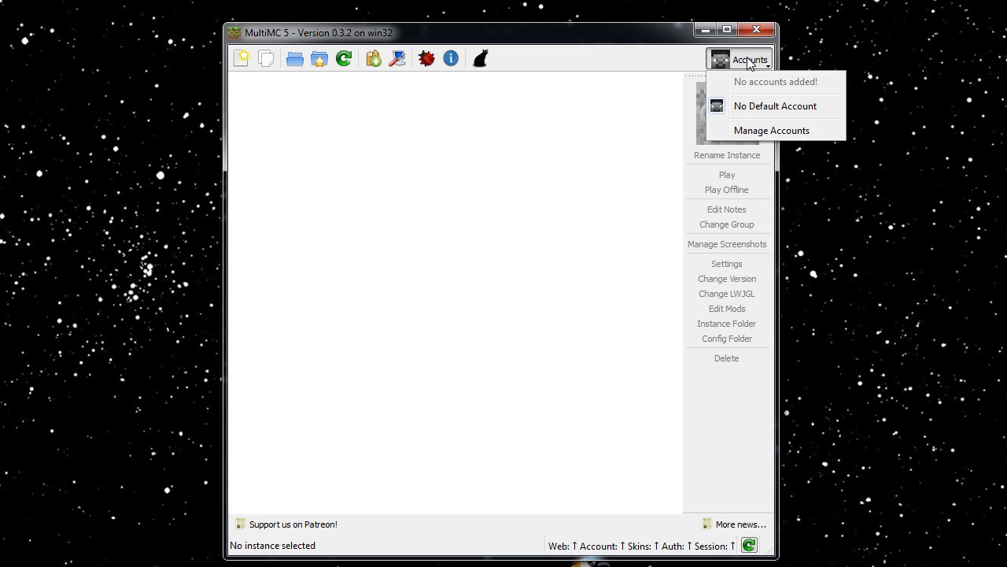
pyautogui.moveTo(774, 82)
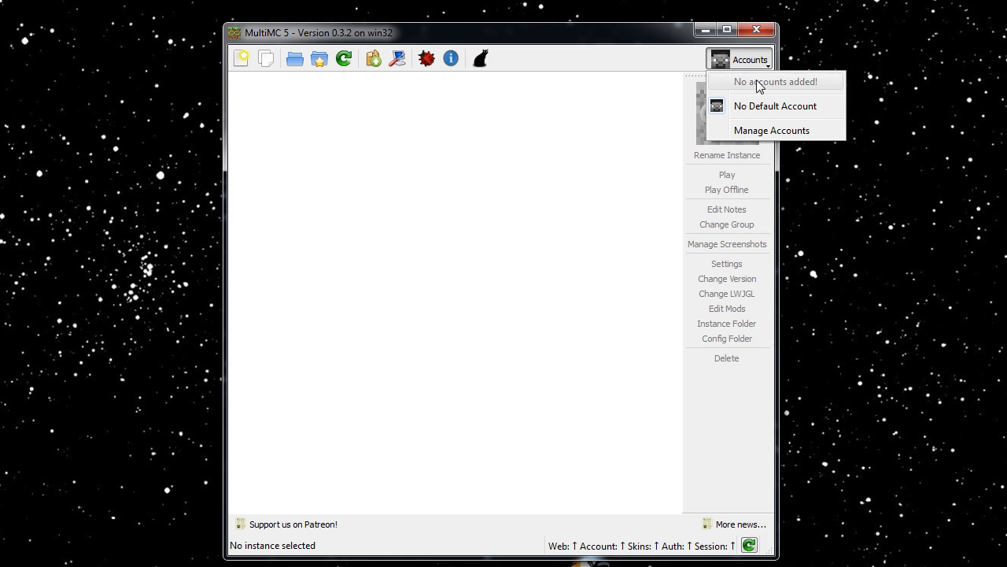
pyautogui.moveTo(771, 129)
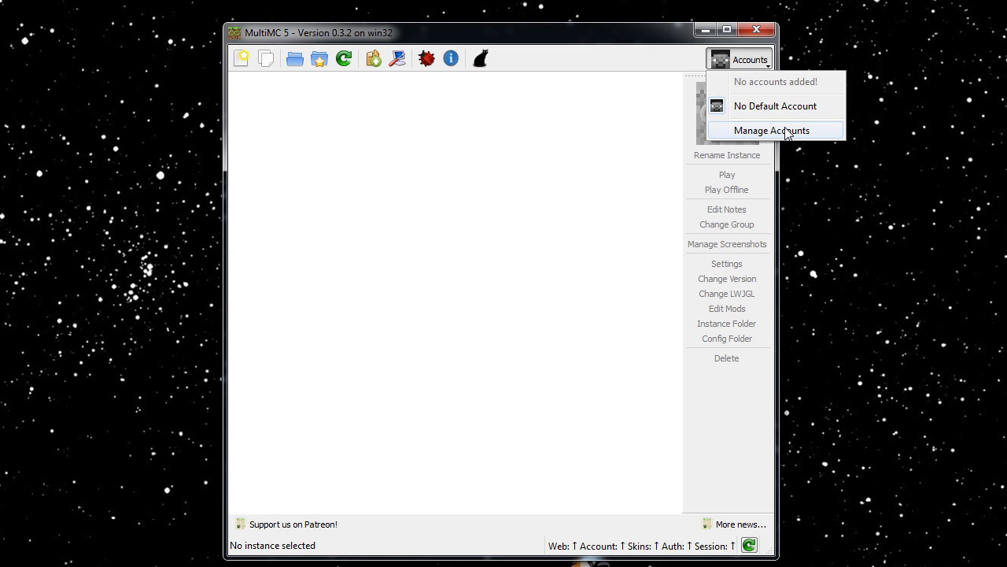
pyautogui.click(771, 129)
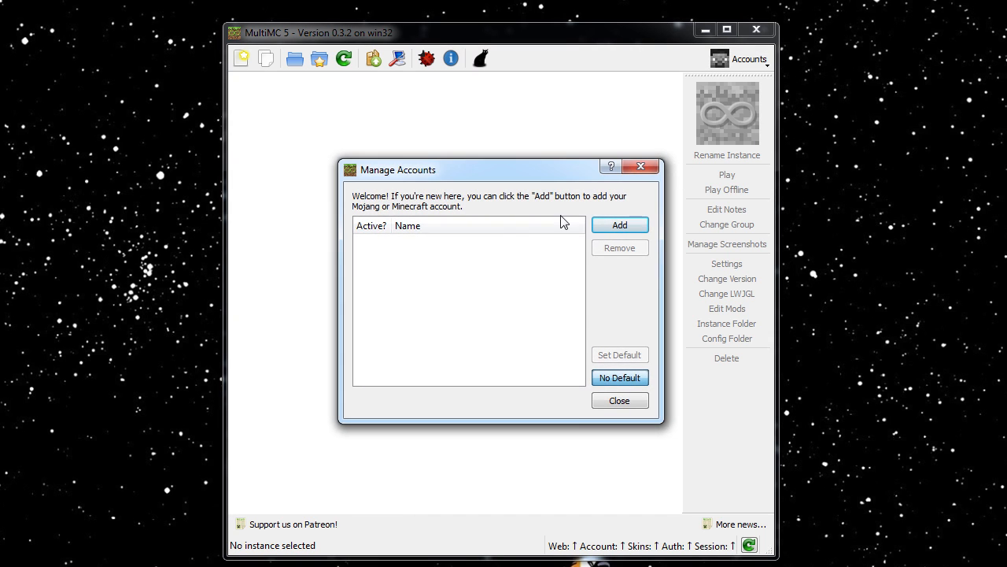
pyautogui.click(620, 223)
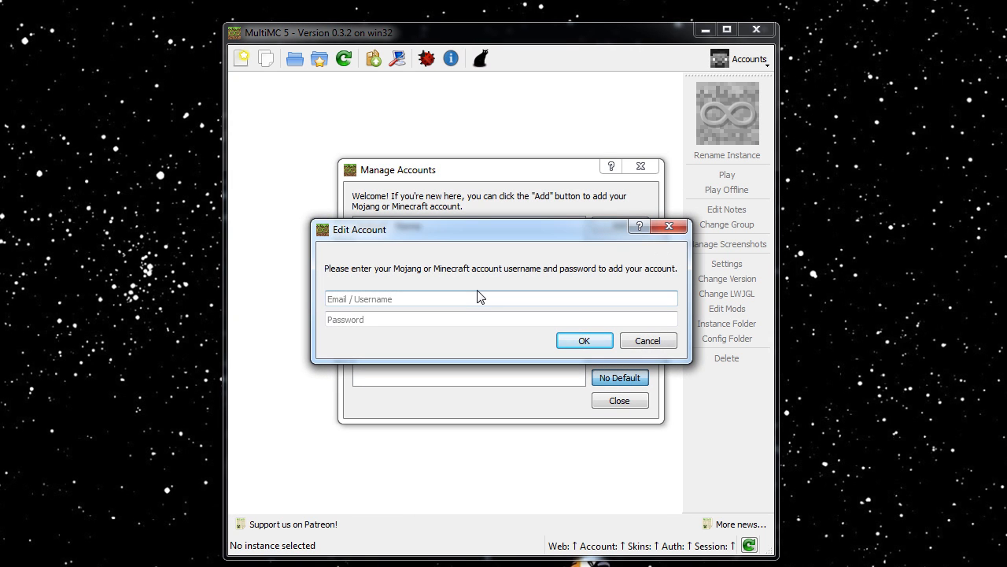
pyautogui.write('wylker')
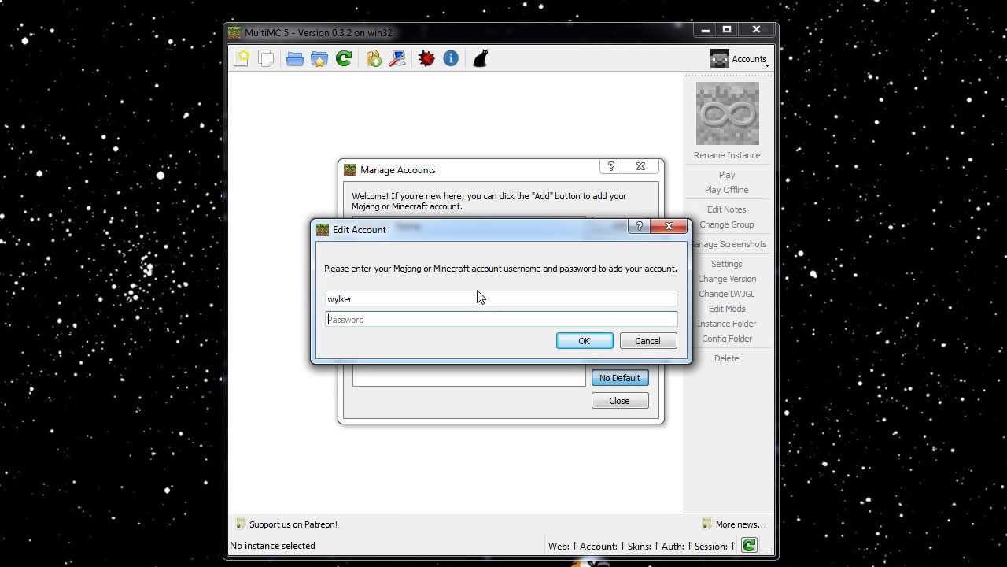
pyautogui.write('••••')
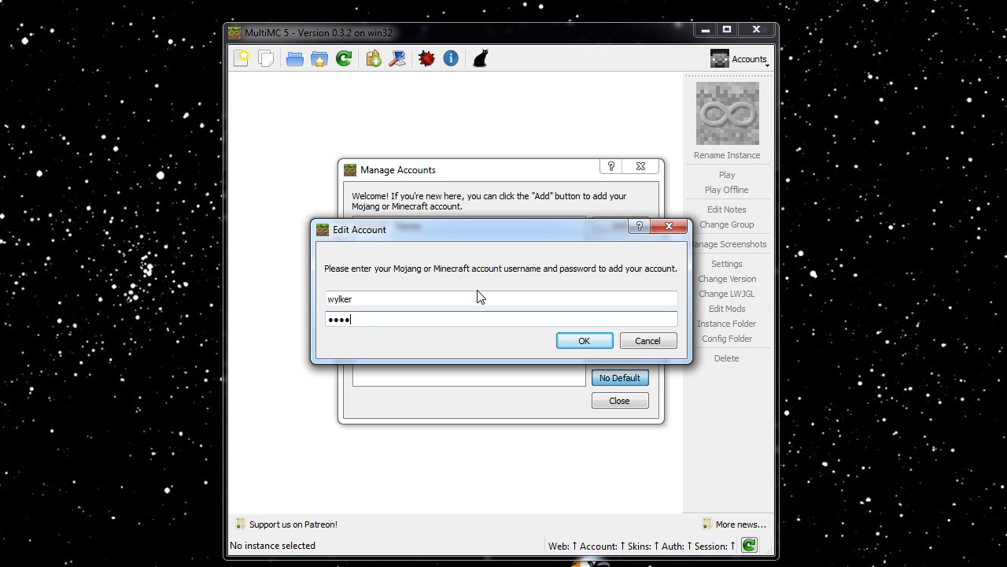
pyautogui.click(584, 340)
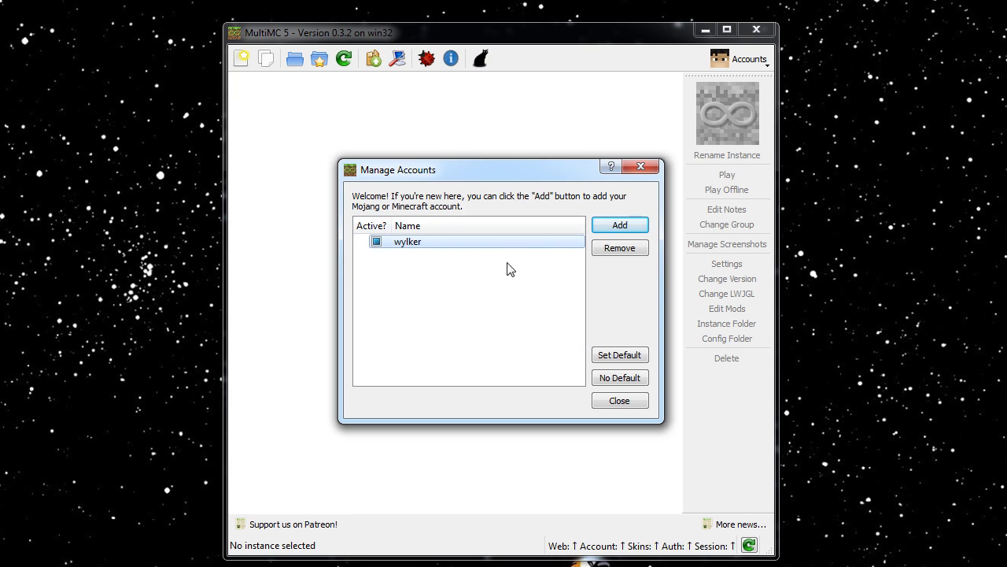
pyautogui.click(620, 400)
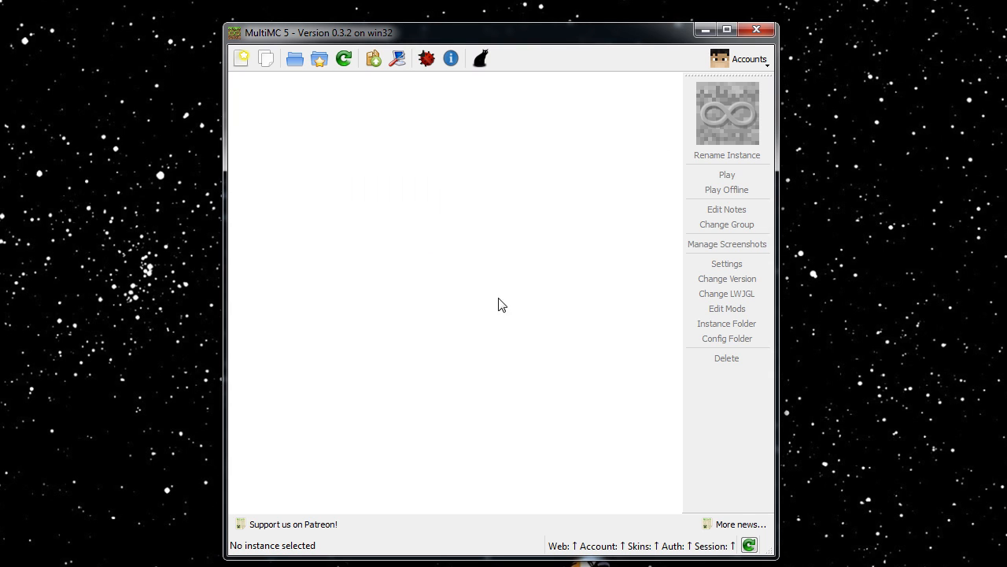
pyautogui.moveTo(726, 71)
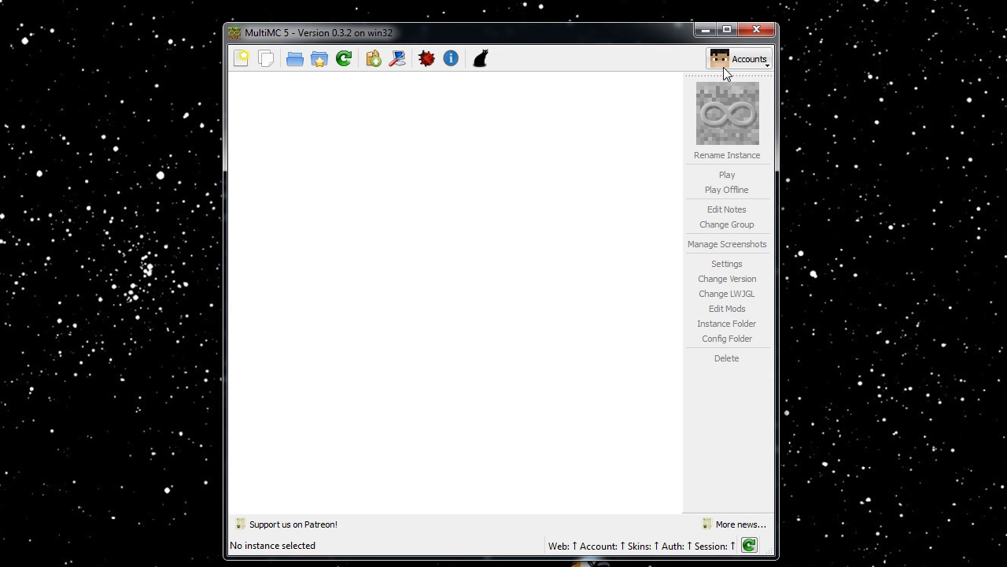
pyautogui.click(740, 58)
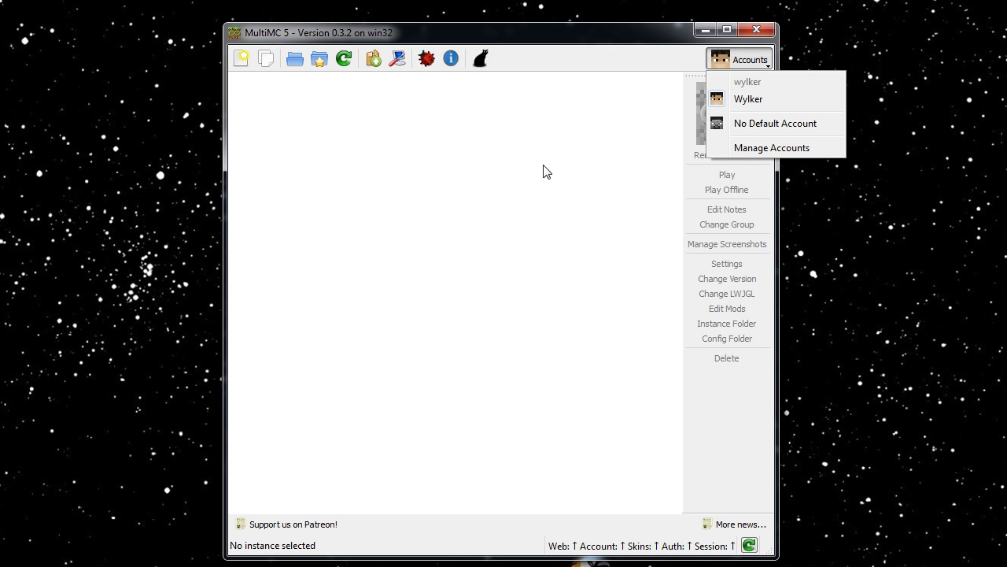
pyautogui.moveTo(601, 133)
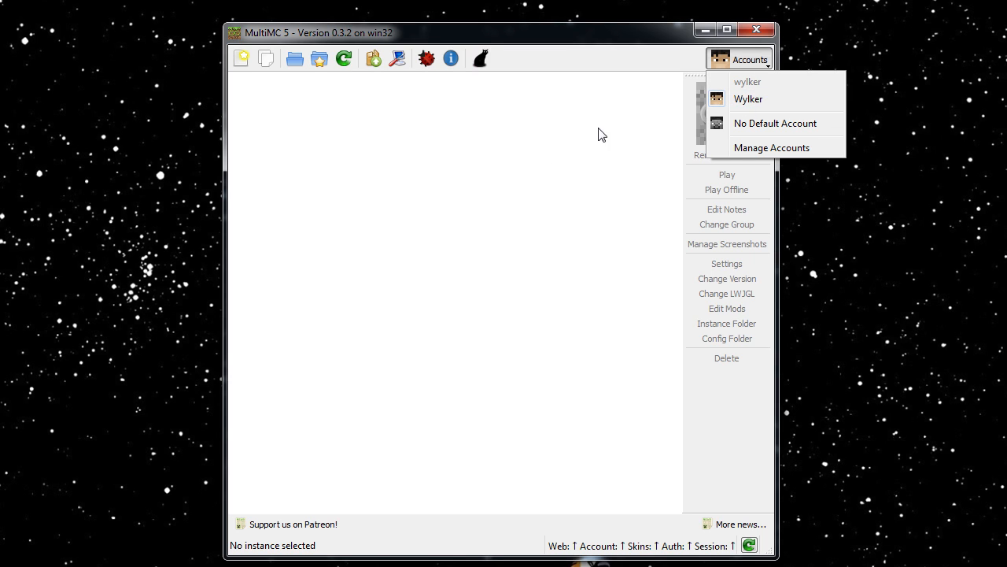
pyautogui.moveTo(551, 172)
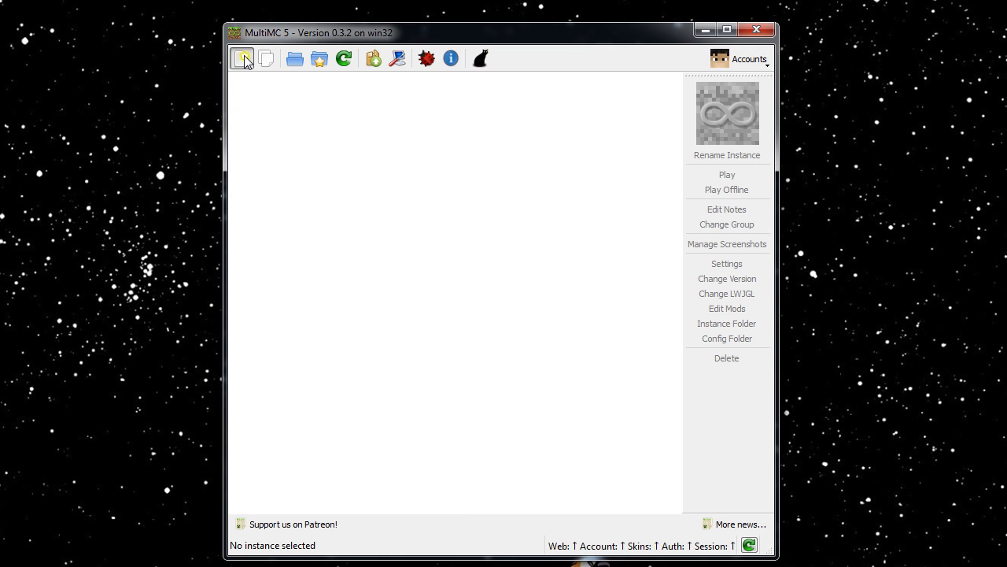
# Start a new instance and name it 'Vanilla'.
pyautogui.click(243, 58)
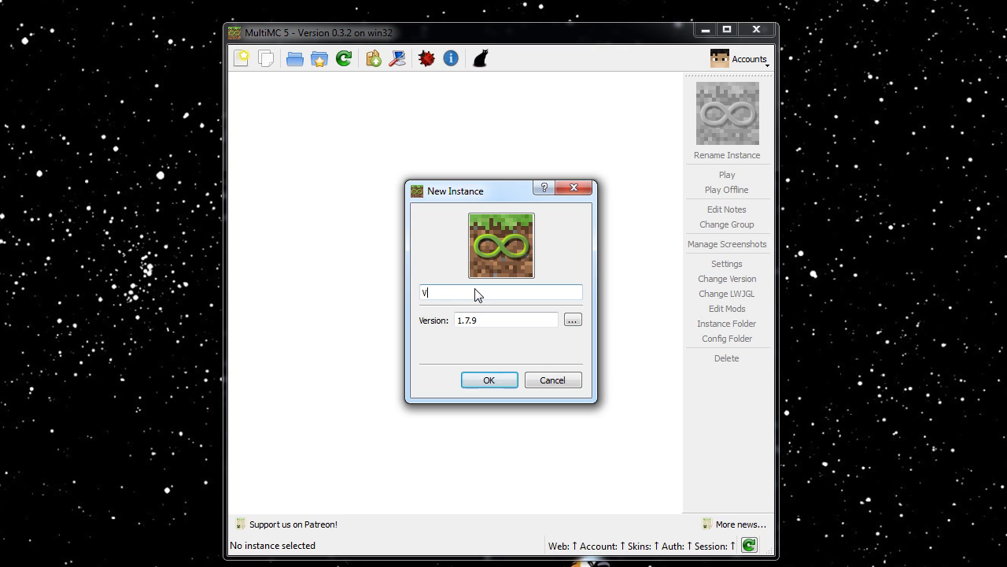
pyautogui.write('Vani')
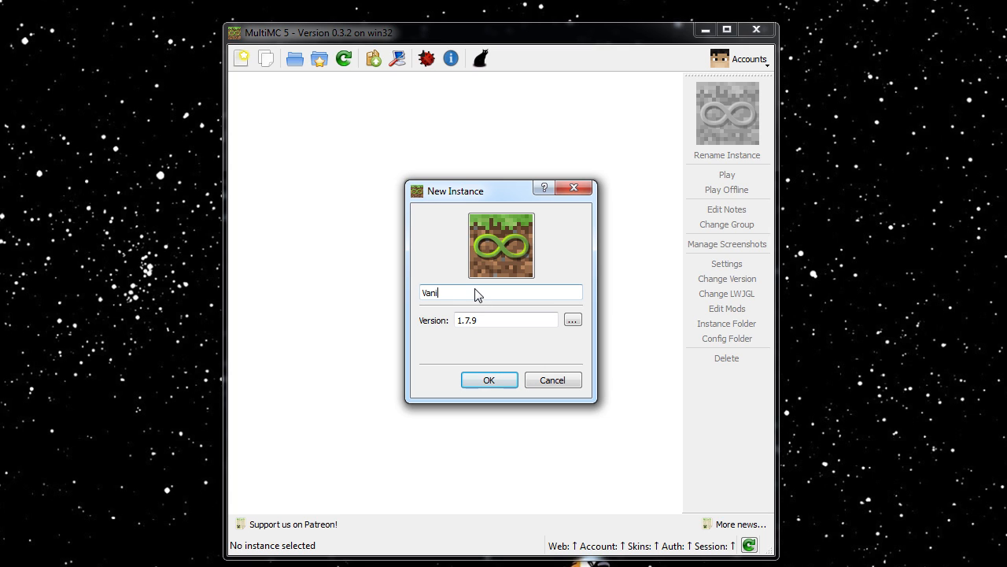
pyautogui.write('lla')
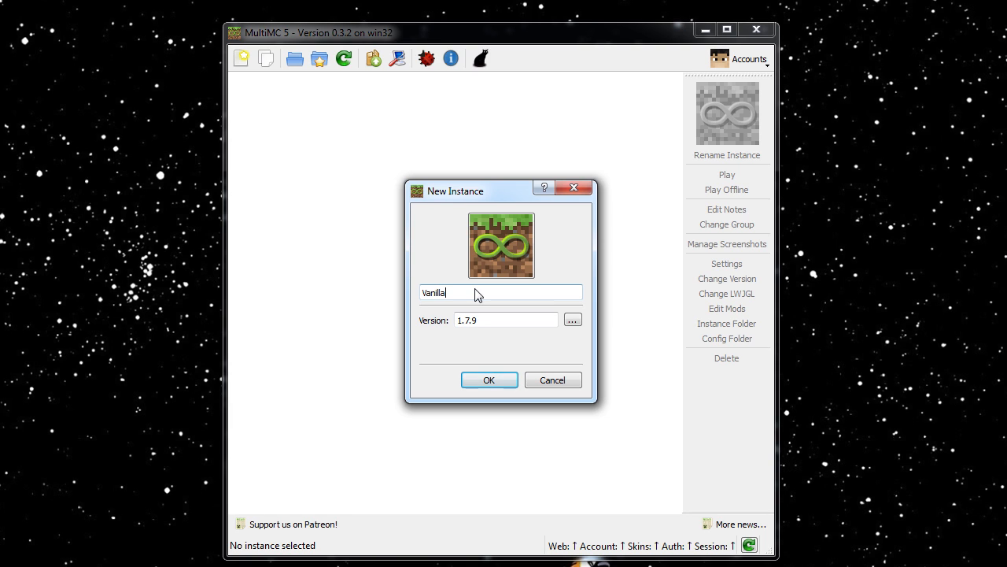
pyautogui.moveTo(483, 298)
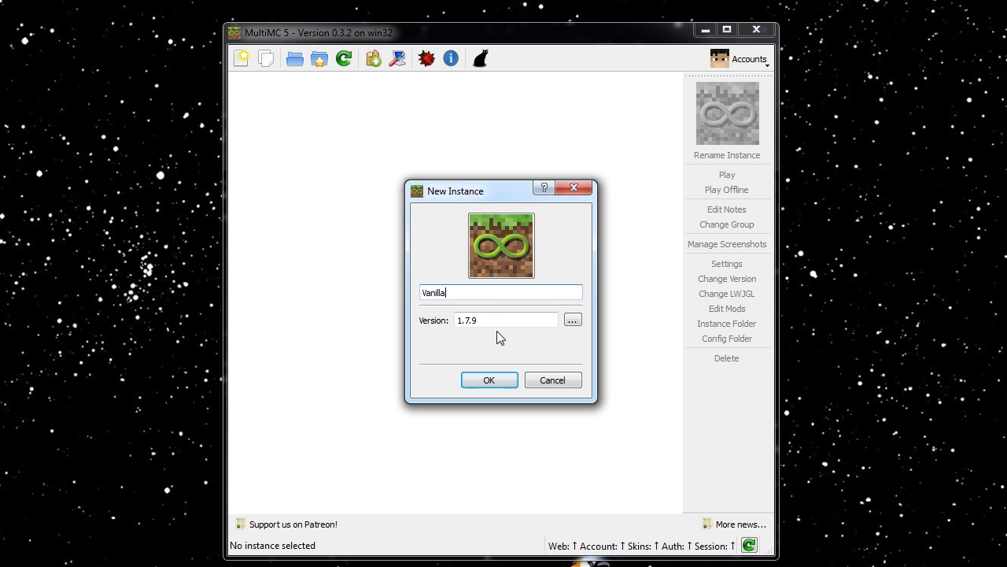
# Browse the Minecraft version list and confirm 1.7.9 as the Vanilla instance's version.
pyautogui.click(573, 320)
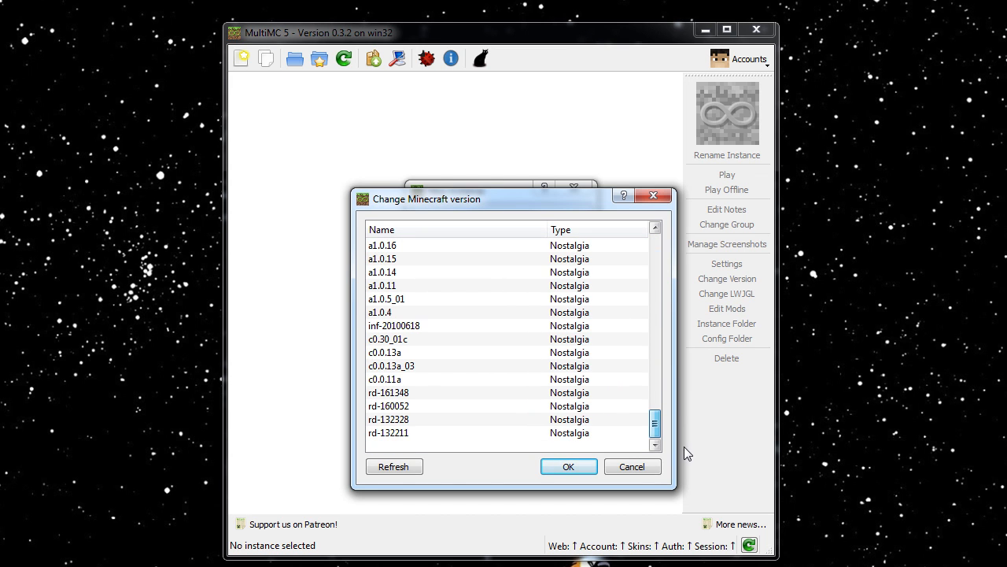
pyautogui.click(416, 433)
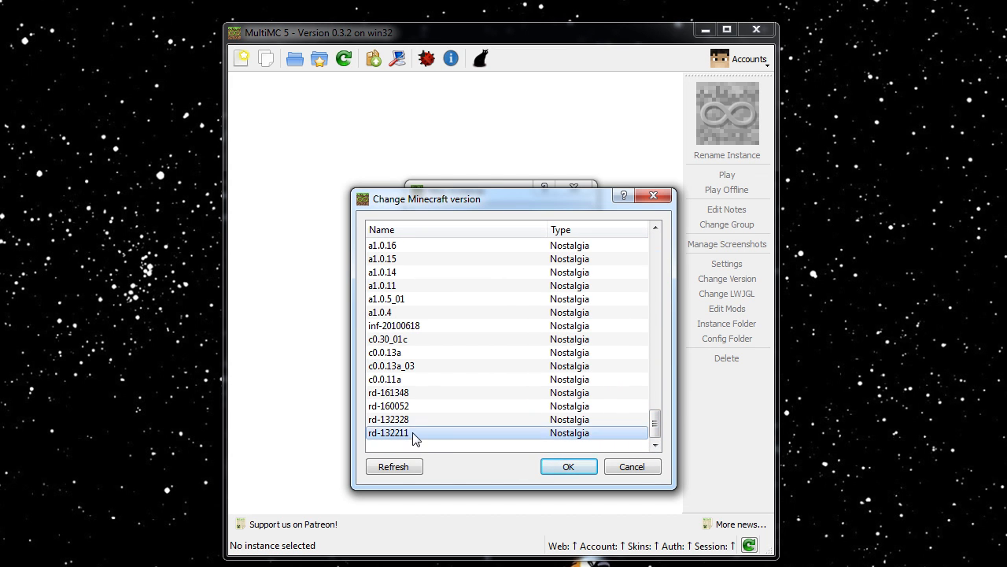
pyautogui.moveTo(460, 360)
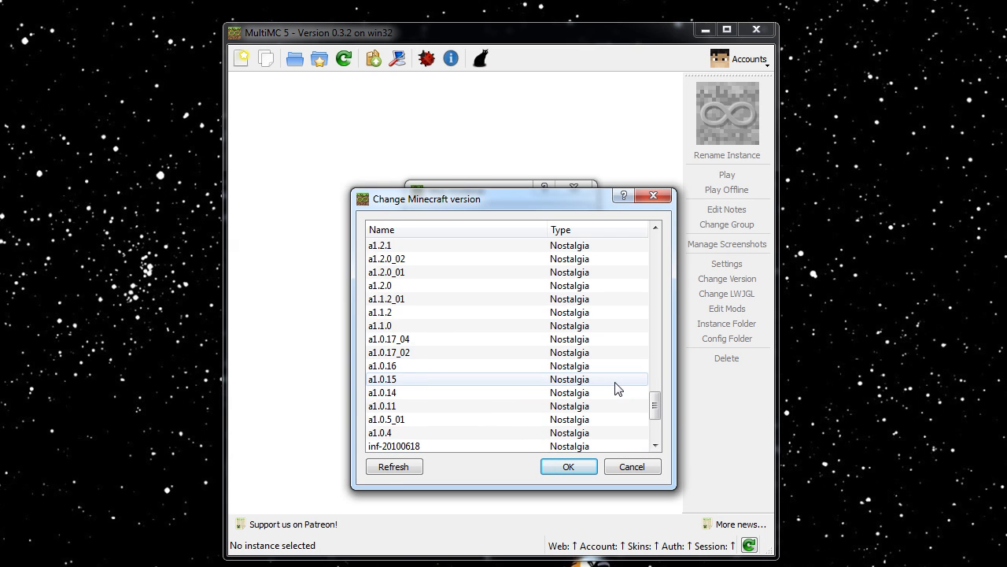
pyautogui.scroll(-3)
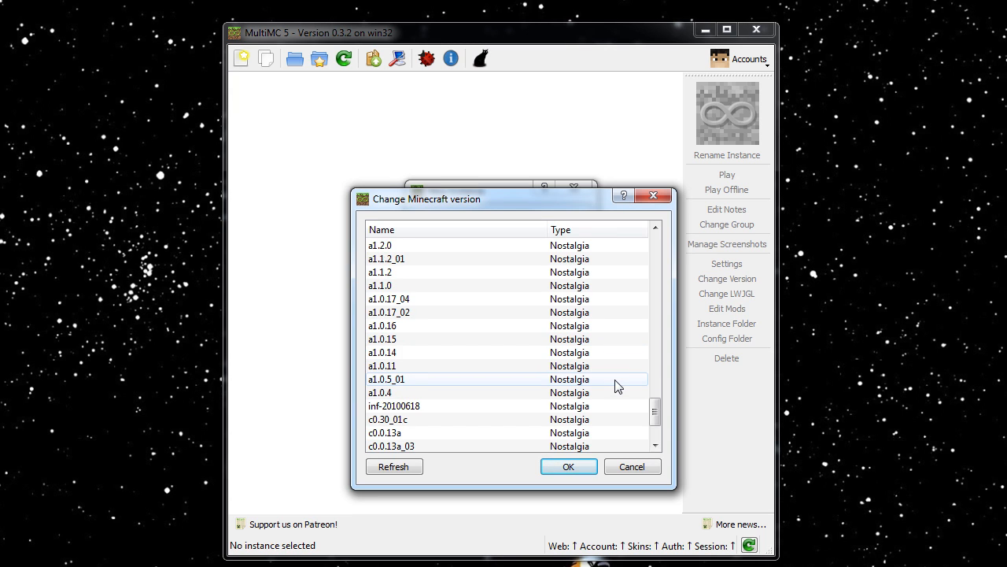
pyautogui.scroll(-3)
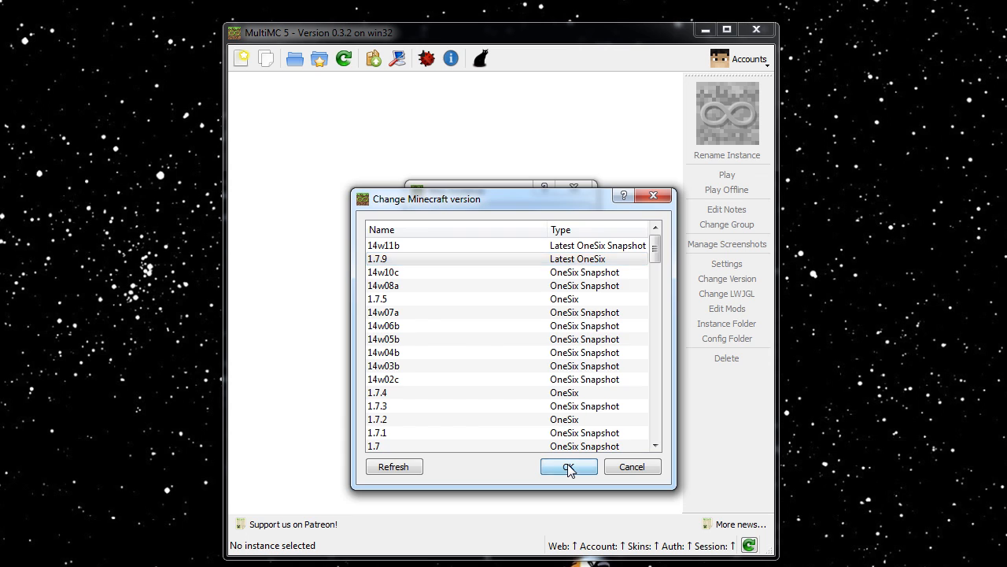
pyautogui.click(568, 466)
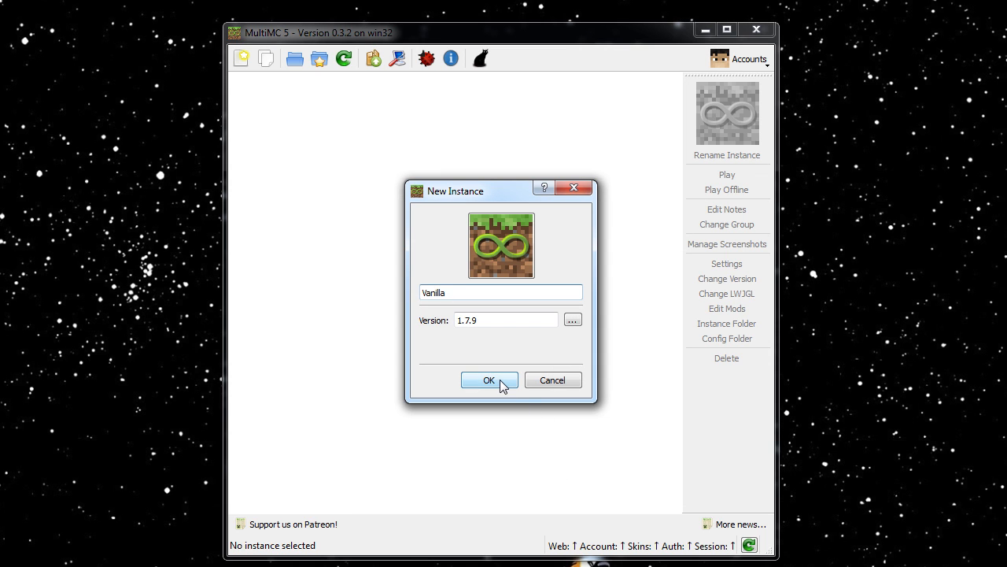
# Create the Vanilla instance so it appears in the instance list.
pyautogui.click(488, 380)
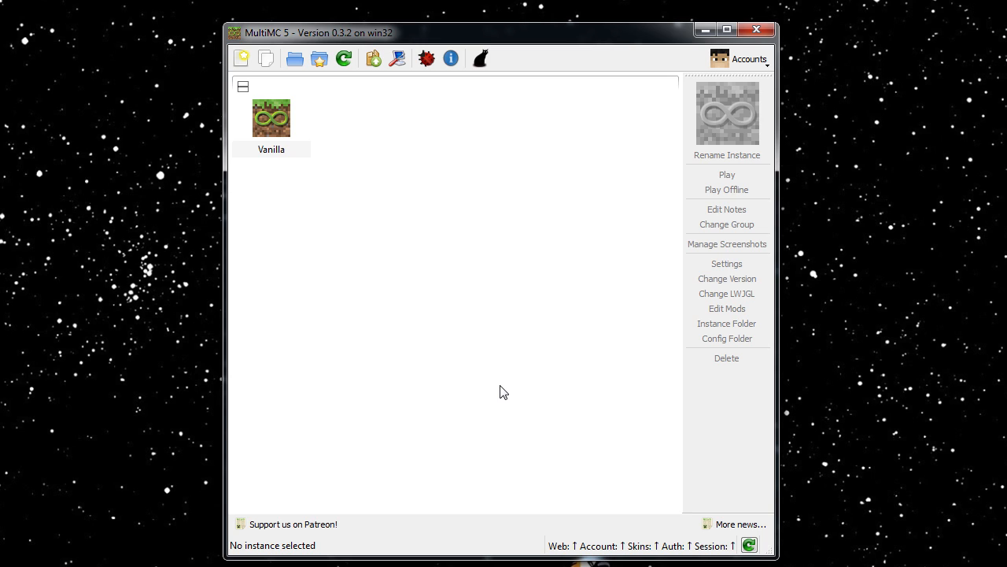
pyautogui.moveTo(425, 371)
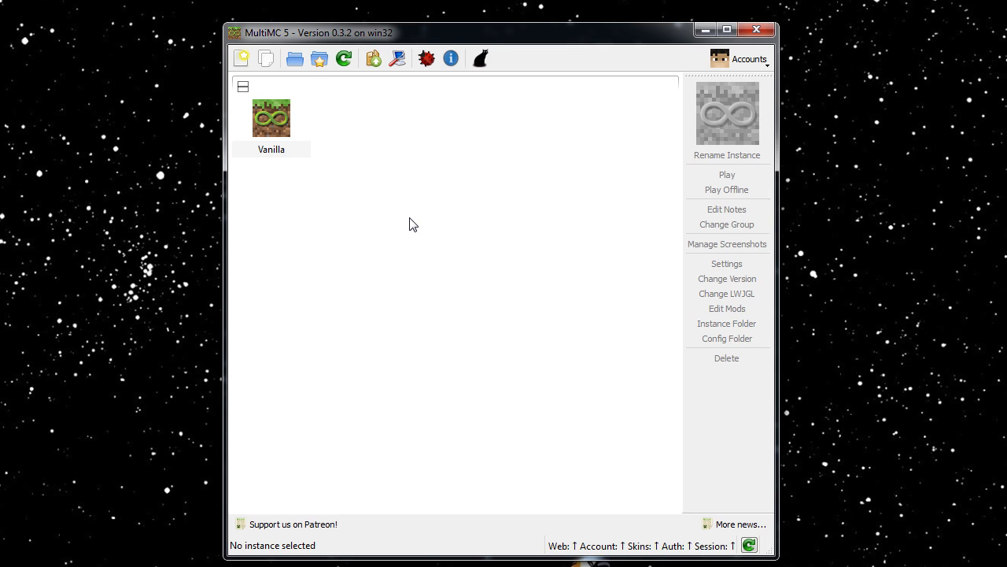
pyautogui.moveTo(287, 131)
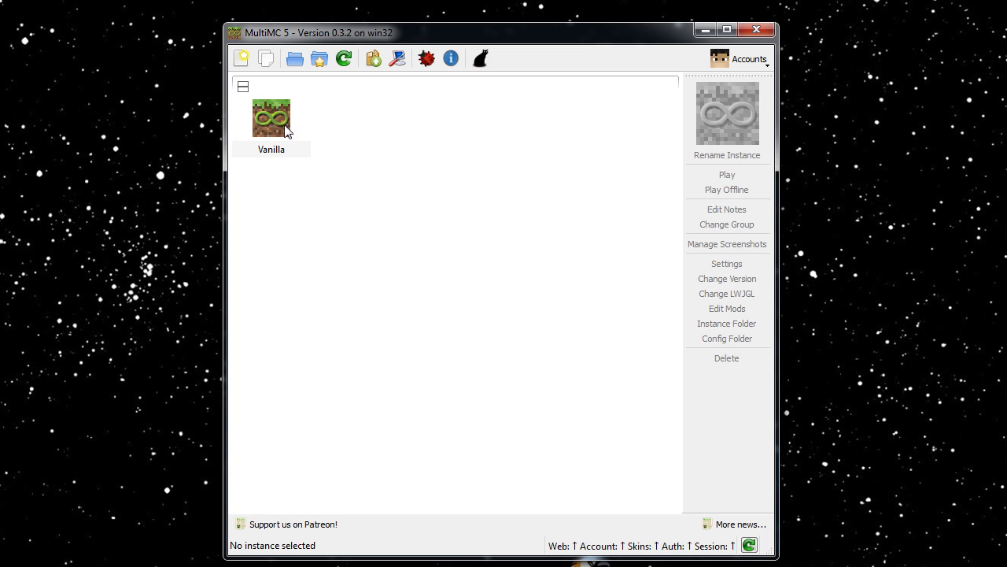
pyautogui.moveTo(275, 123)
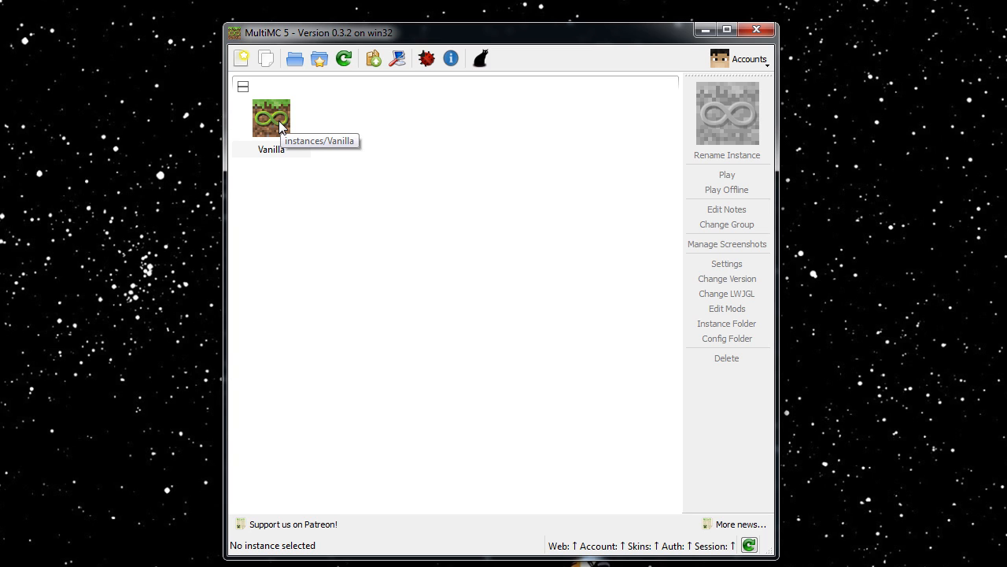
pyautogui.click(271, 118)
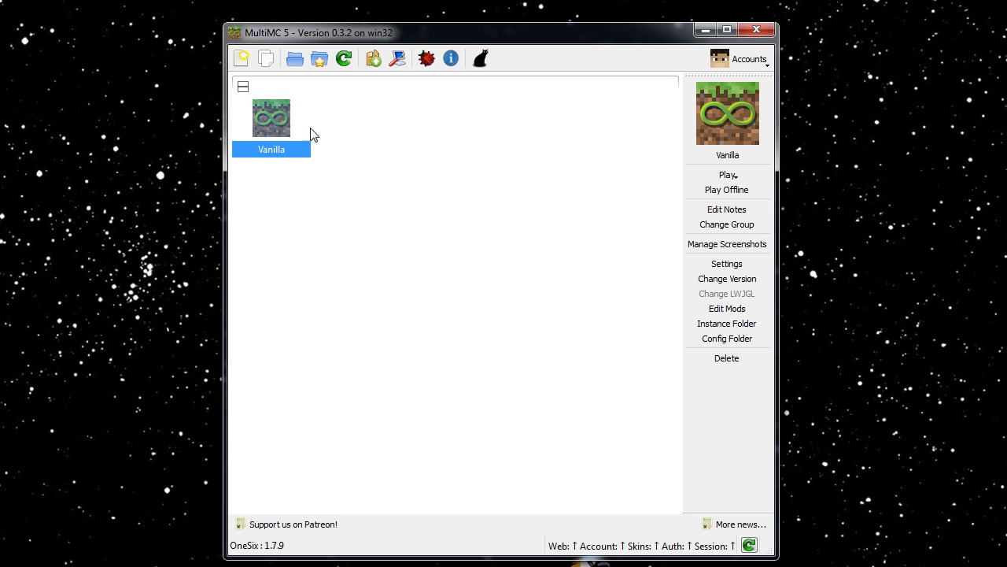
pyautogui.moveTo(746, 113)
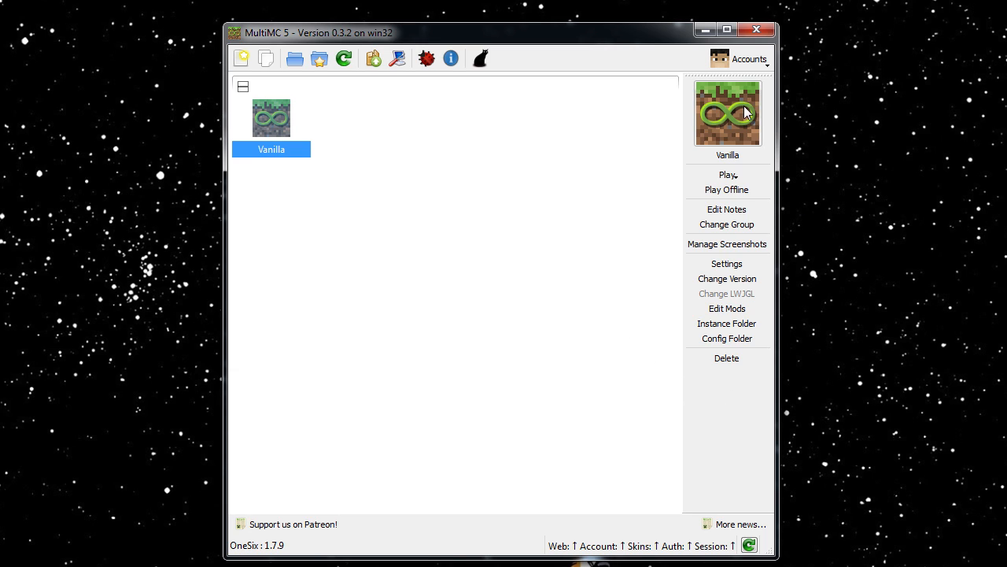
pyautogui.moveTo(775, 182)
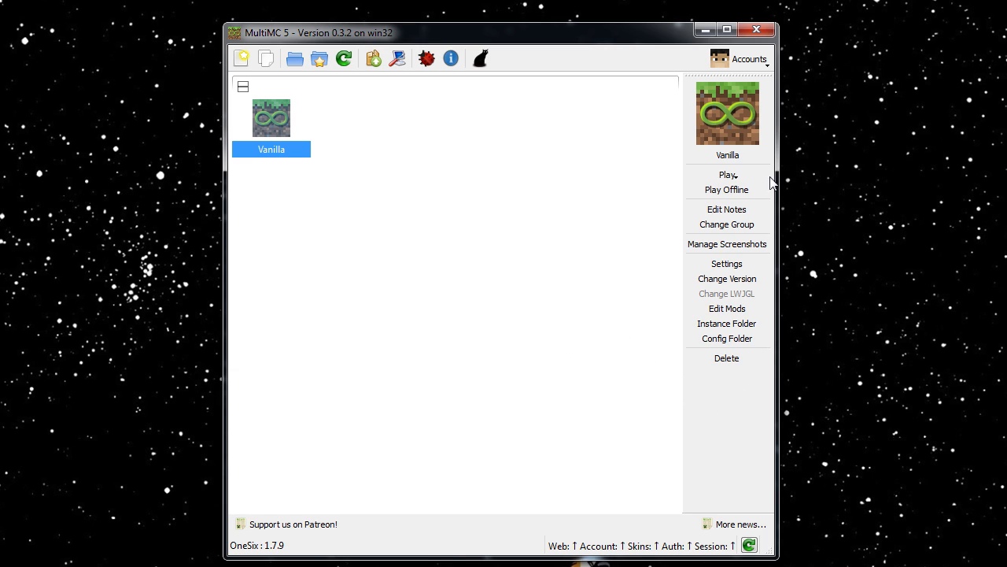
pyautogui.moveTo(369, 123)
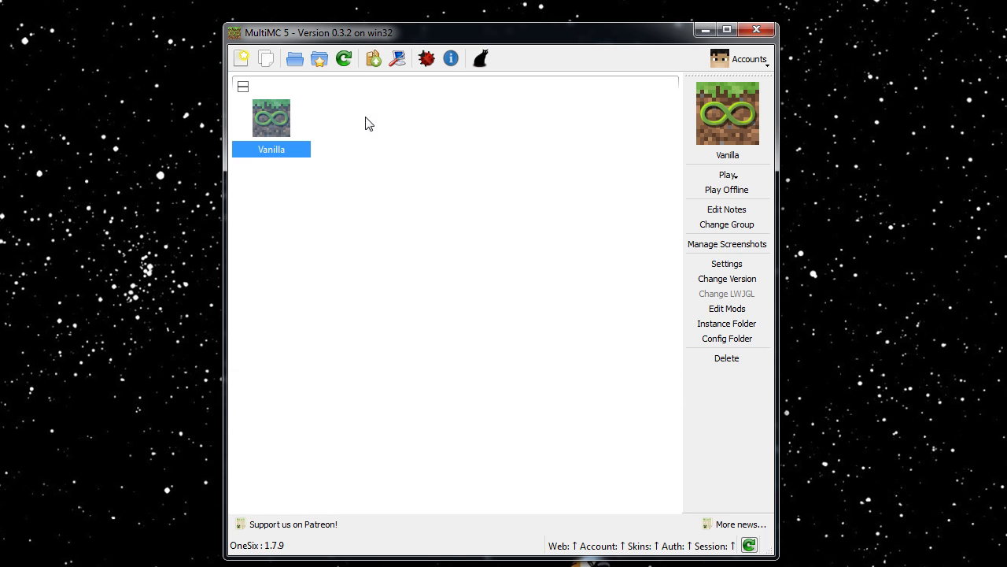
pyautogui.moveTo(268, 60)
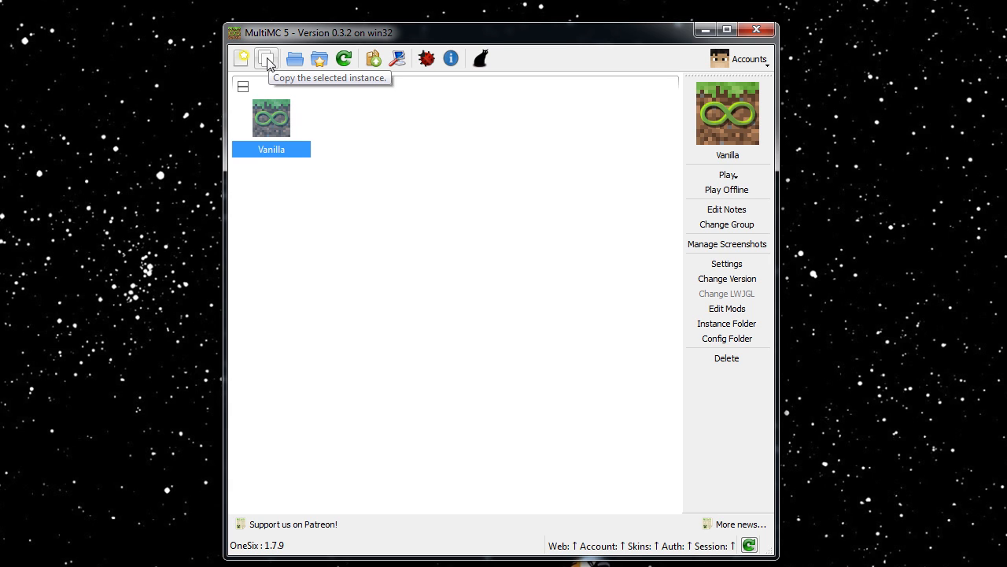
pyautogui.moveTo(296, 58)
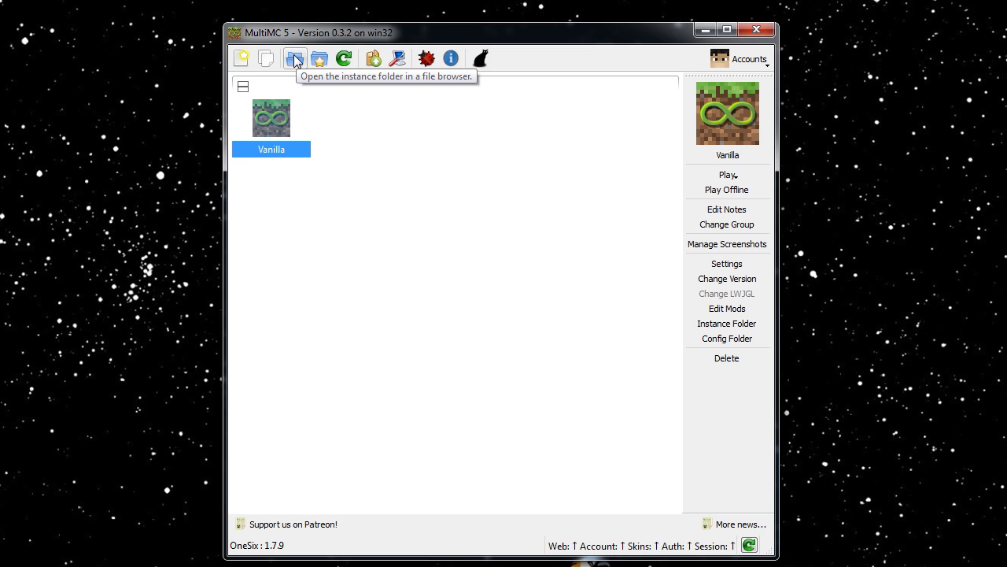
pyautogui.moveTo(318, 60)
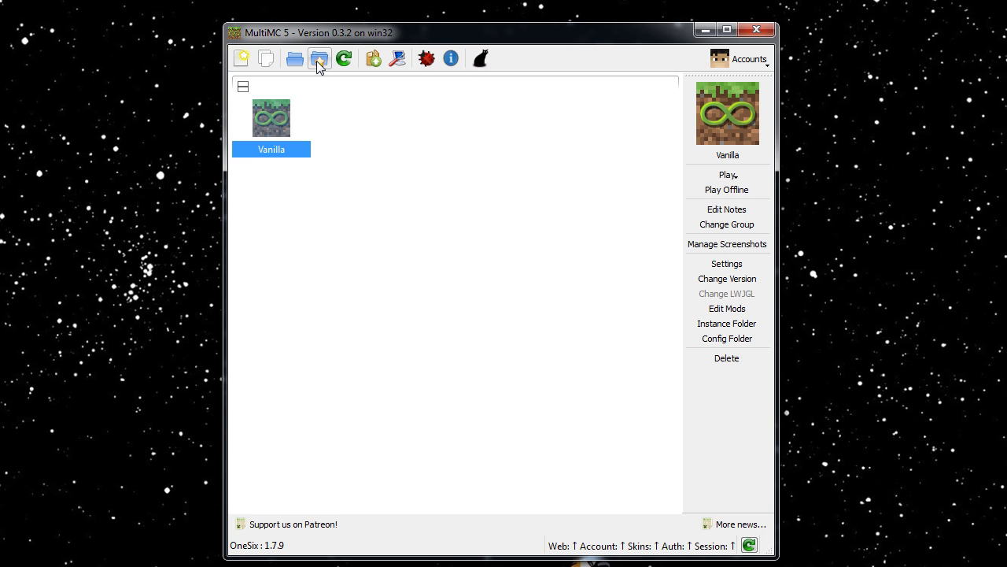
pyautogui.moveTo(318, 59)
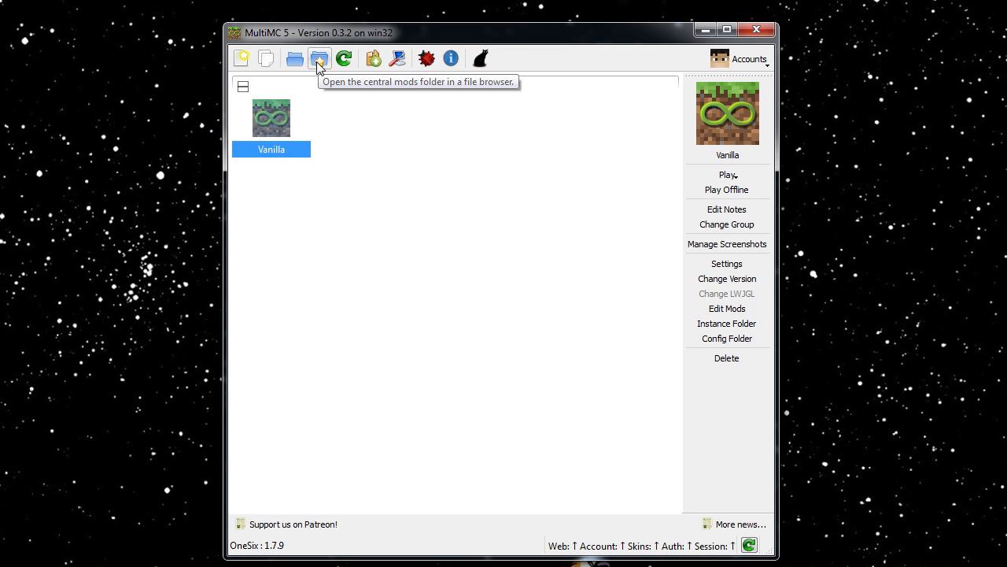
pyautogui.moveTo(318, 66)
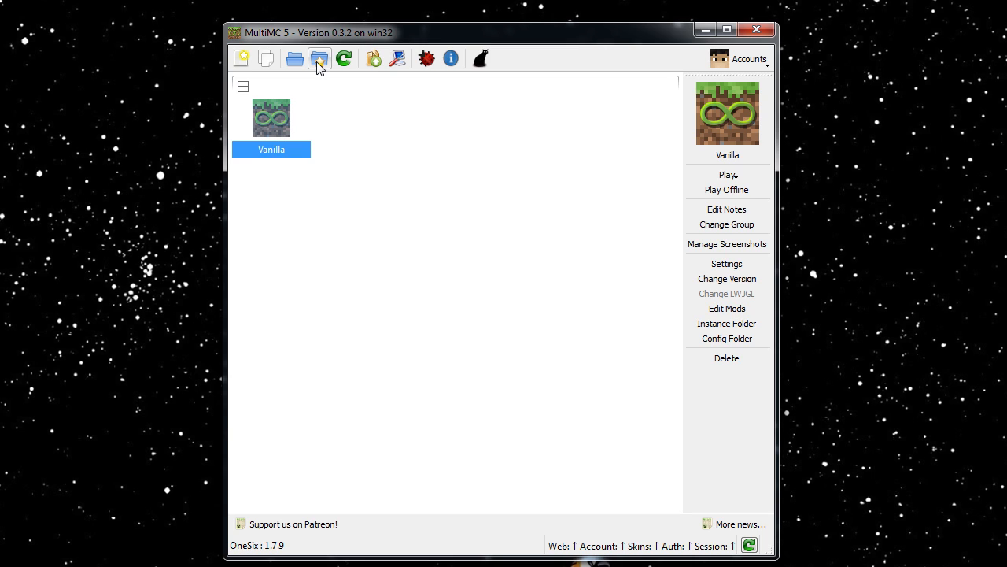
pyautogui.moveTo(318, 58)
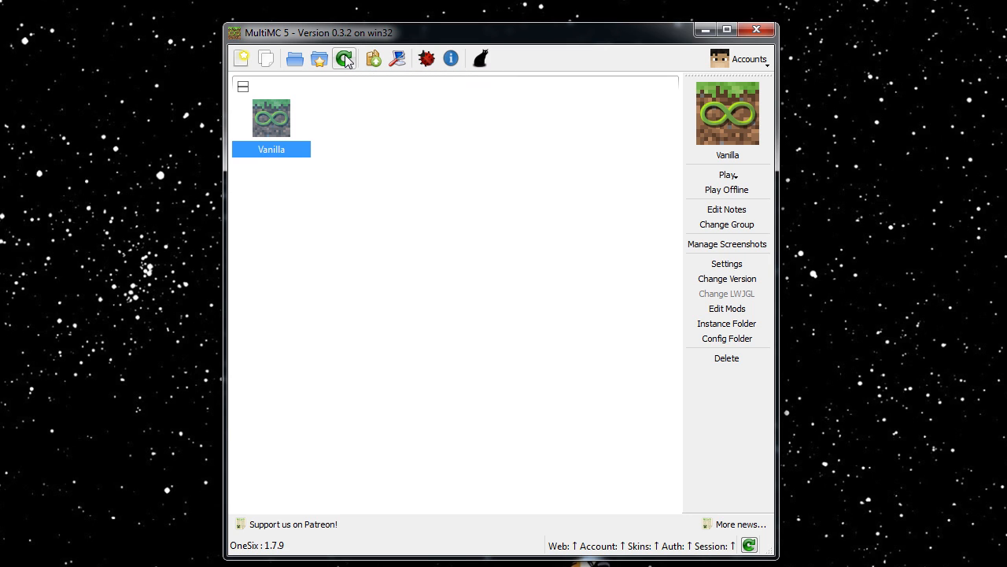
pyautogui.moveTo(345, 58)
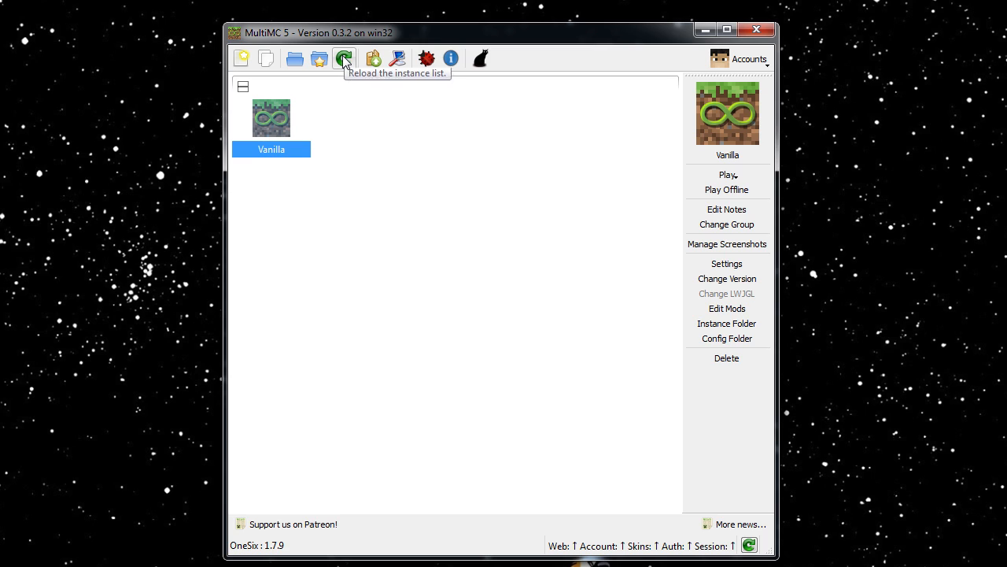
pyautogui.moveTo(373, 58)
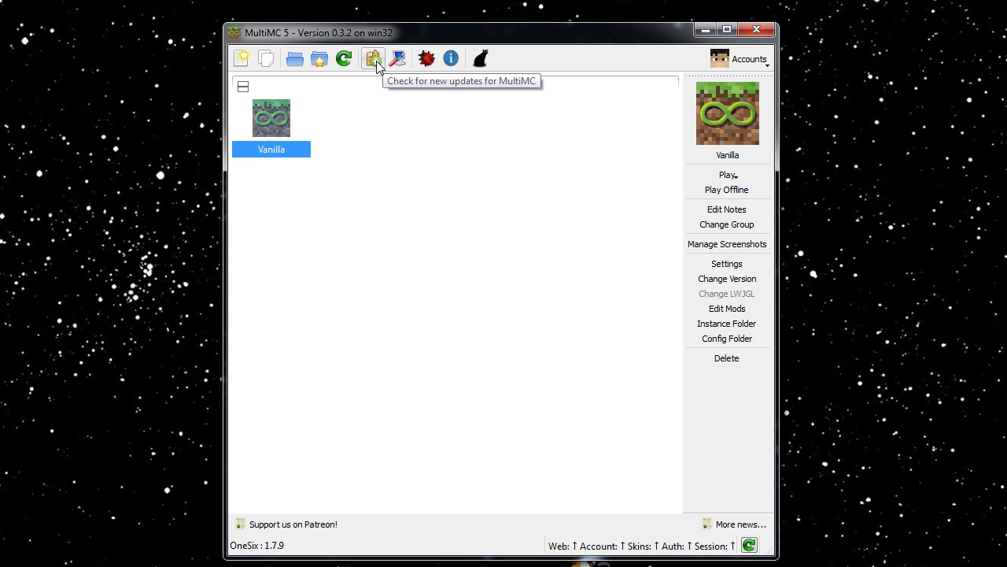
pyautogui.click(371, 59)
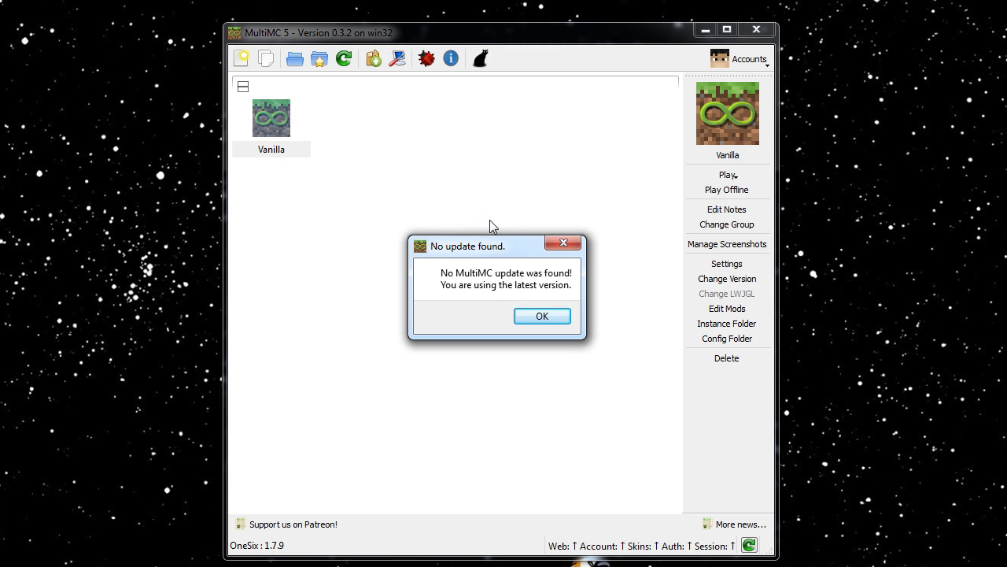
pyautogui.click(542, 315)
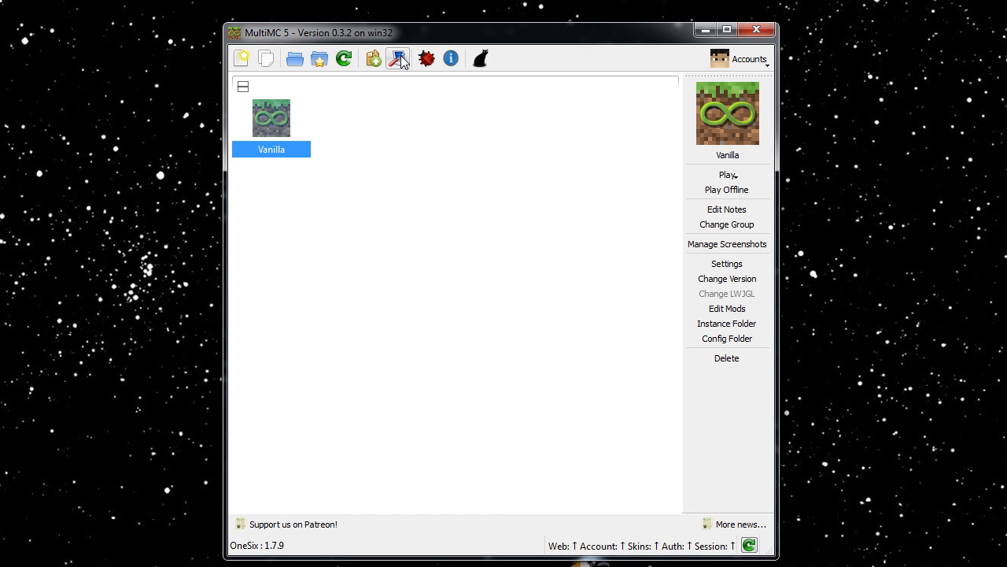
pyautogui.moveTo(400, 58)
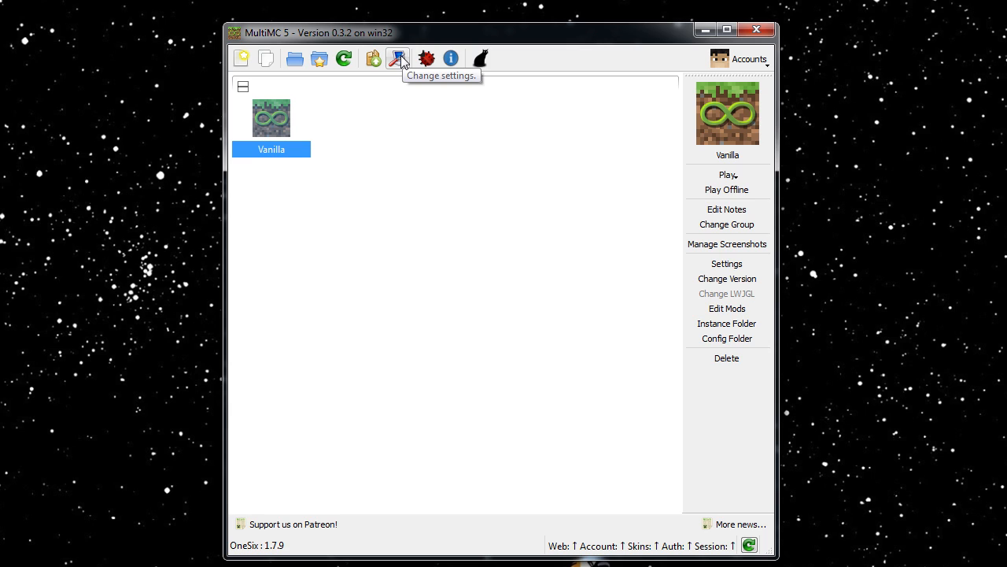
pyautogui.moveTo(427, 56)
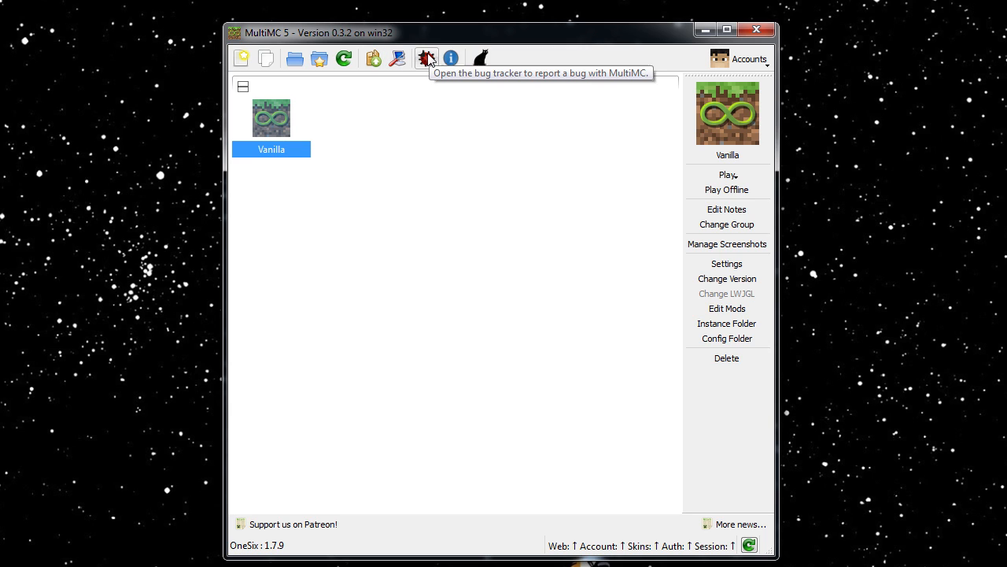
pyautogui.moveTo(478, 57)
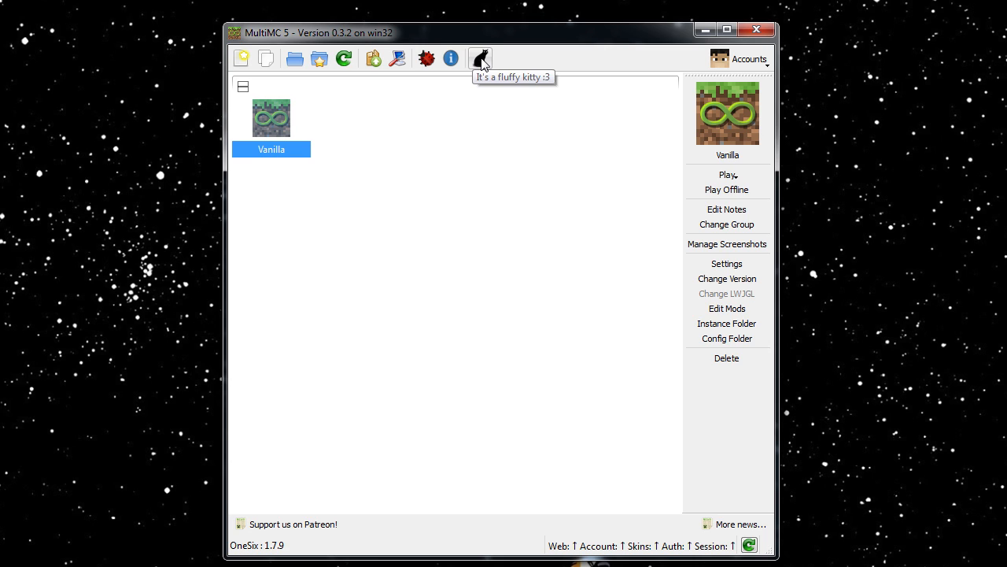
pyautogui.click(479, 58)
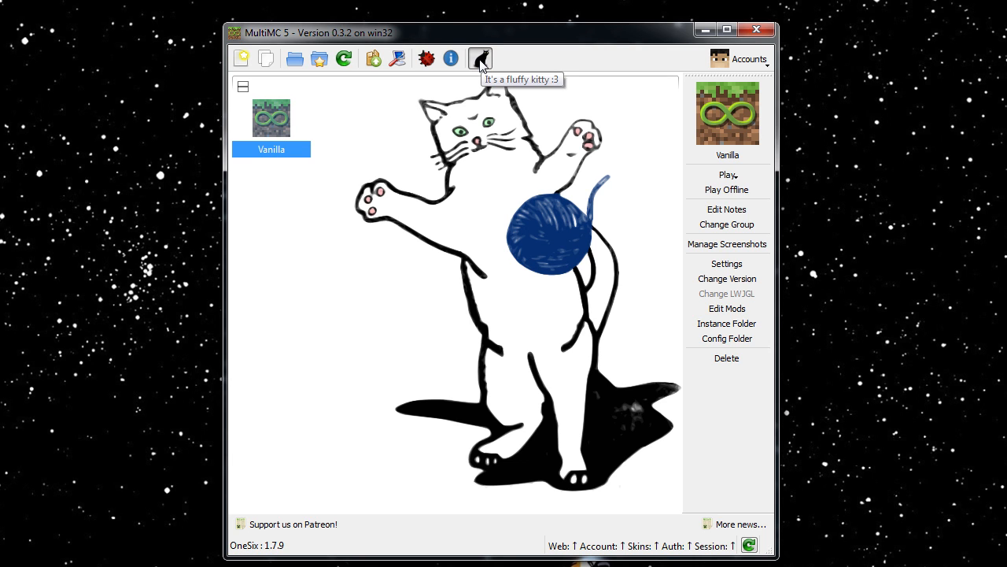
pyautogui.click(480, 58)
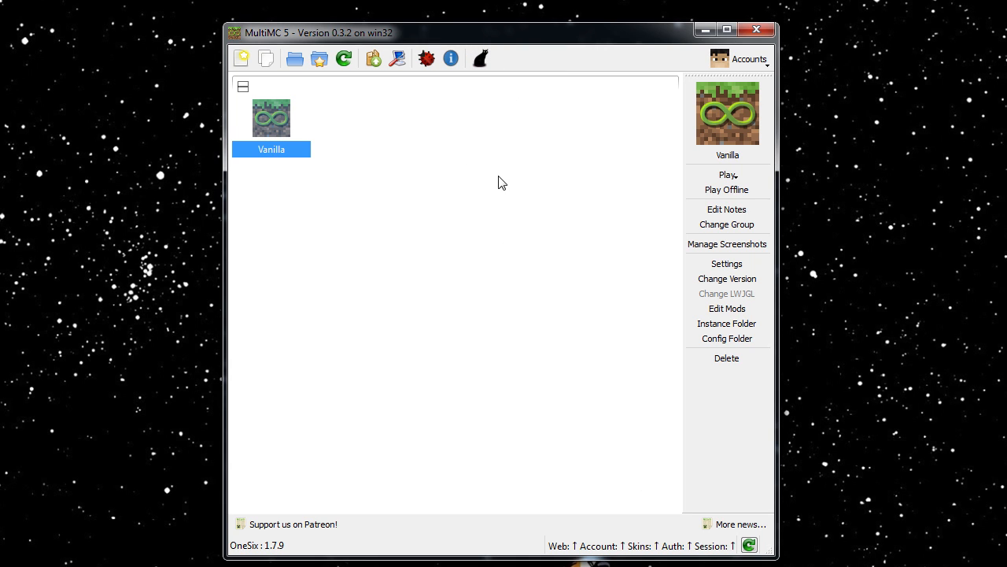
pyautogui.moveTo(375, 79)
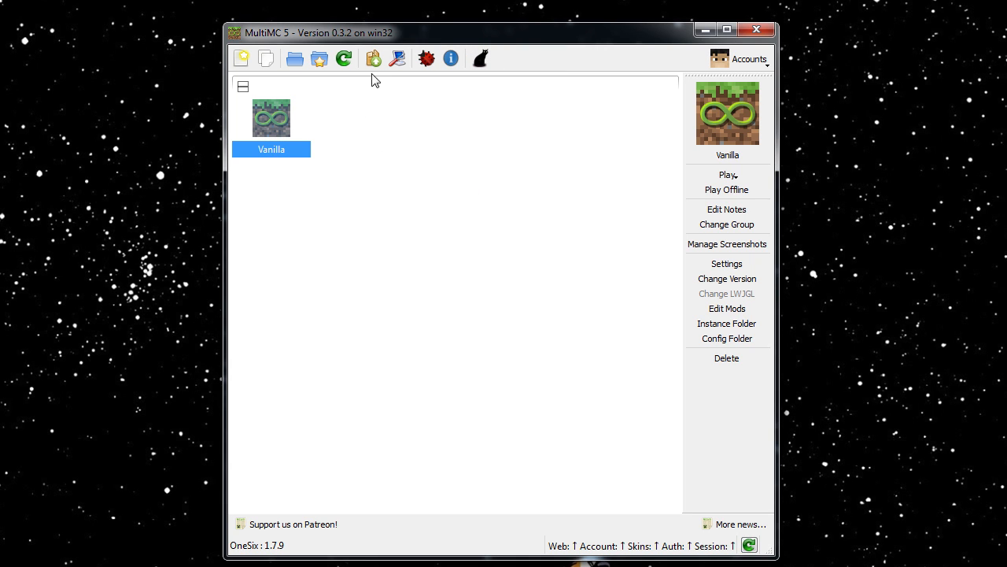
# Open the launcher settings, keep the Stable update channel and view the Features page.
pyautogui.click(727, 264)
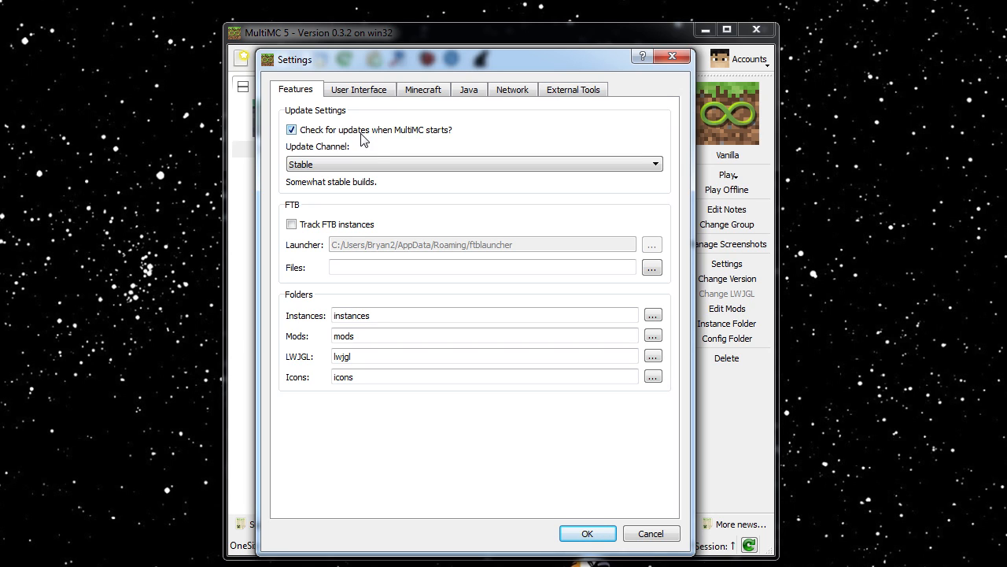
pyautogui.click(472, 164)
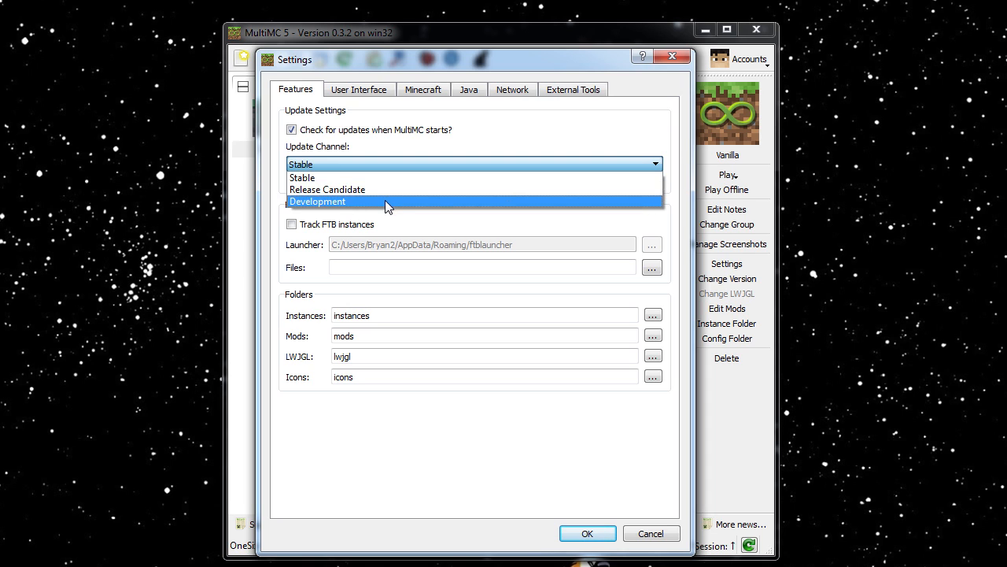
pyautogui.moveTo(394, 178)
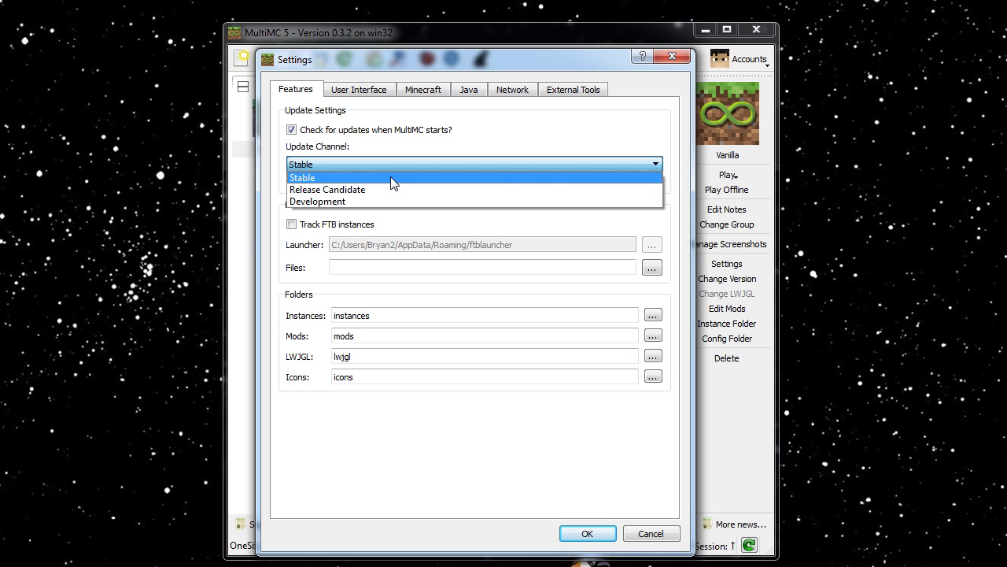
pyautogui.click(302, 176)
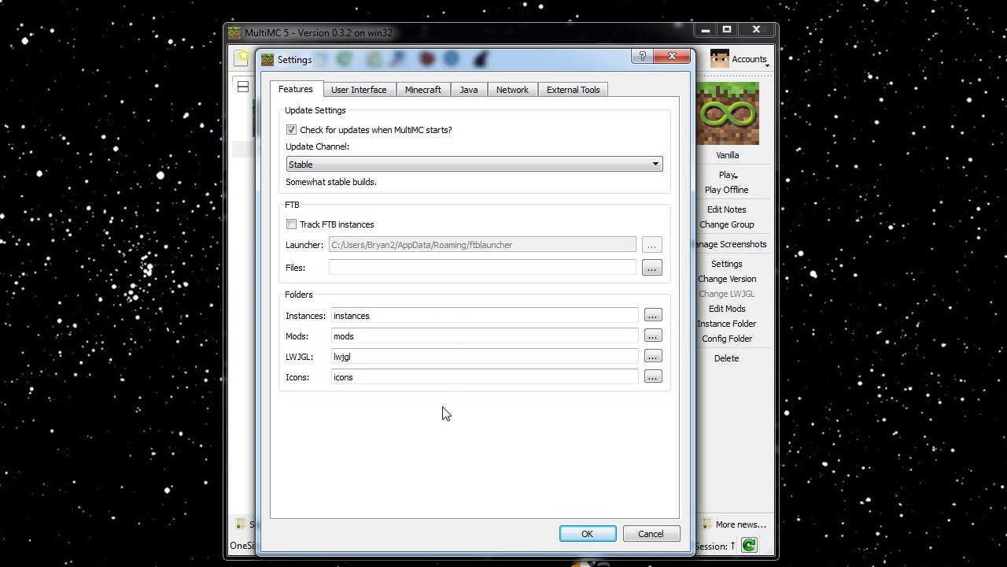
pyautogui.moveTo(381, 287)
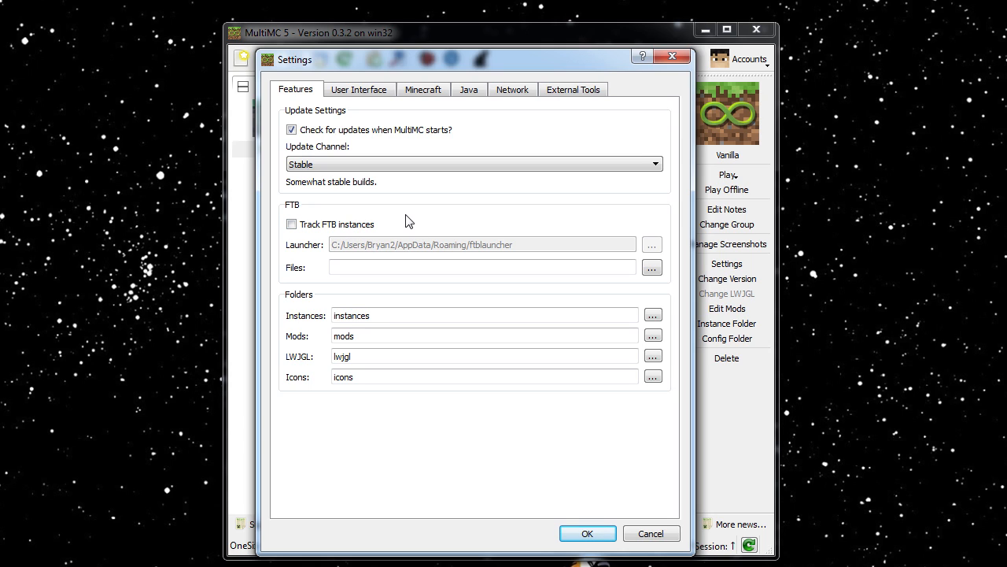
pyautogui.moveTo(397, 288)
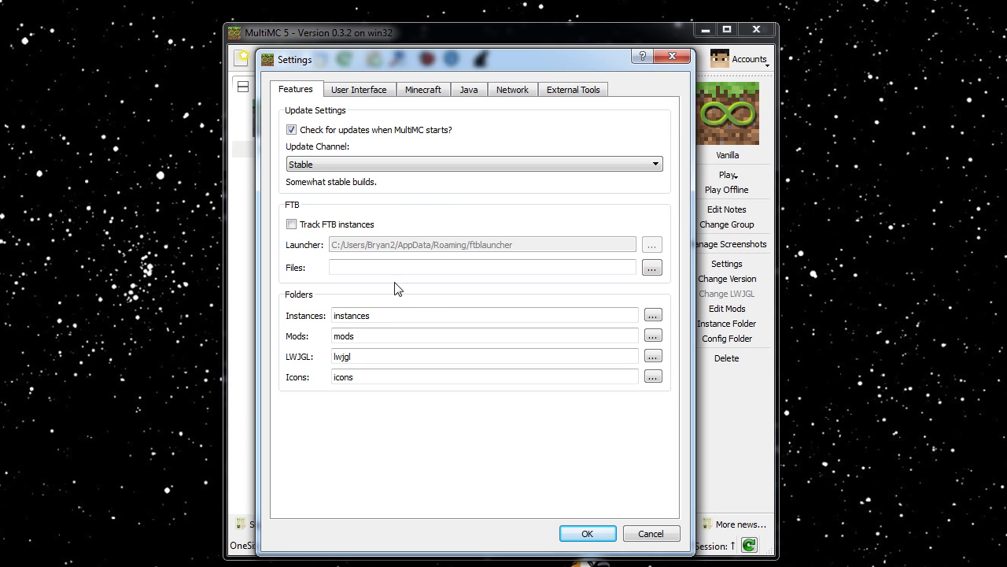
pyautogui.moveTo(384, 382)
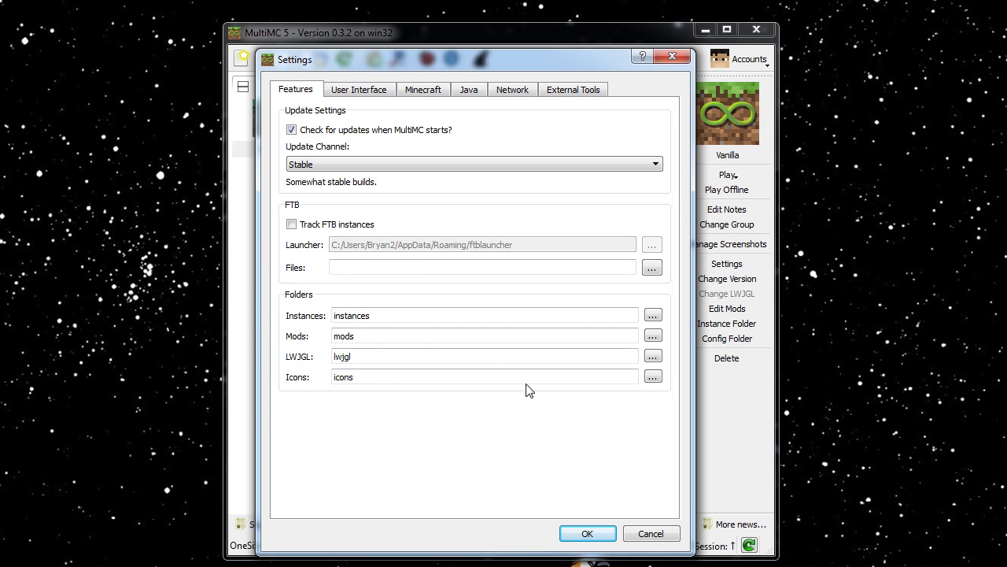
pyautogui.click(484, 356)
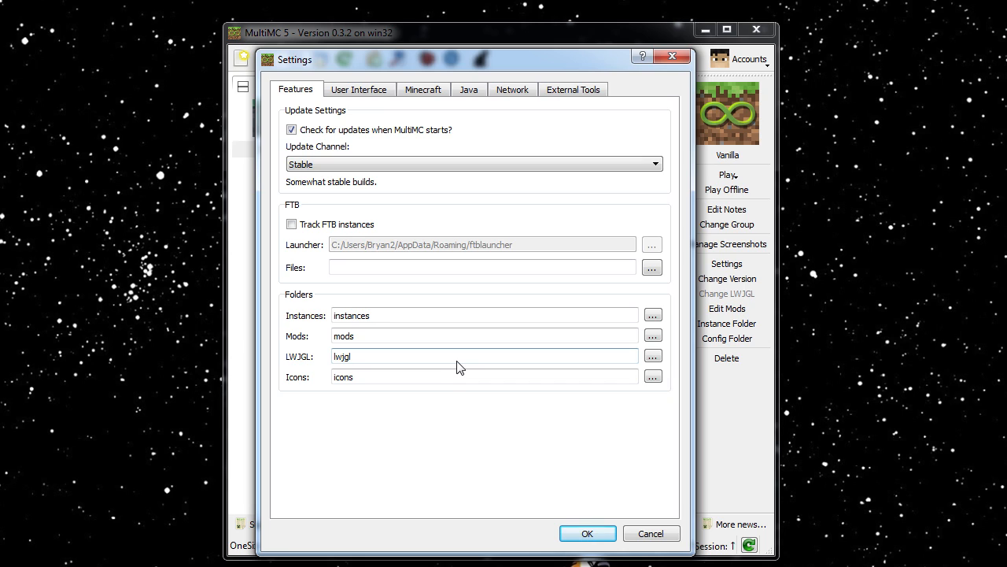
pyautogui.moveTo(459, 428)
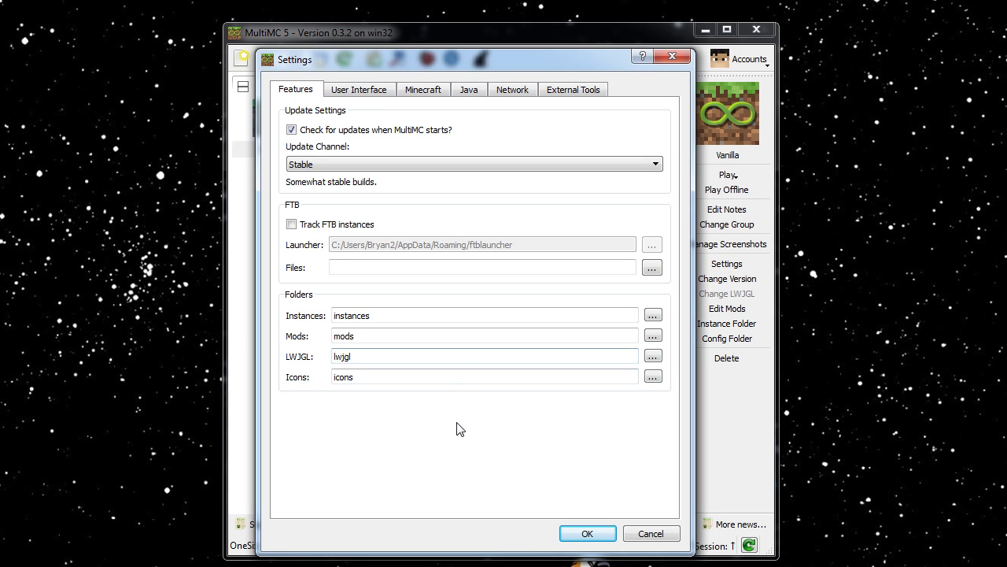
# Review the User Interface and Minecraft pages, ending on the Java memory and path settings.
pyautogui.click(359, 88)
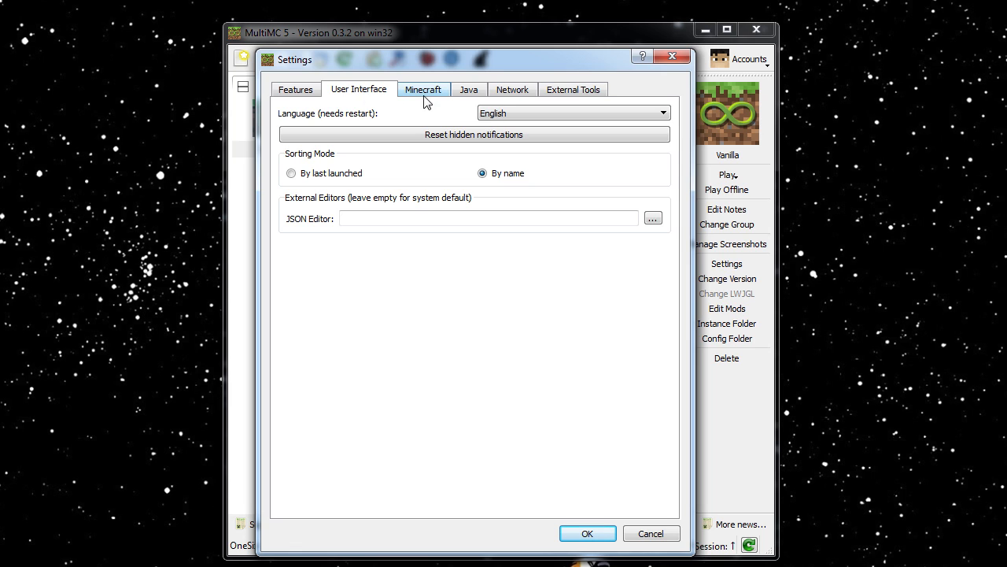
pyautogui.moveTo(473, 134)
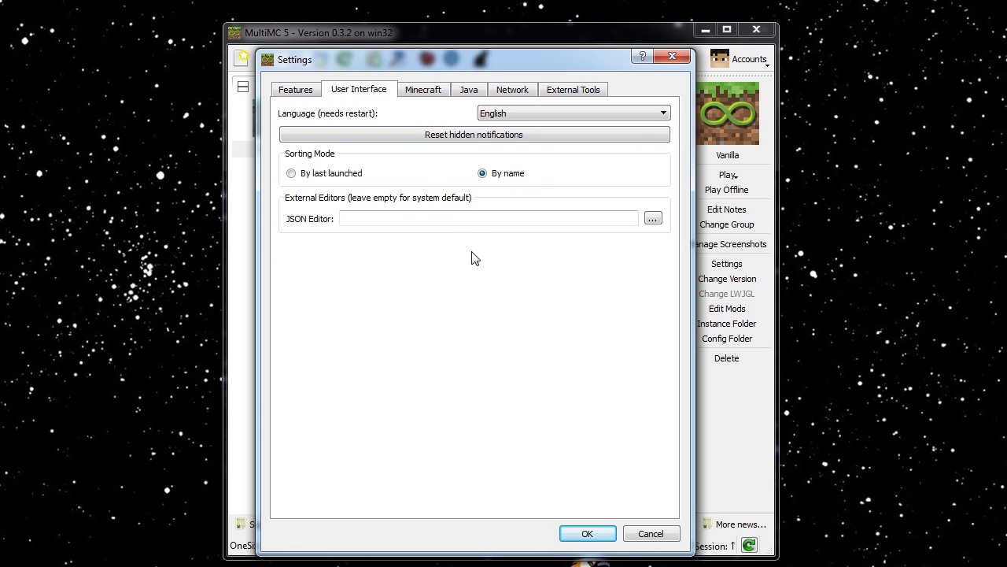
pyautogui.click(423, 88)
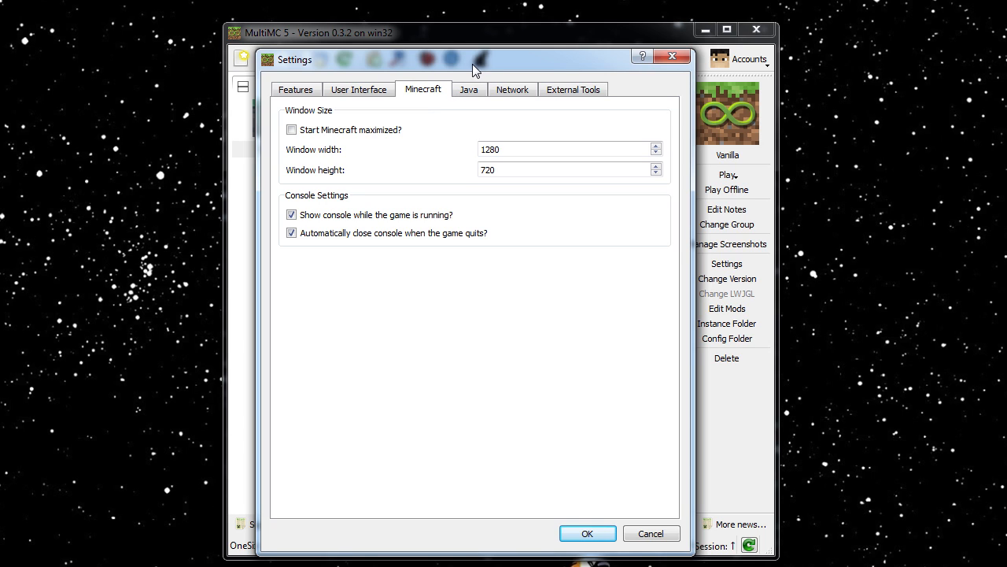
pyautogui.moveTo(469, 71)
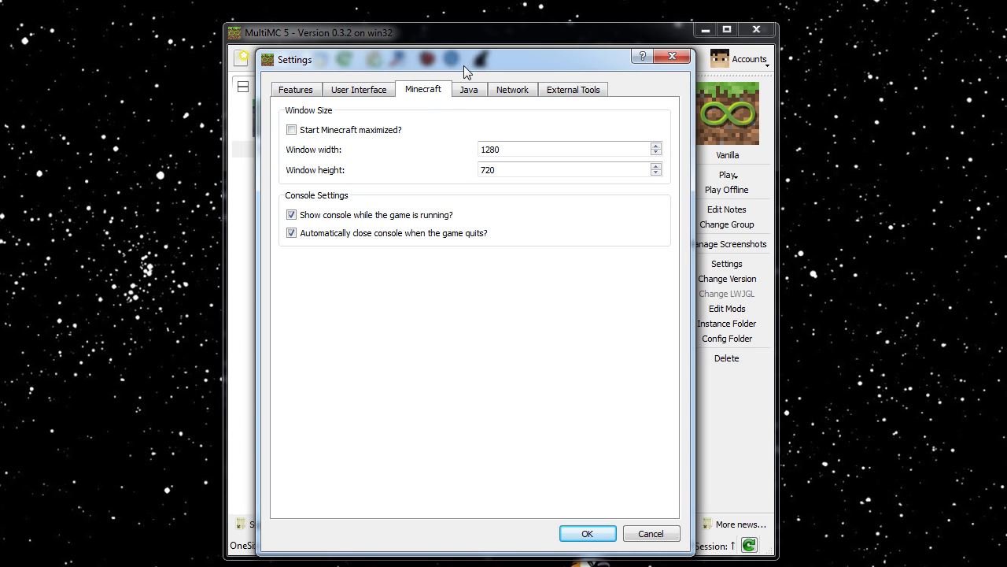
pyautogui.moveTo(403, 172)
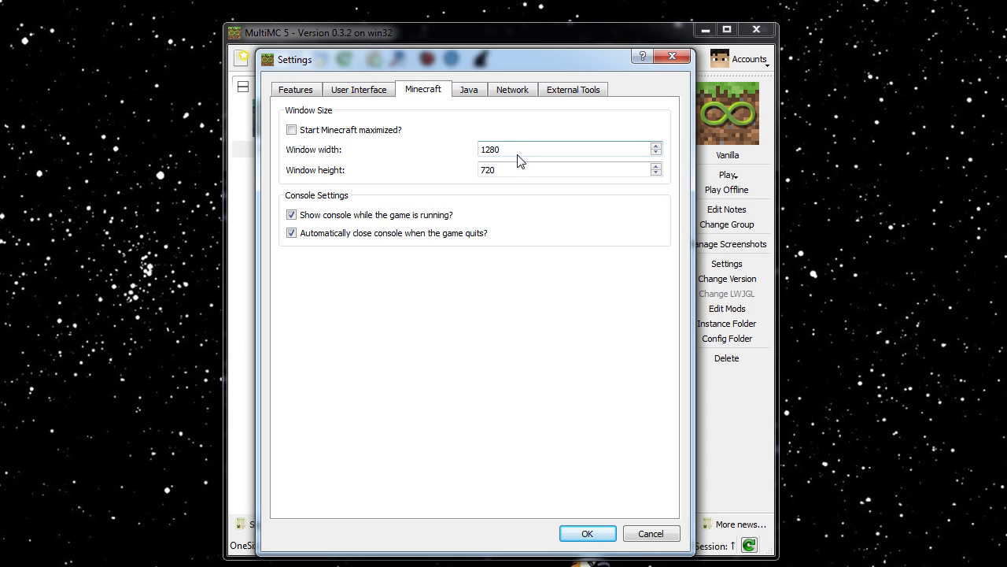
pyautogui.moveTo(523, 144)
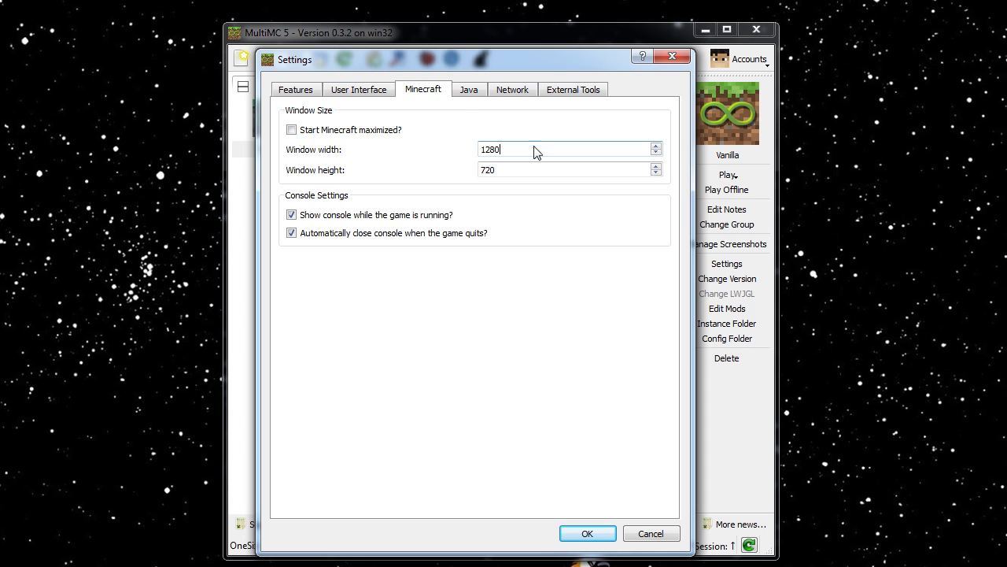
pyautogui.click(469, 88)
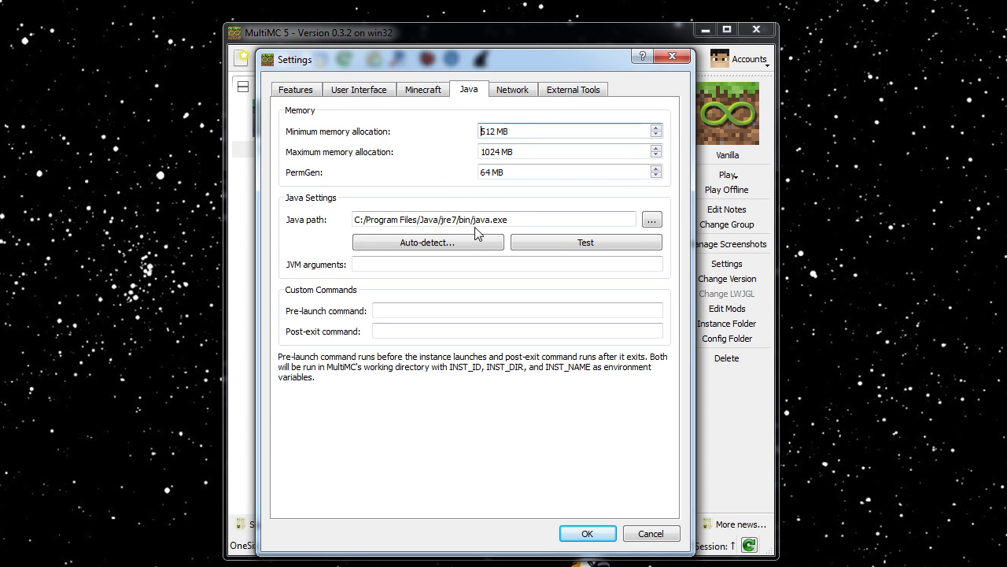
# Review the Network and External Tools pages, then accept and close the launcher settings.
pyautogui.click(494, 221)
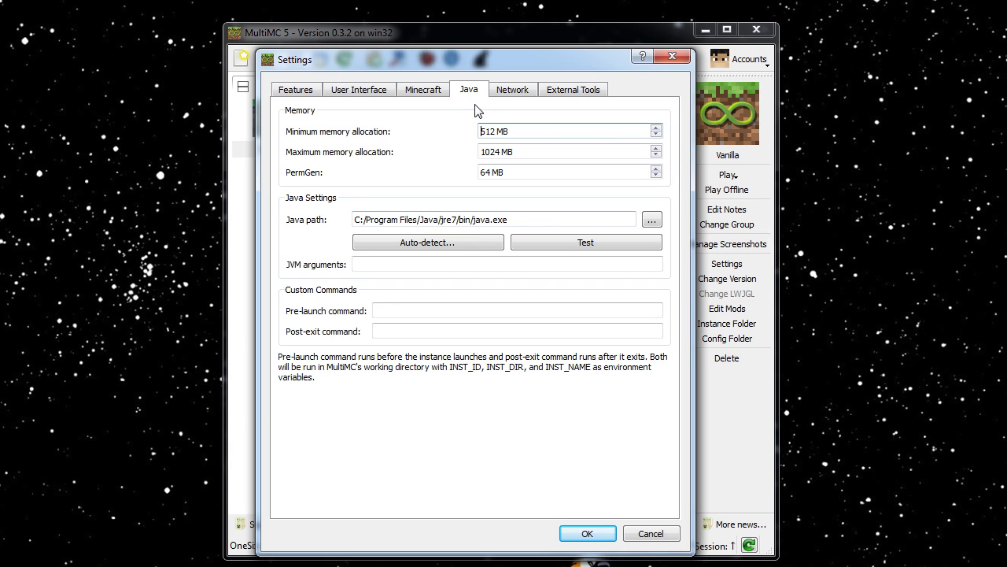
pyautogui.moveTo(491, 111)
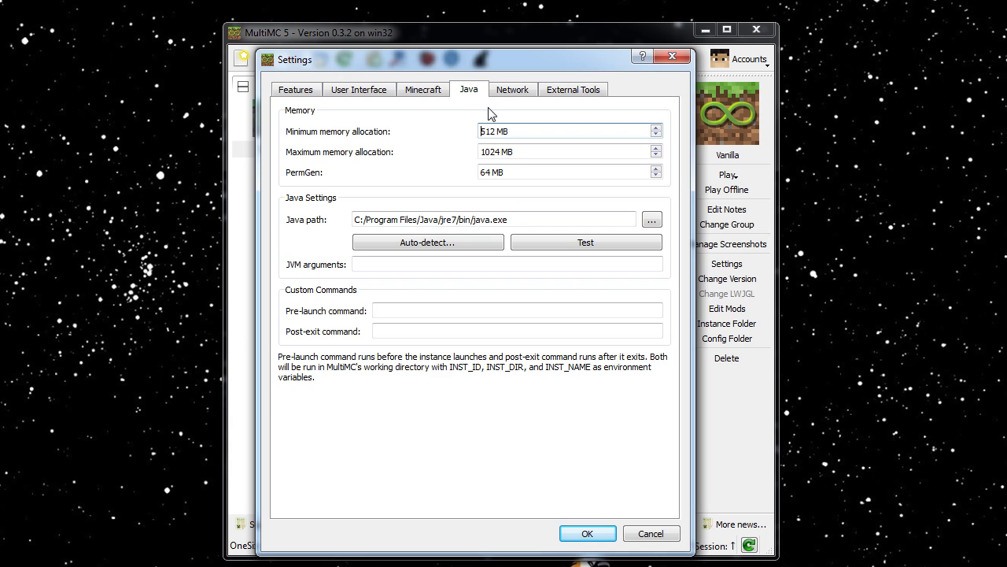
pyautogui.moveTo(519, 104)
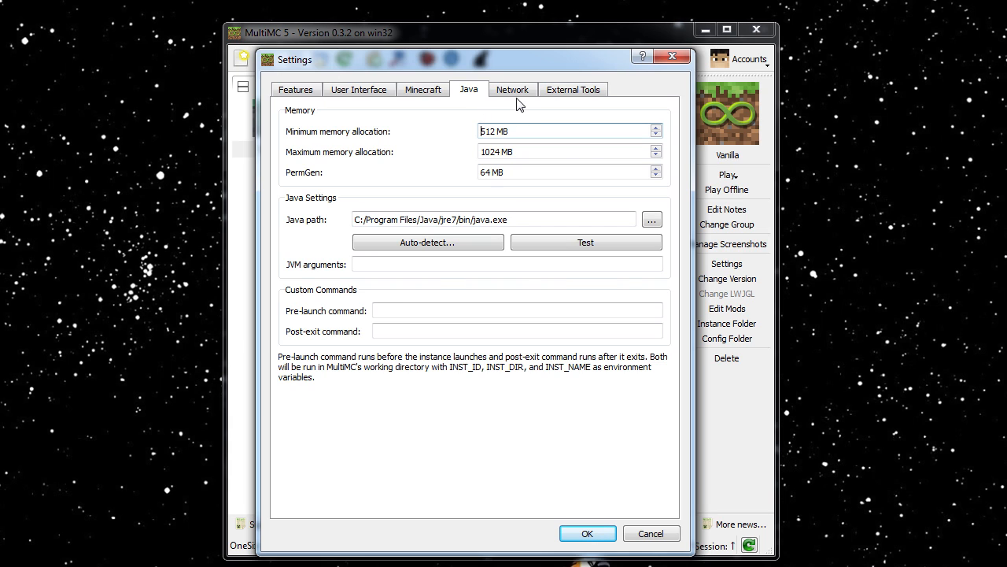
pyautogui.click(513, 88)
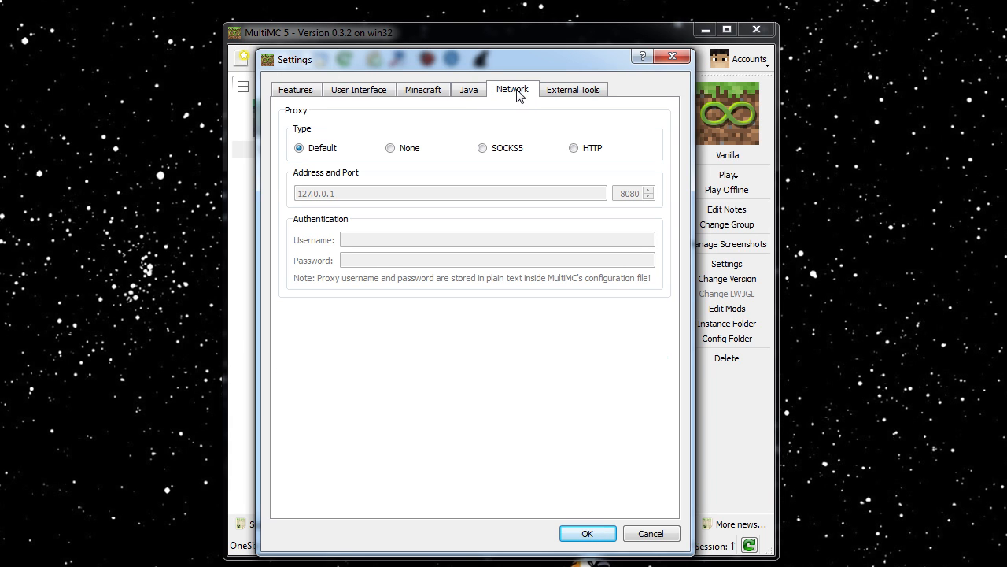
pyautogui.click(573, 88)
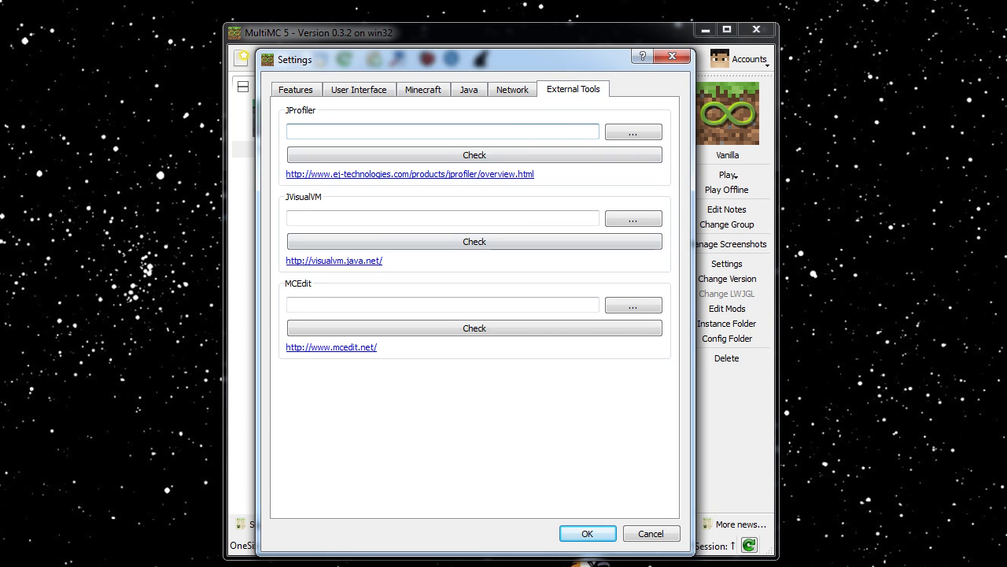
pyautogui.click(441, 132)
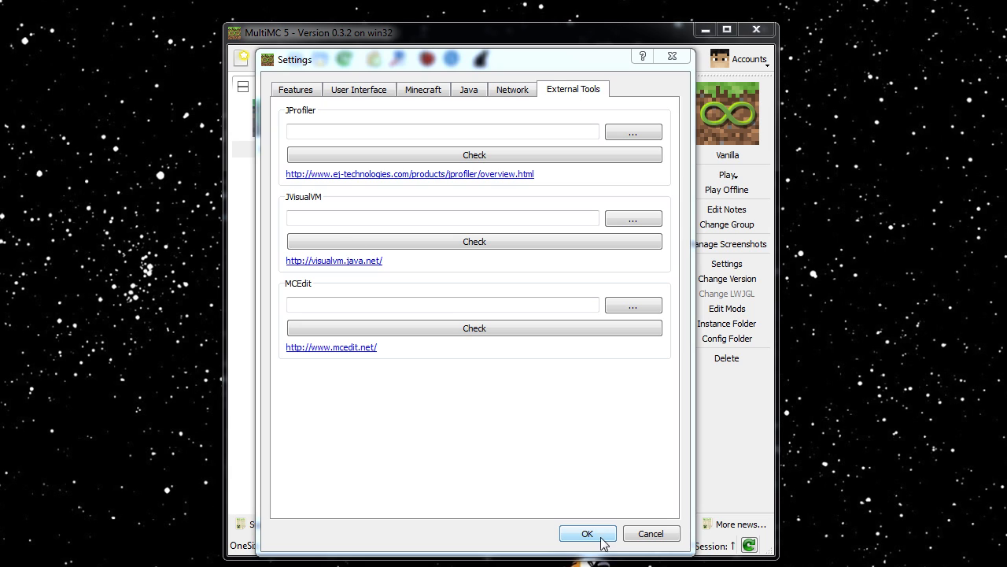
pyautogui.click(587, 534)
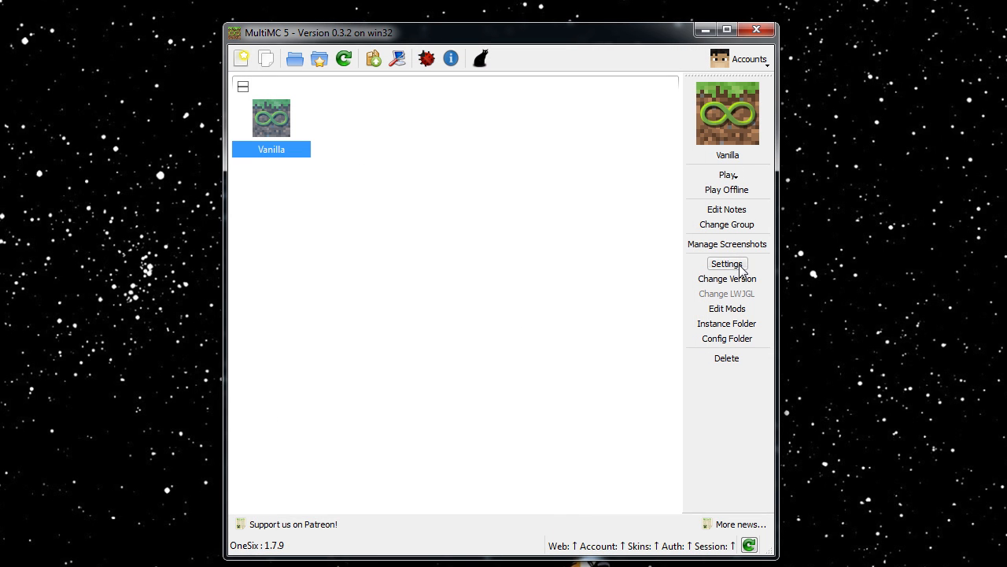
# Give the Vanilla instance a custom 1000 by 600 game window size in its own settings.
pyautogui.click(727, 264)
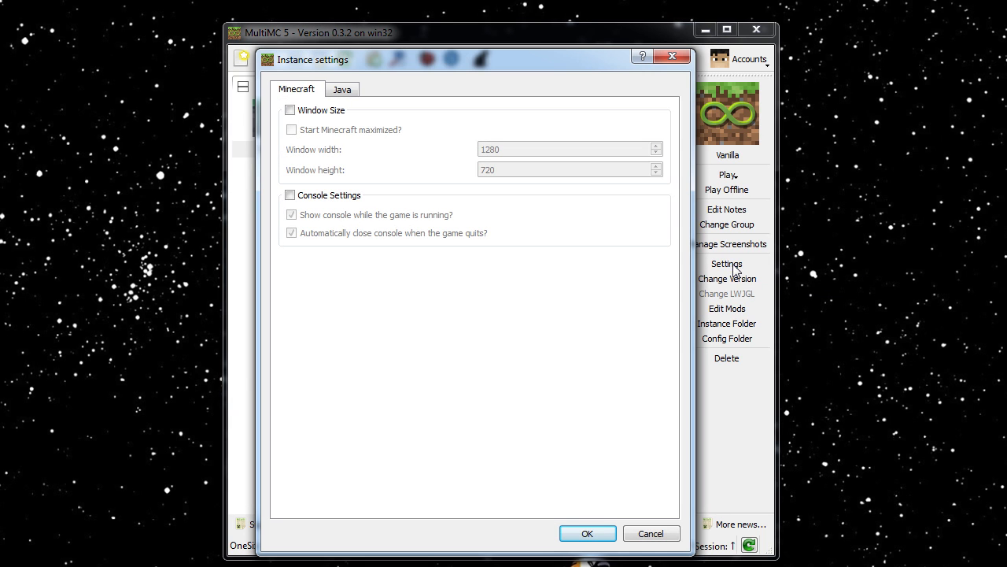
pyautogui.click(290, 110)
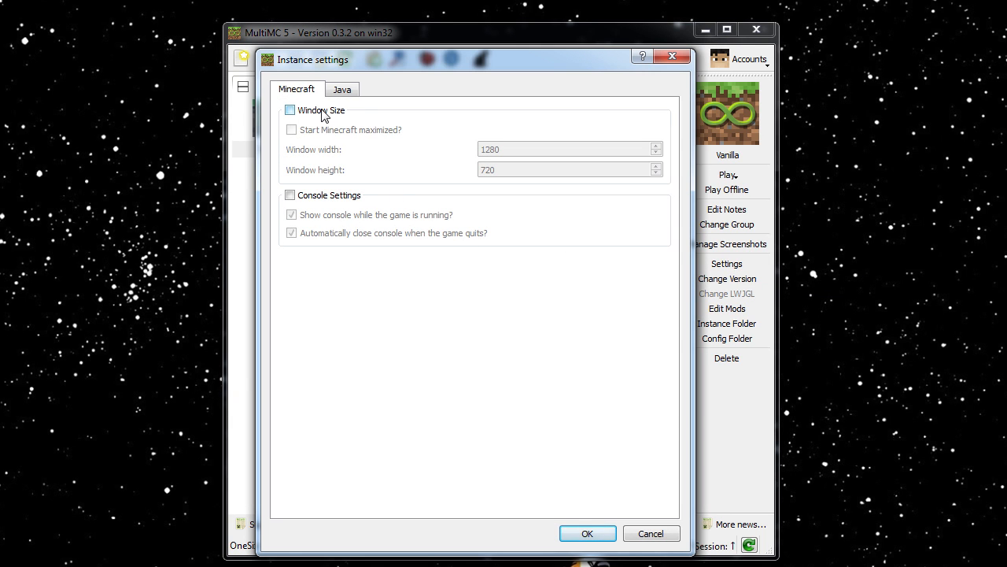
pyautogui.click(290, 110)
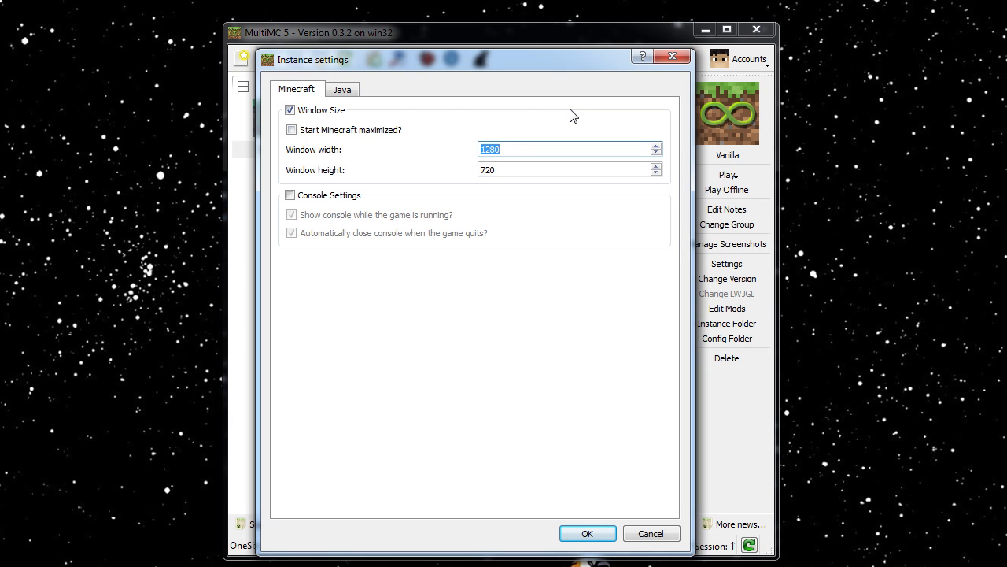
pyautogui.write('600')
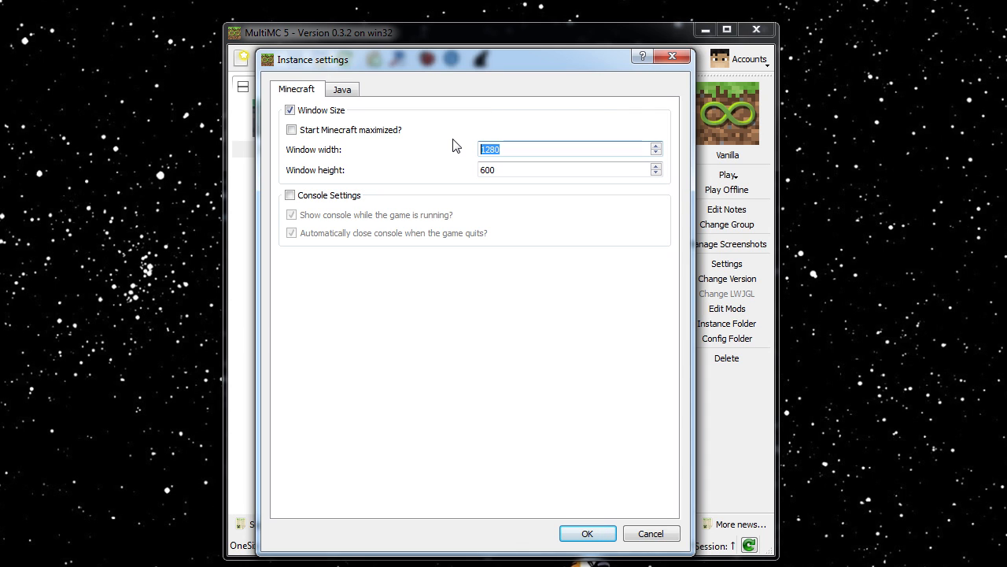
pyautogui.write('900')
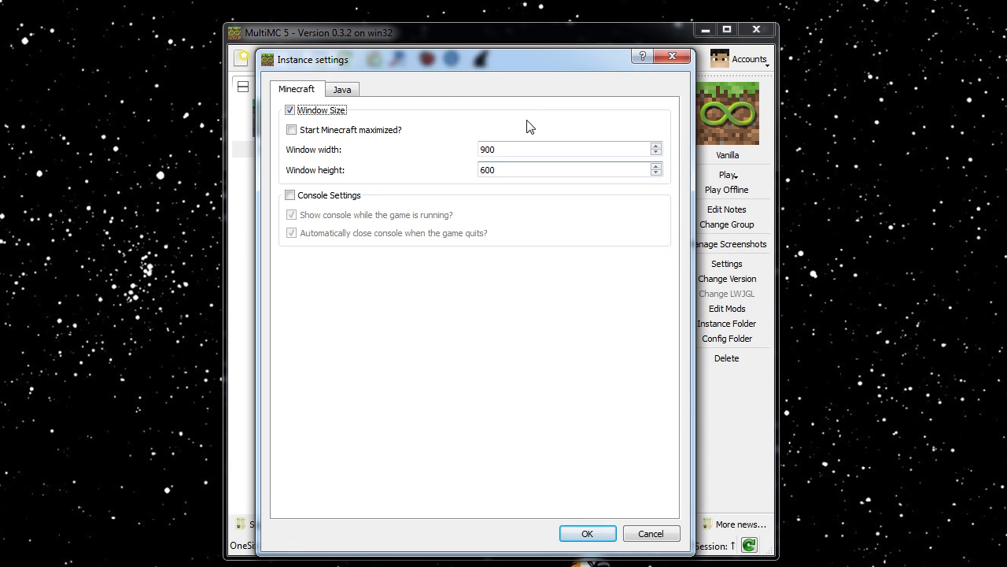
pyautogui.write('1000')
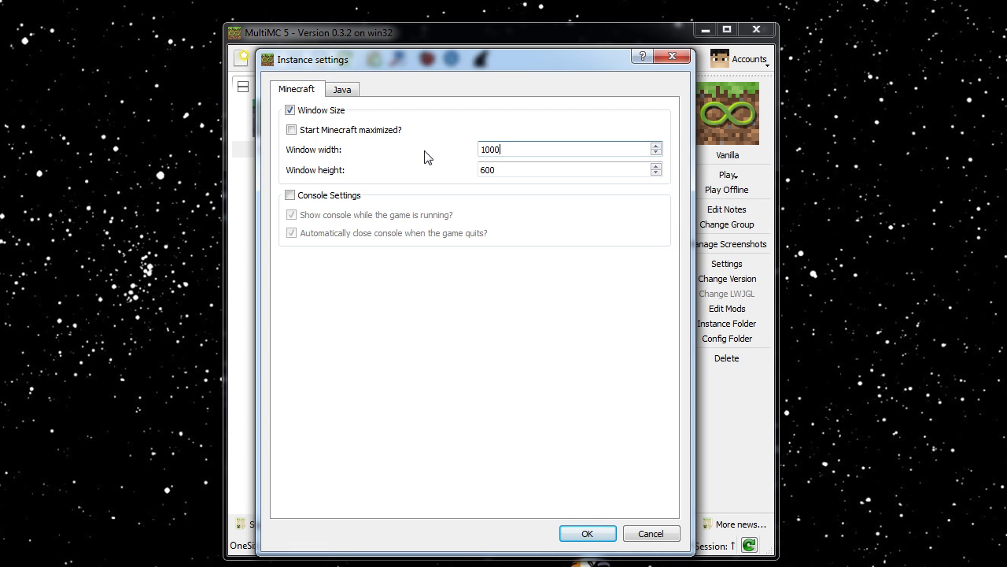
pyautogui.click(342, 88)
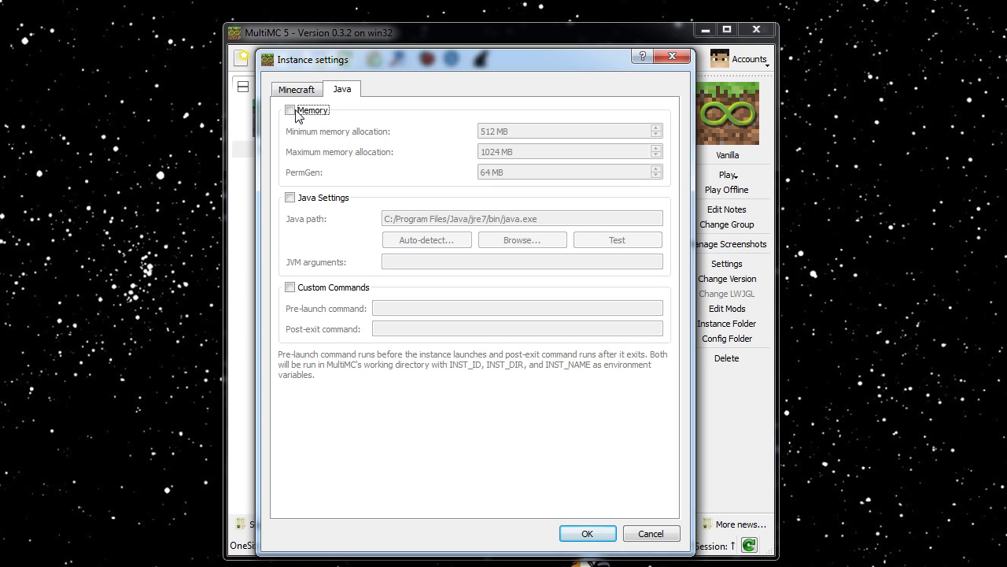
# Tick the memory, Java settings and custom commands overrides, then cancel to discard them.
pyautogui.click(290, 110)
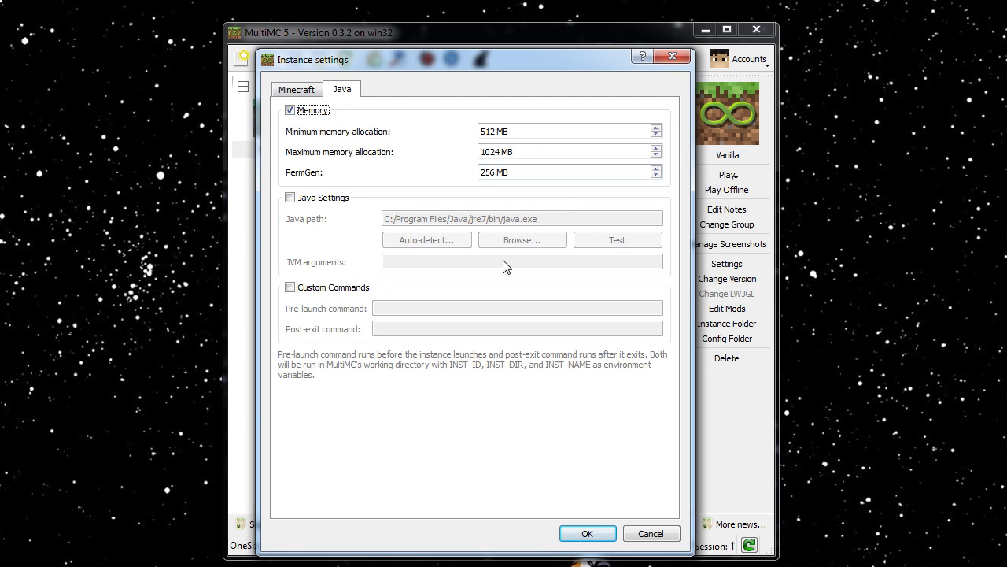
pyautogui.click(290, 199)
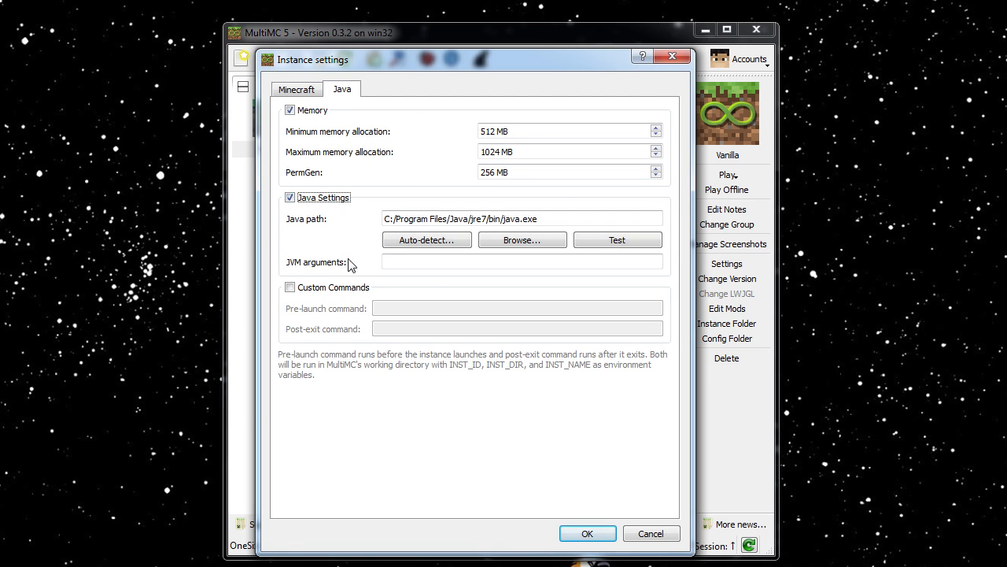
pyautogui.click(289, 286)
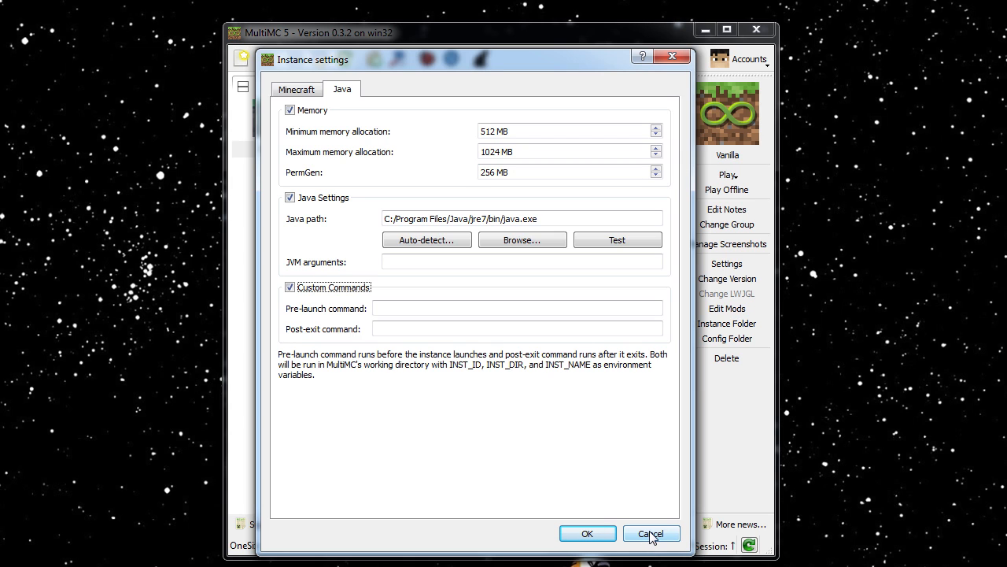
pyautogui.click(652, 533)
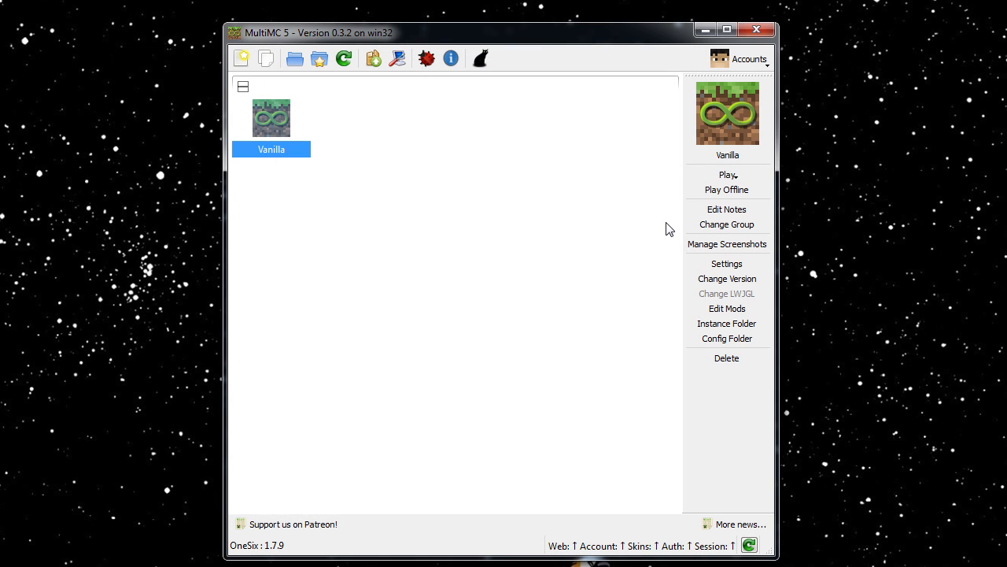
pyautogui.moveTo(504, 299)
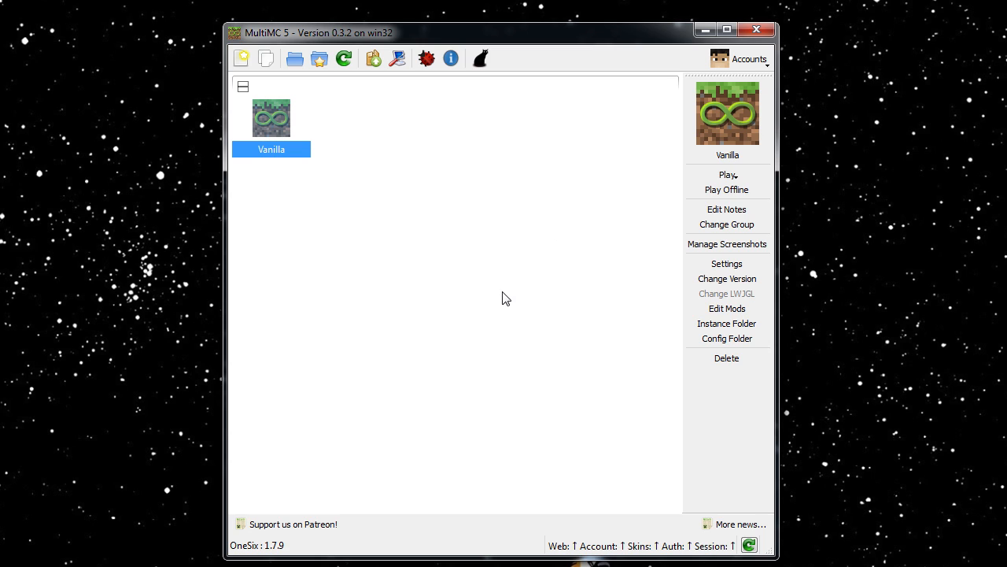
pyautogui.moveTo(629, 330)
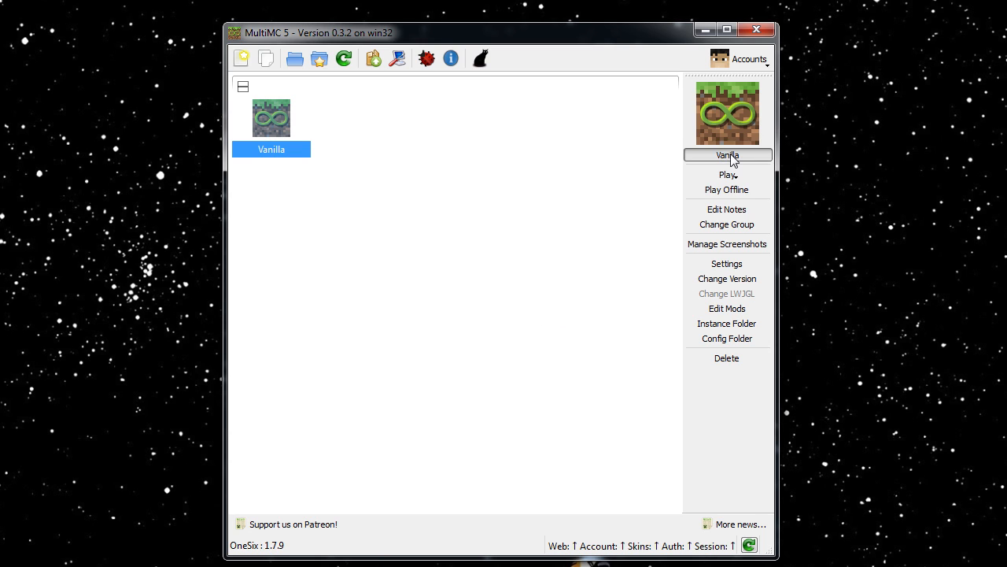
pyautogui.moveTo(696, 202)
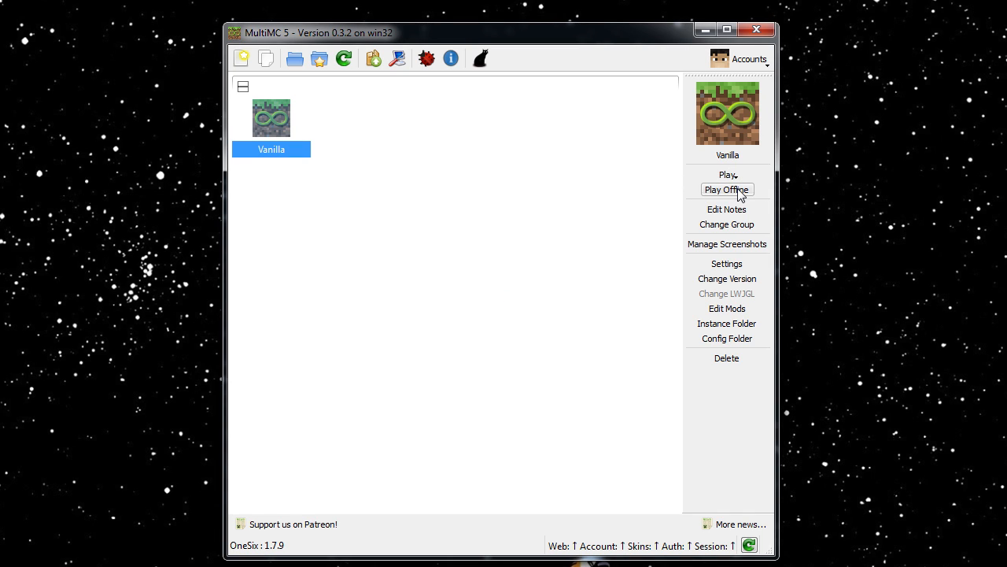
pyautogui.moveTo(728, 189)
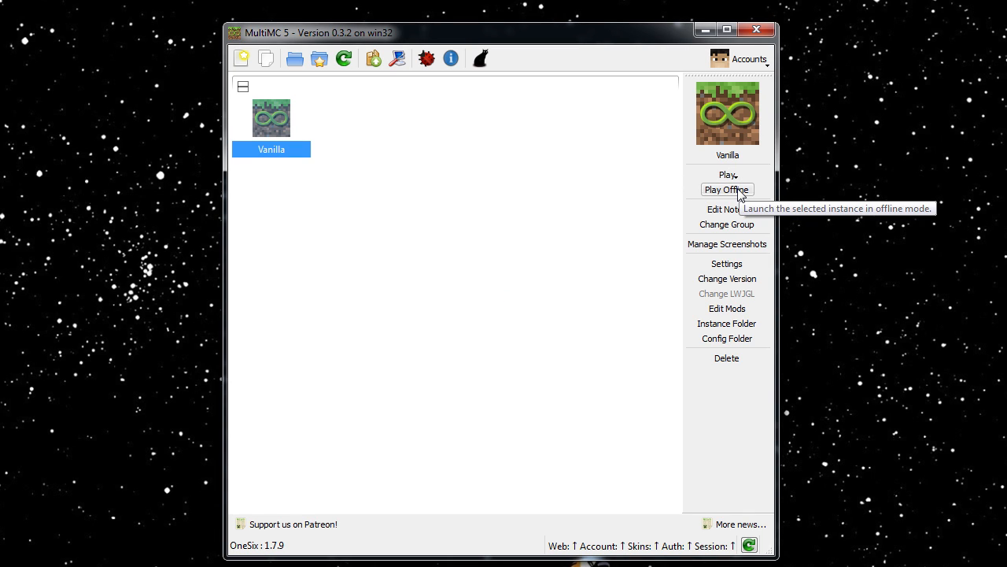
pyautogui.moveTo(633, 219)
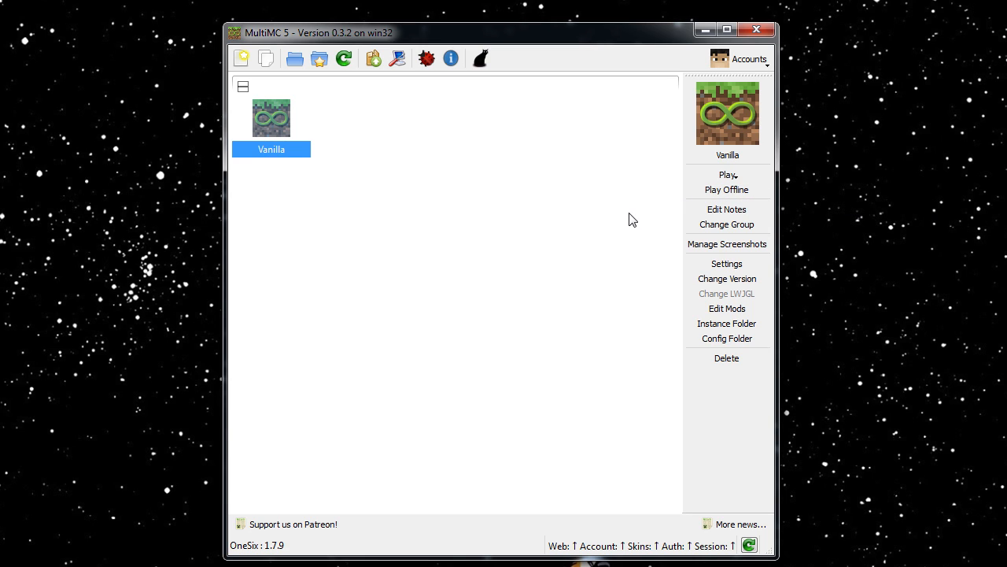
pyautogui.moveTo(579, 558)
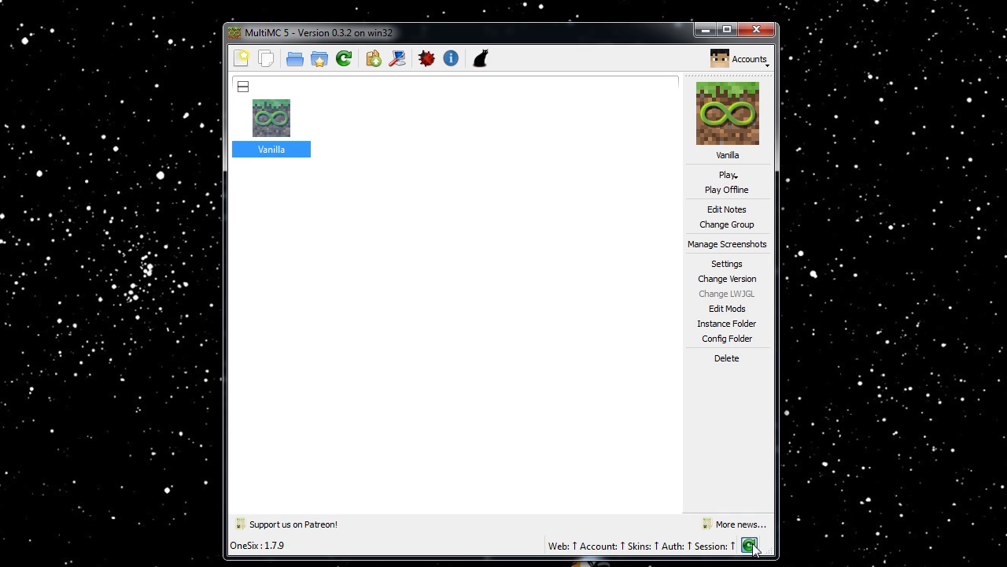
pyautogui.moveTo(712, 488)
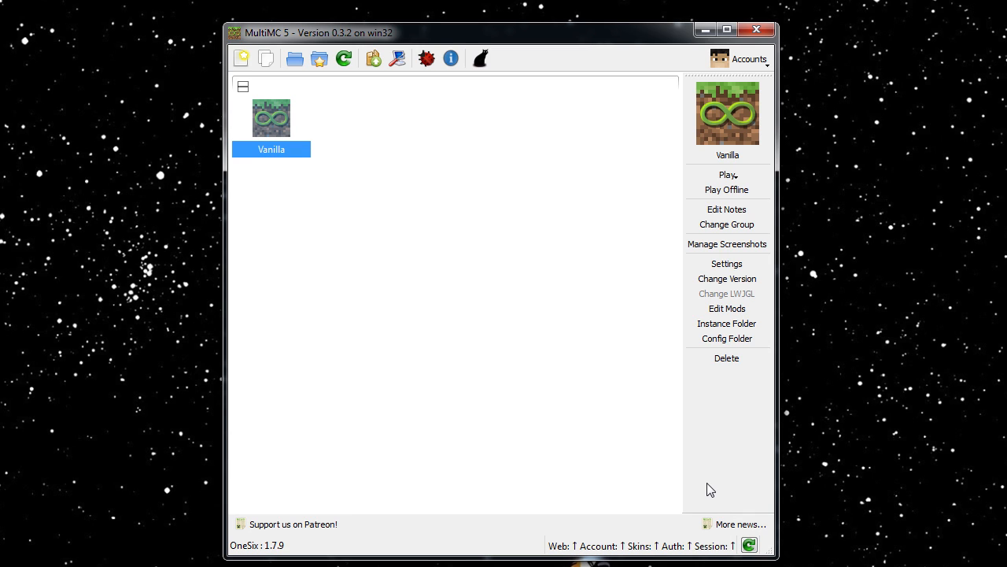
pyautogui.moveTo(683, 441)
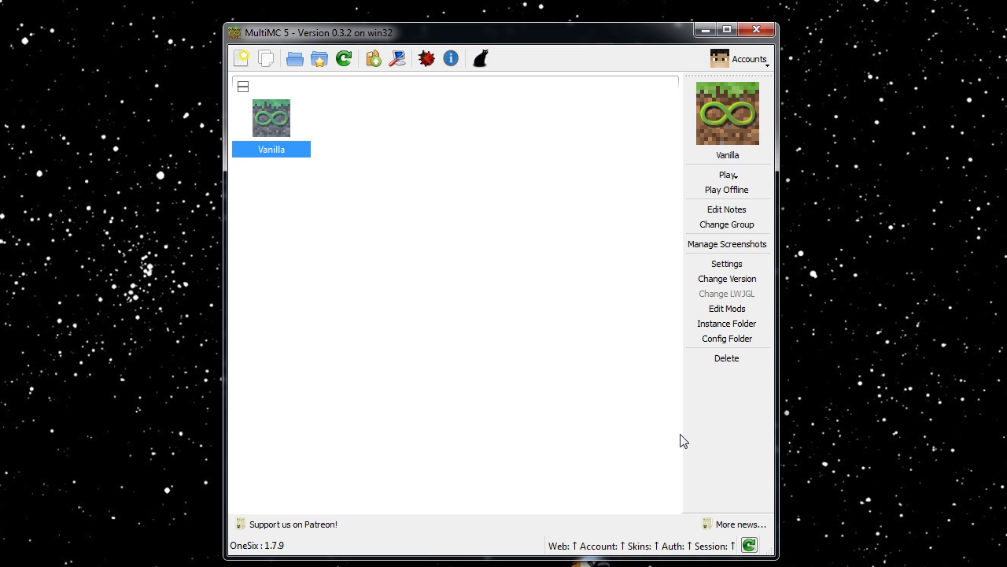
pyautogui.moveTo(685, 447)
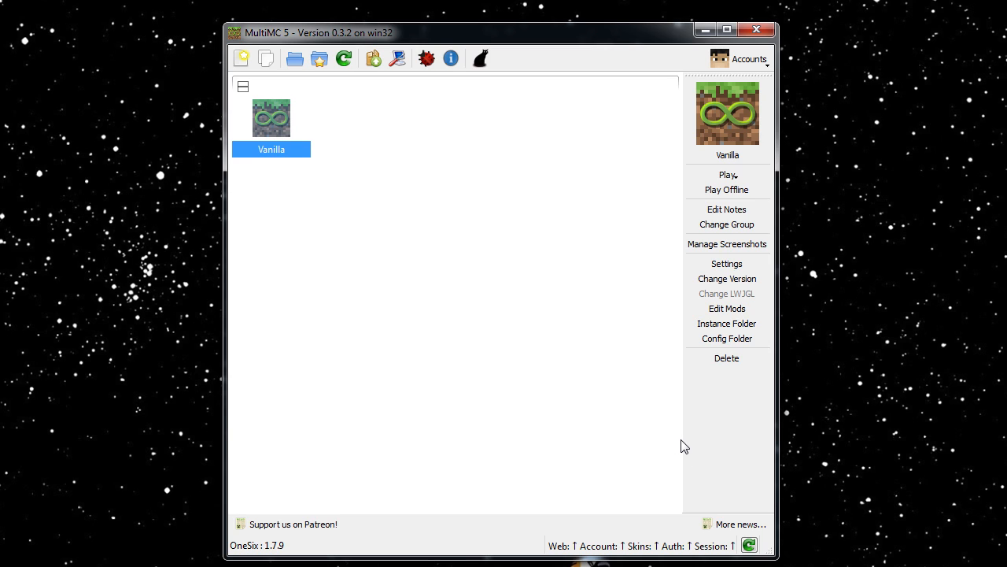
pyautogui.moveTo(674, 192)
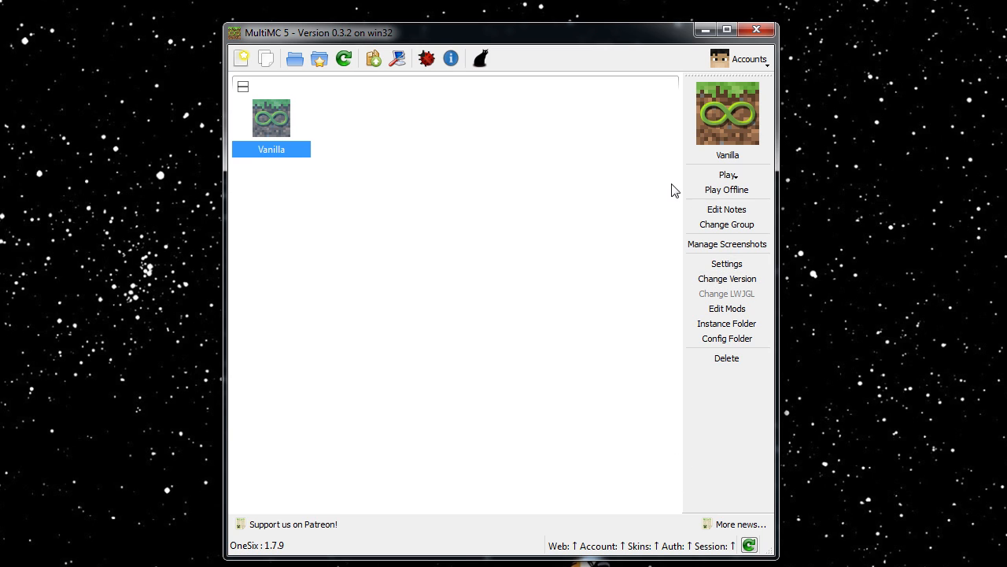
# Write the Vanilla instance note 'I love weekly version updates'.
pyautogui.click(728, 208)
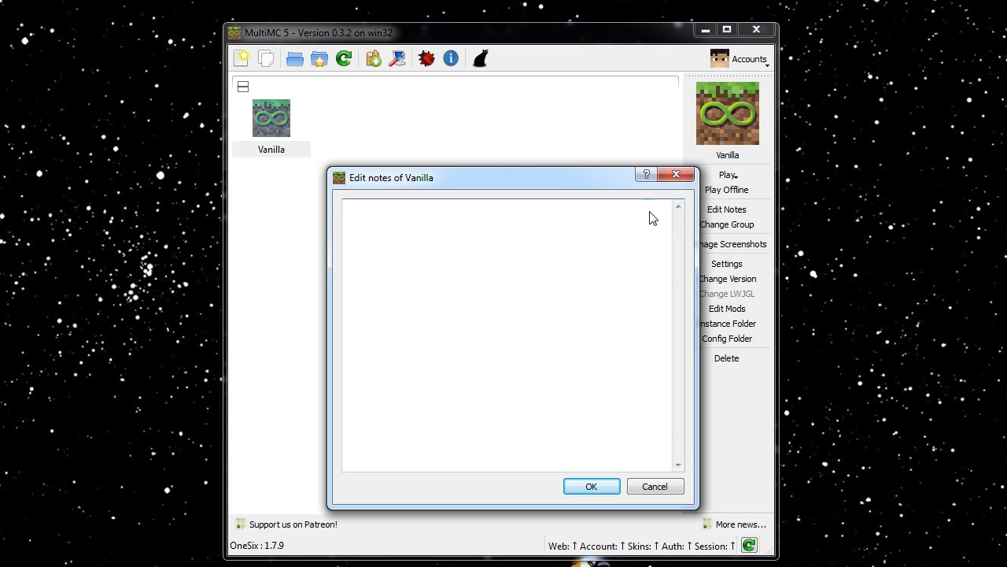
pyautogui.moveTo(645, 217)
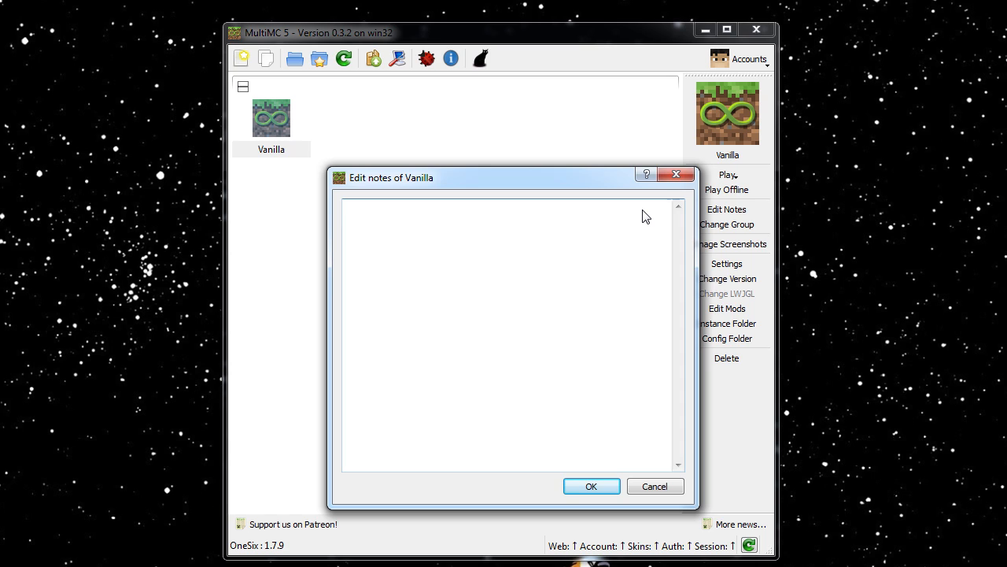
pyautogui.write('I')
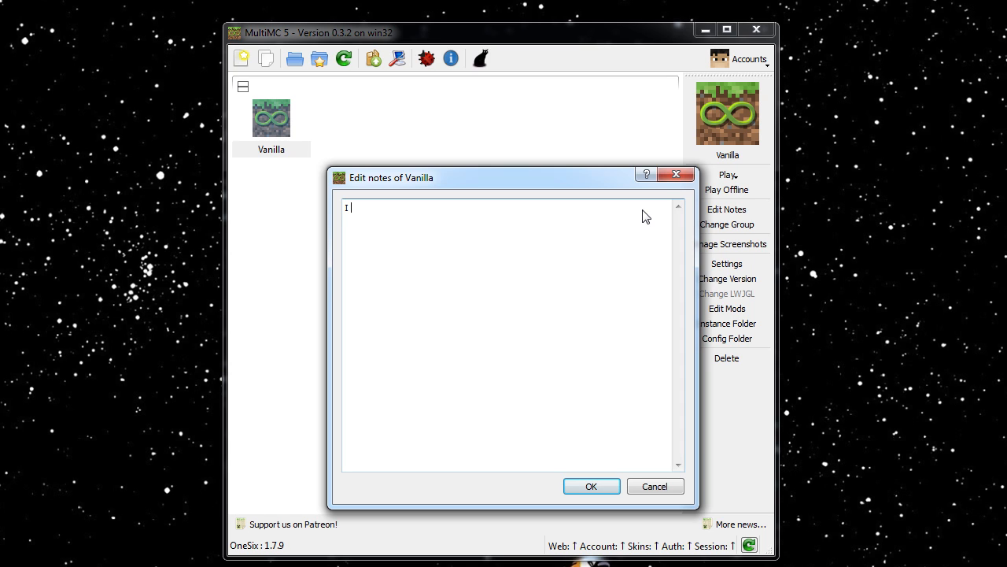
pyautogui.write('love weekly')
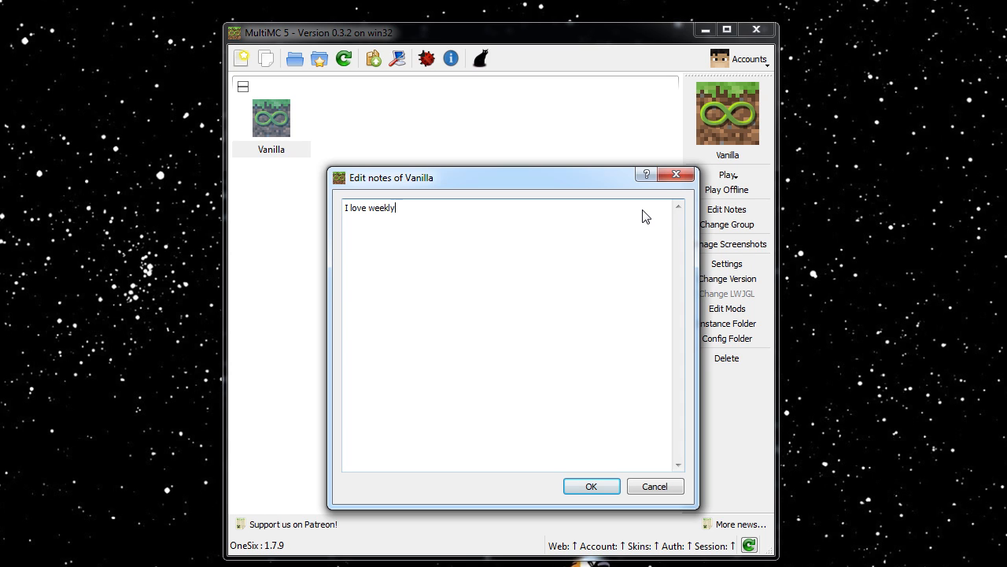
pyautogui.write('version updates. Thanks mojang!')
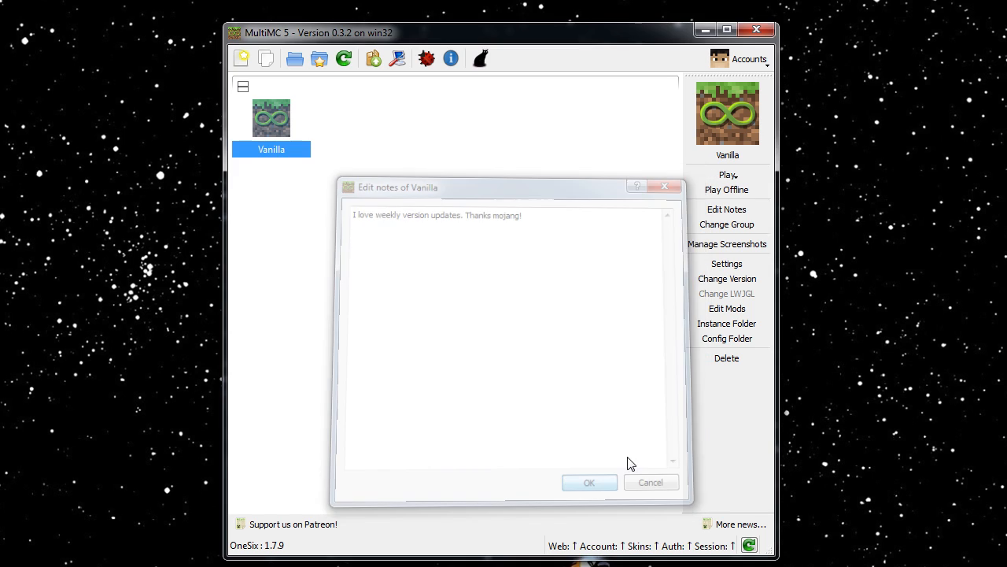
# Save the instance note and bring up the Change Minecraft version list for Vanilla.
pyautogui.click(589, 482)
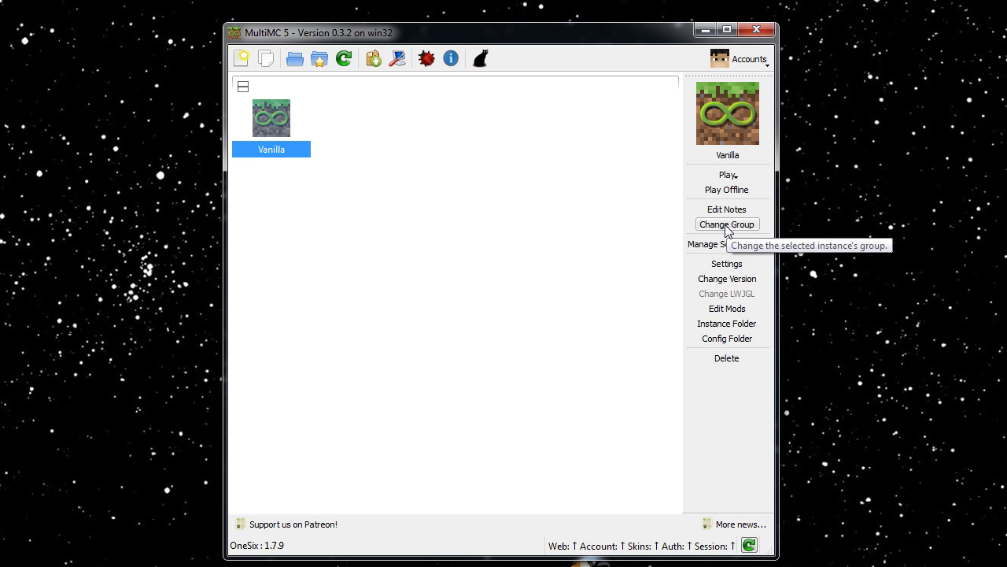
pyautogui.moveTo(727, 242)
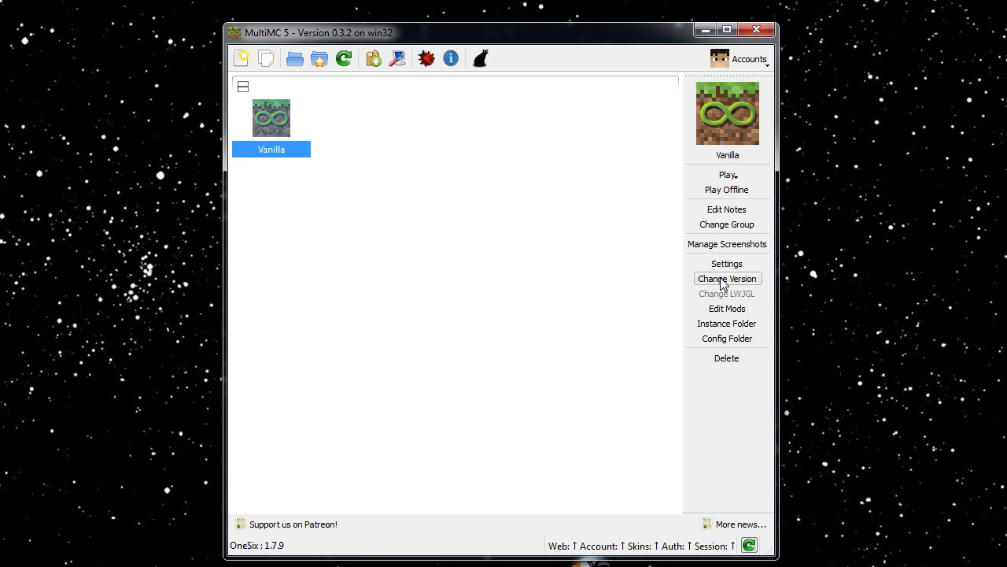
pyautogui.click(727, 279)
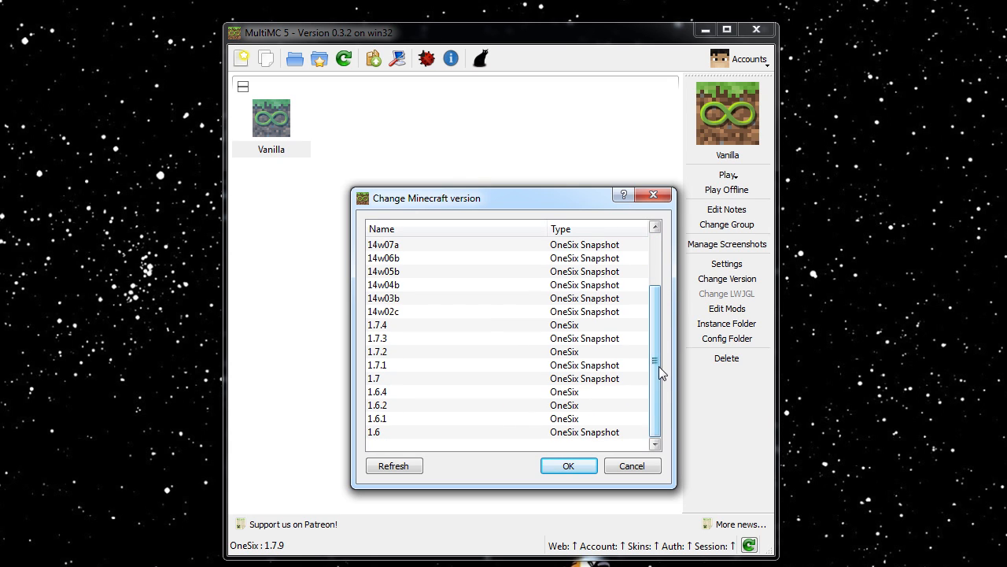
pyautogui.click(655, 443)
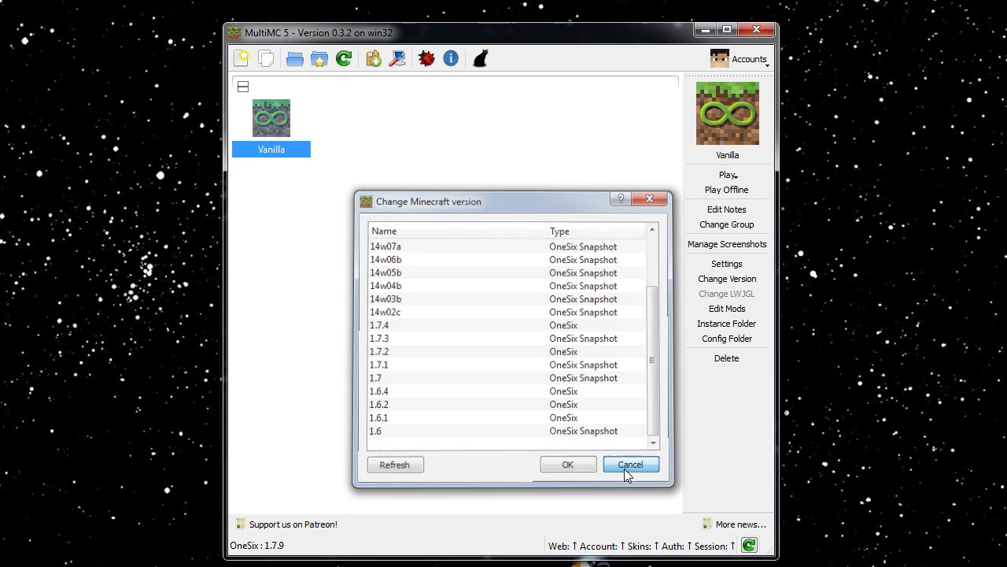
# Cancel the version dialog unchanged and bring up Manage Mods for the Vanilla instance.
pyautogui.click(630, 463)
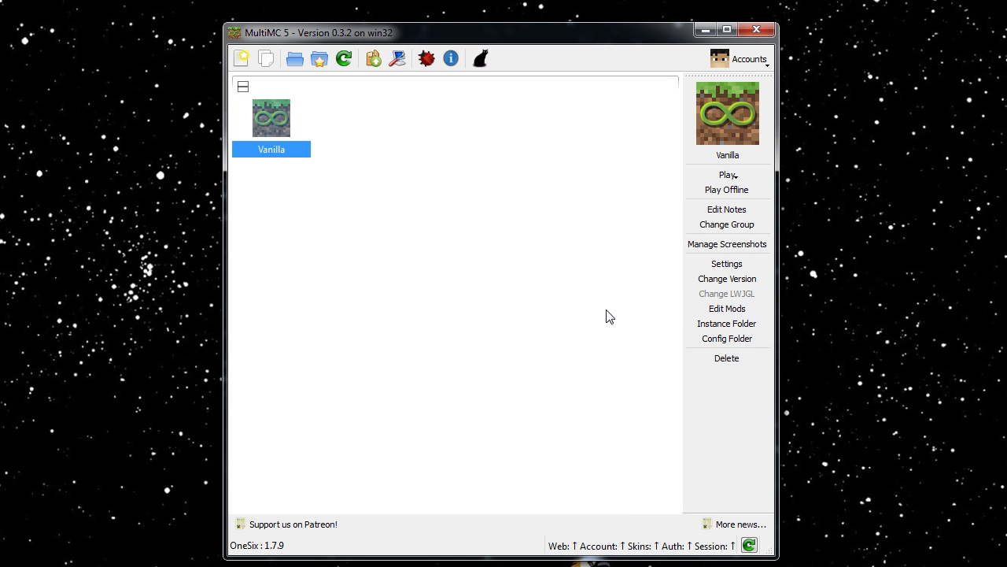
pyautogui.moveTo(612, 307)
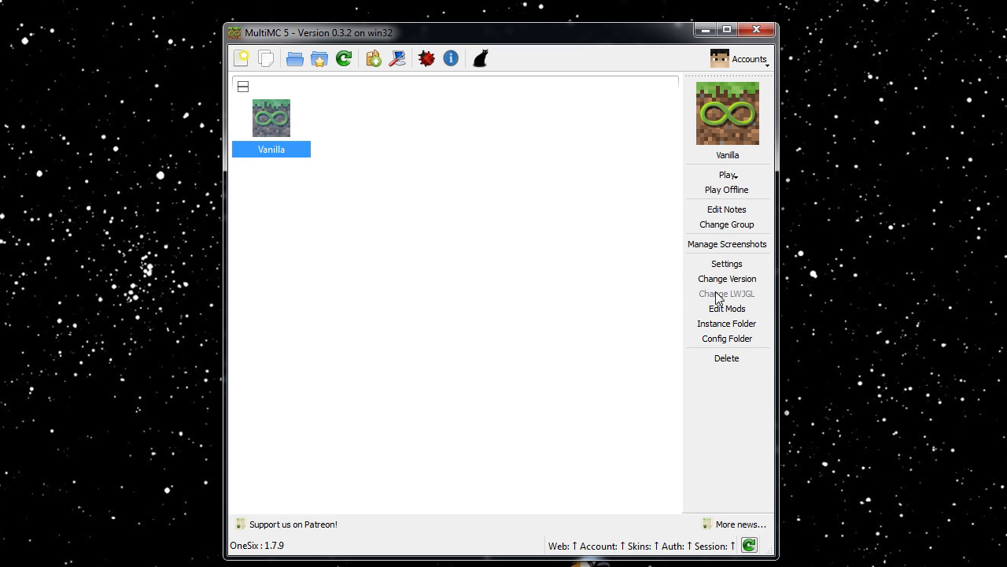
pyautogui.moveTo(716, 296)
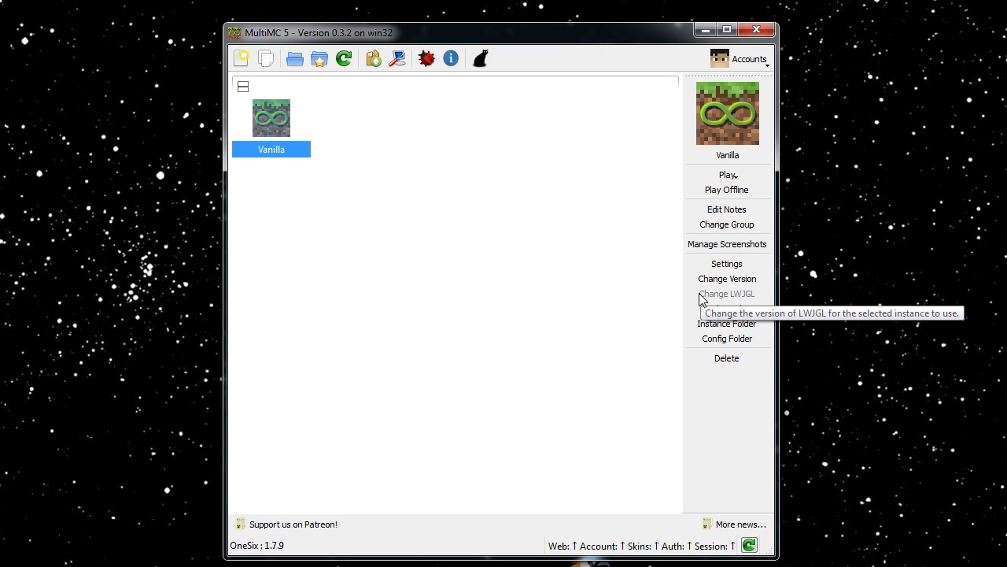
pyautogui.moveTo(727, 307)
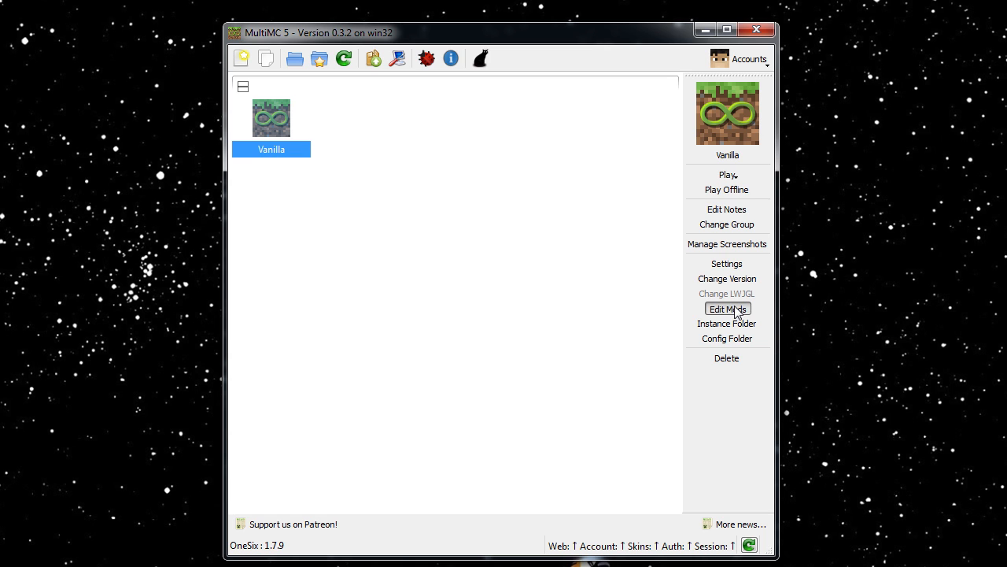
pyautogui.click(727, 308)
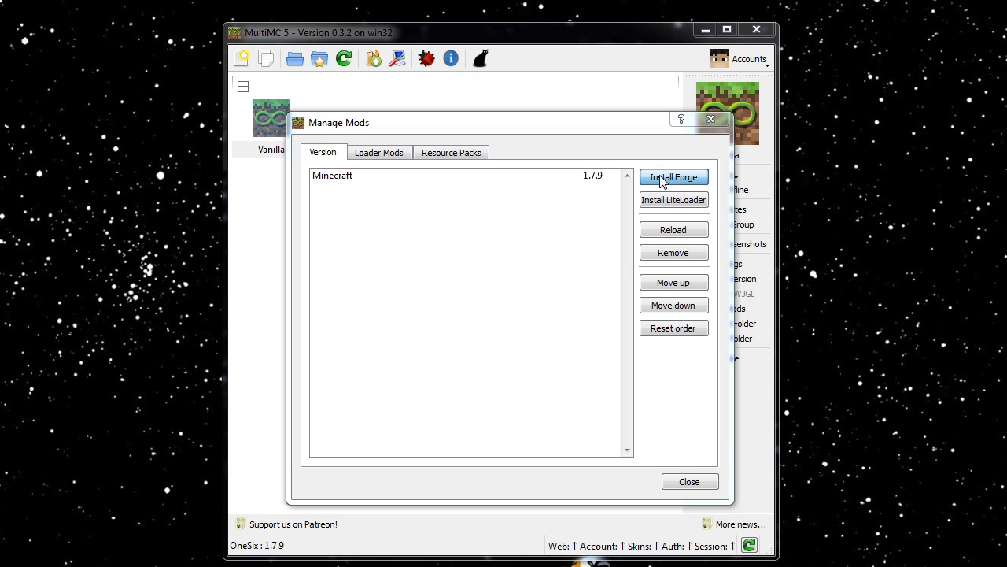
# Check Install Forge, find no Forge versions for 1.7.9, and dismiss the empty list.
pyautogui.click(673, 176)
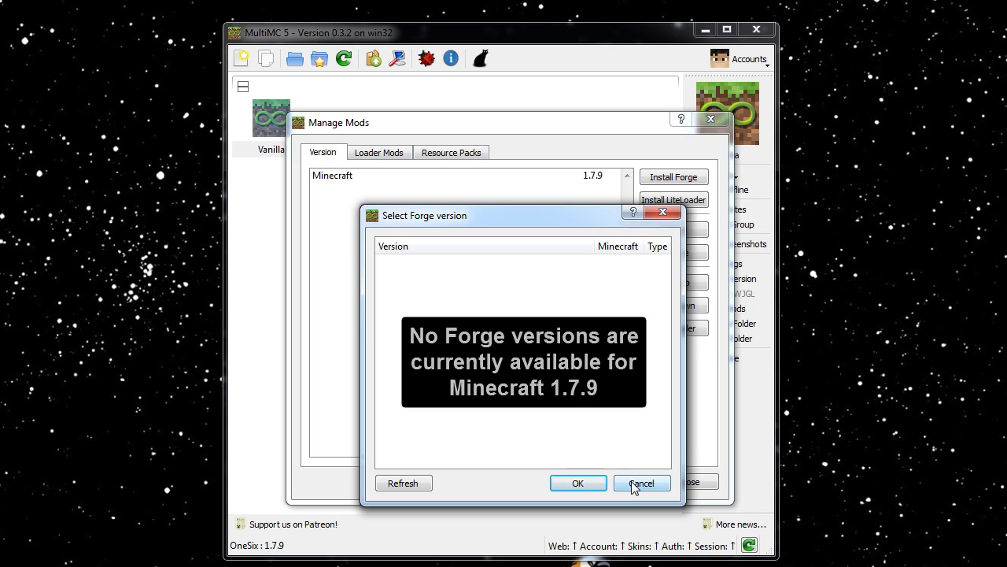
pyautogui.click(641, 482)
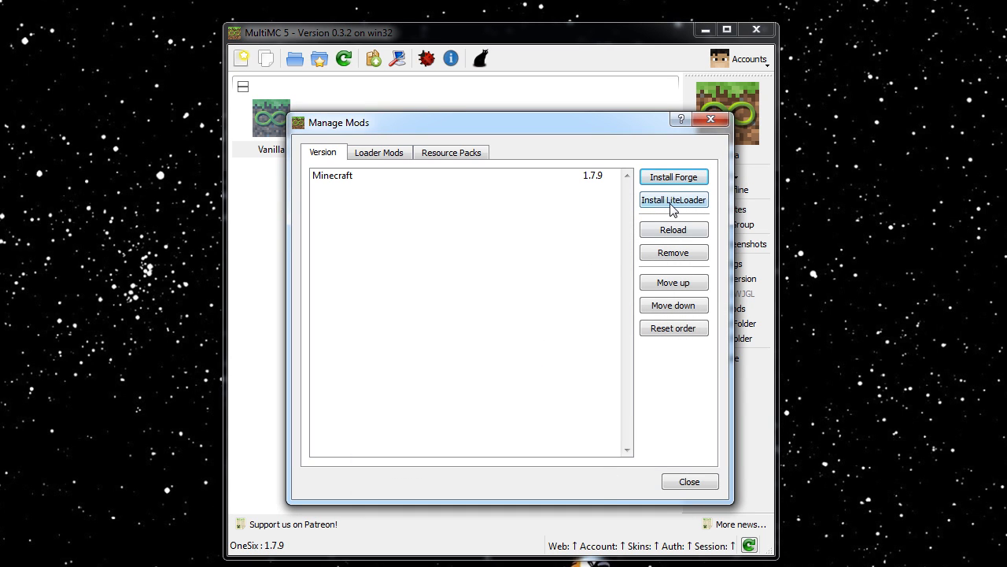
pyautogui.moveTo(585, 211)
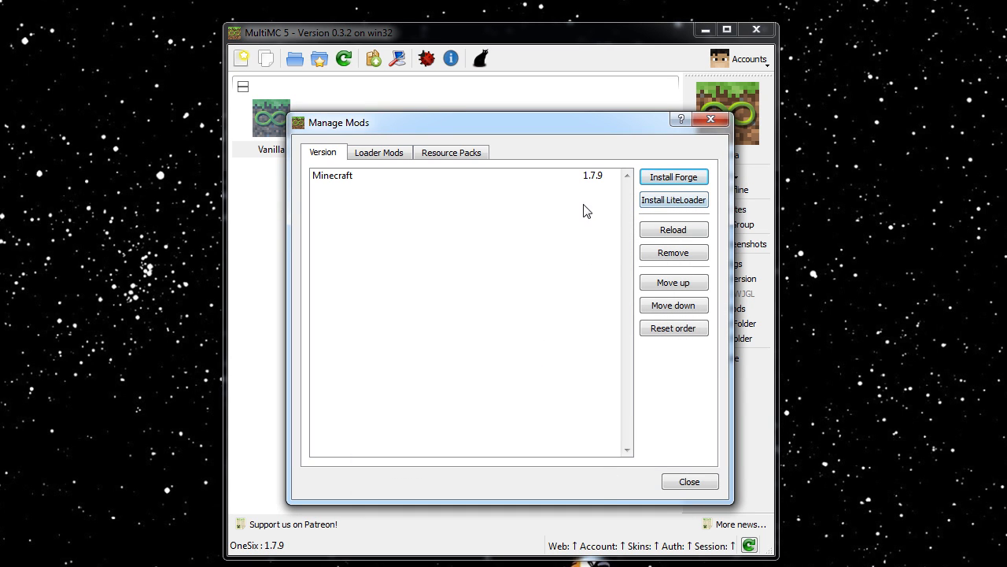
# Review the Loader Mods and Resource Packs tabs, return to Version and close Manage Mods.
pyautogui.click(377, 152)
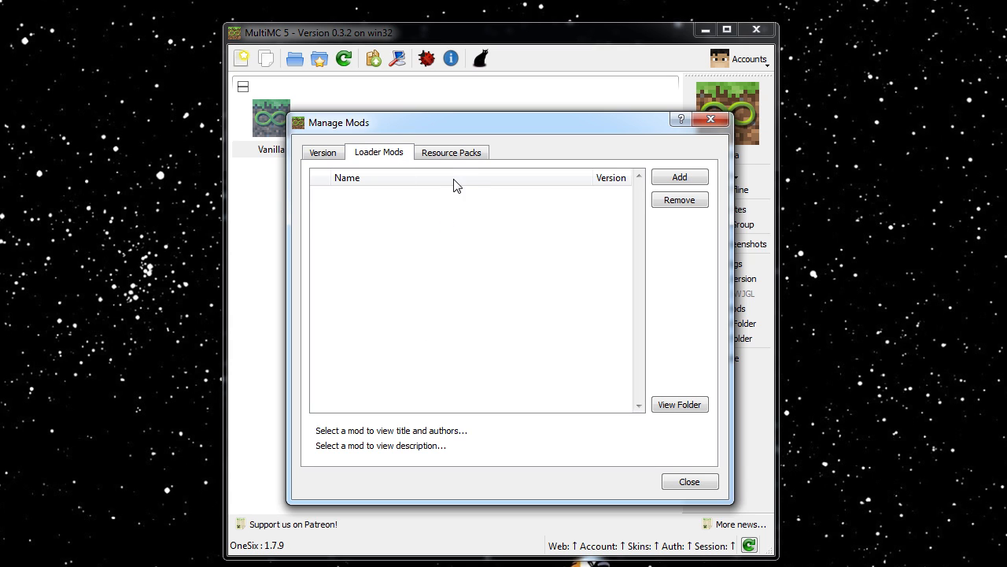
pyautogui.click(450, 152)
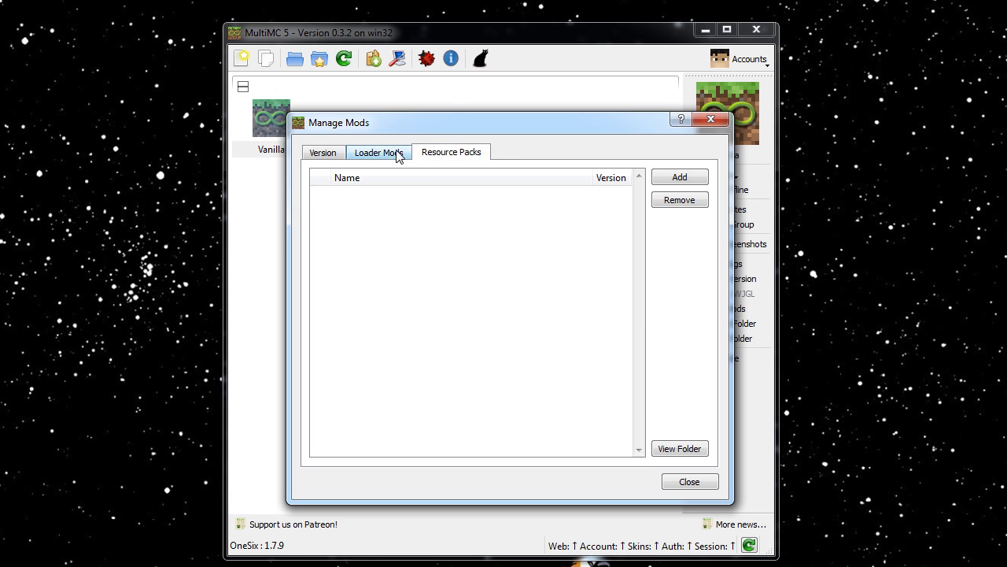
pyautogui.click(322, 151)
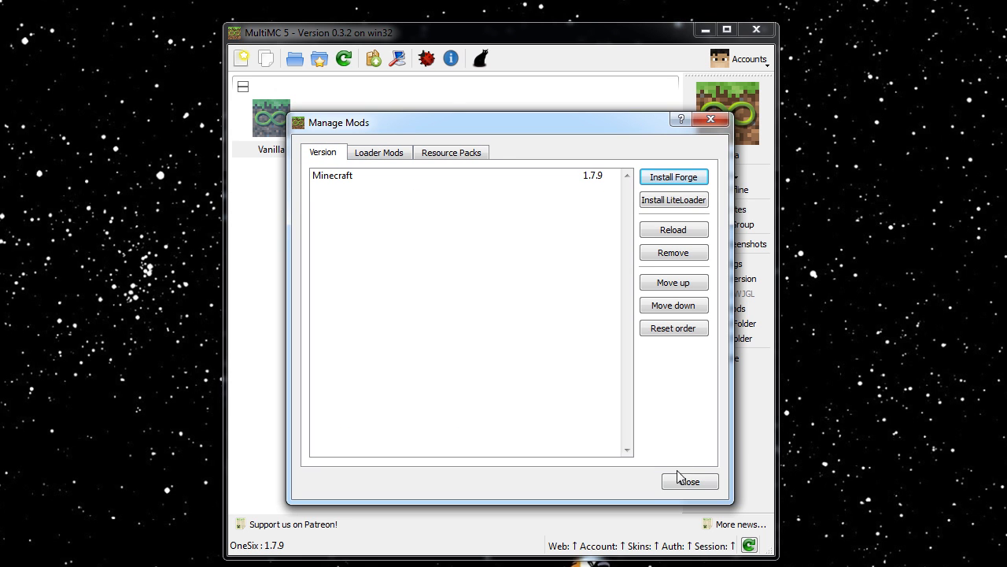
pyautogui.click(690, 481)
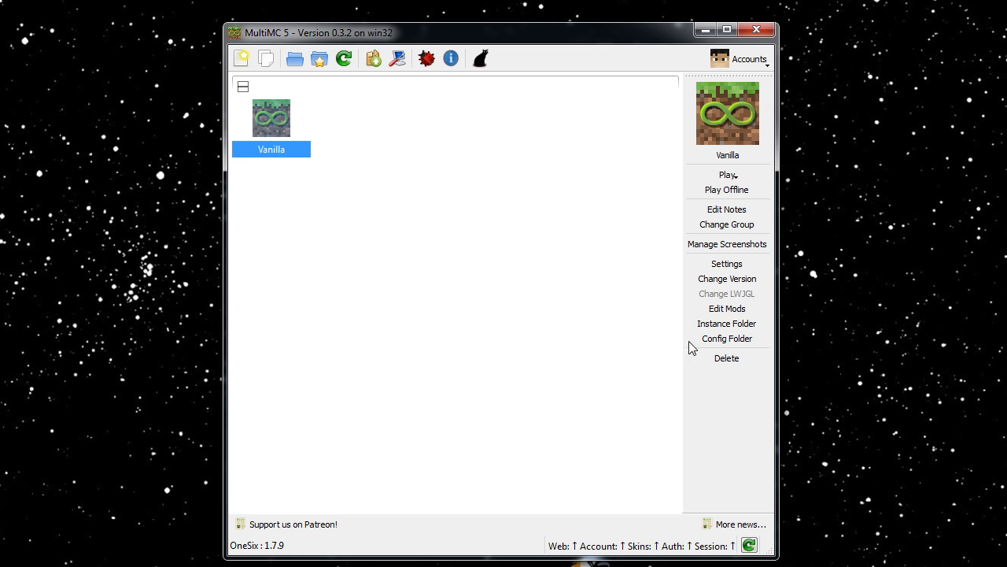
pyautogui.click(727, 323)
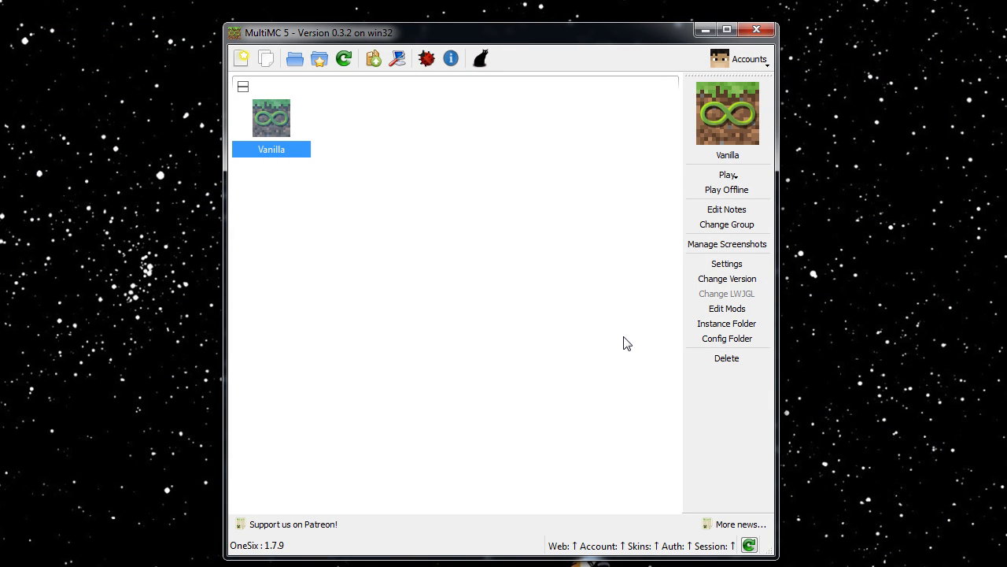
pyautogui.moveTo(623, 340)
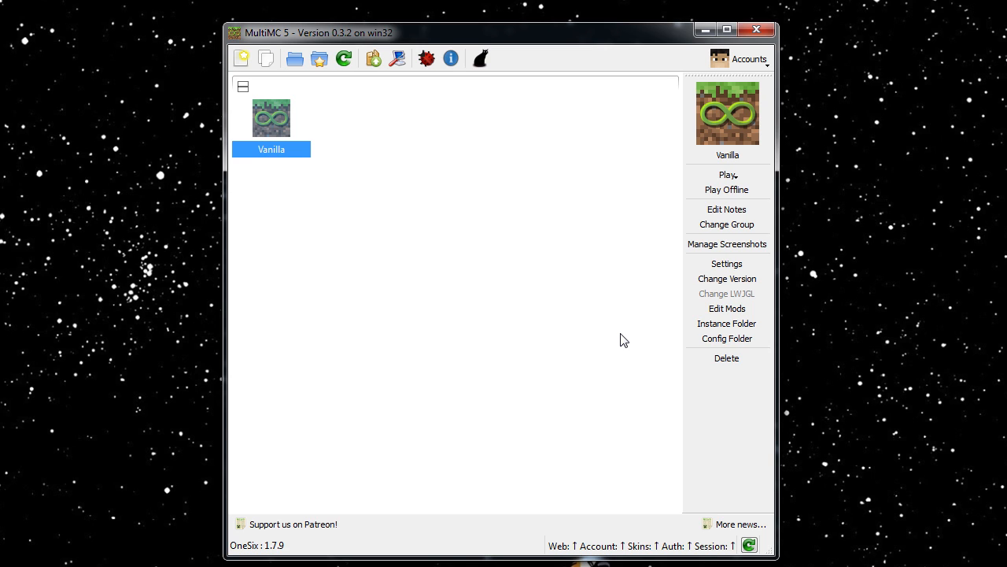
pyautogui.moveTo(417, 504)
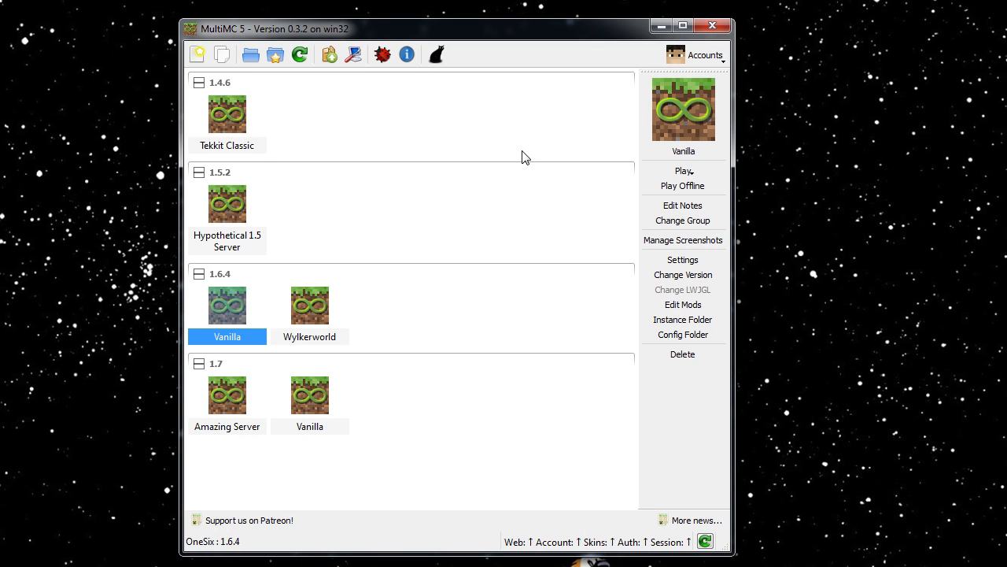
pyautogui.moveTo(503, 183)
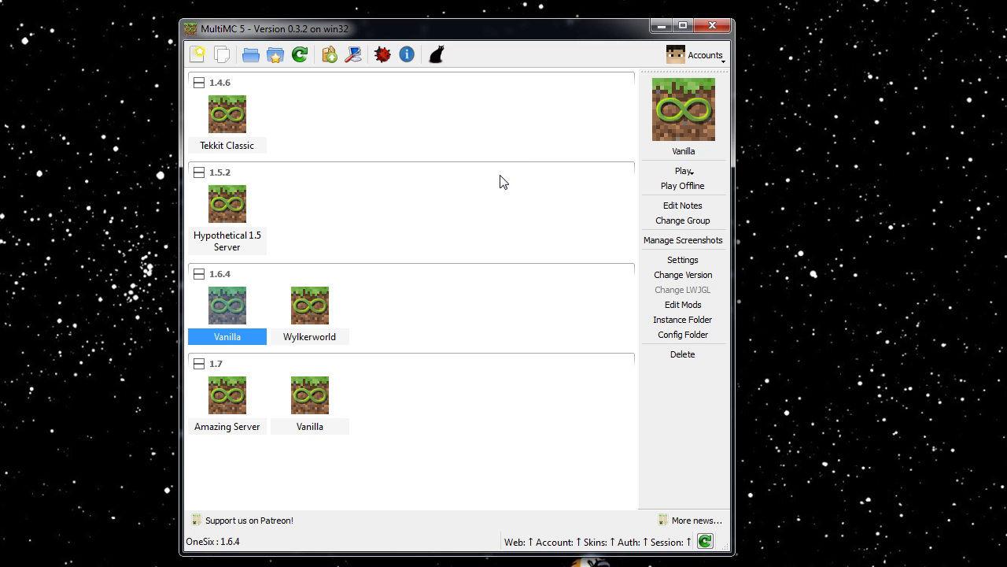
pyautogui.moveTo(422, 173)
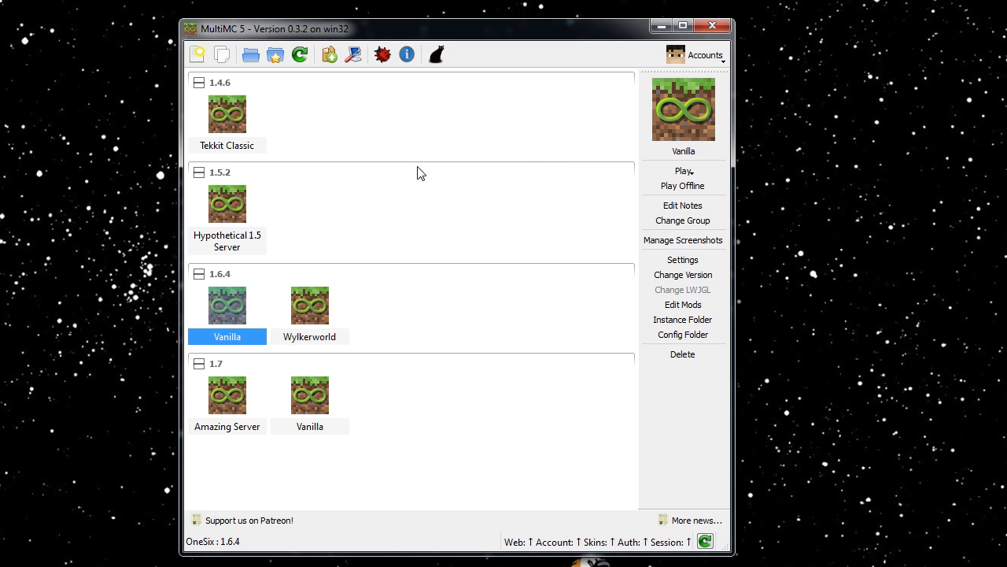
# Move Tekkit Classic into a new group named 'Why do I play this game'.
pyautogui.click(227, 113)
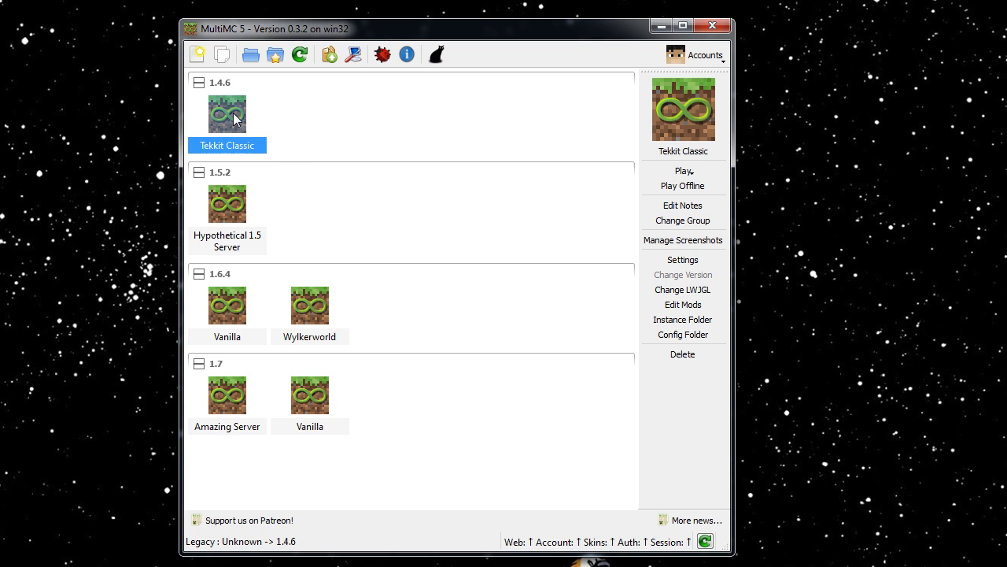
pyautogui.moveTo(227, 203)
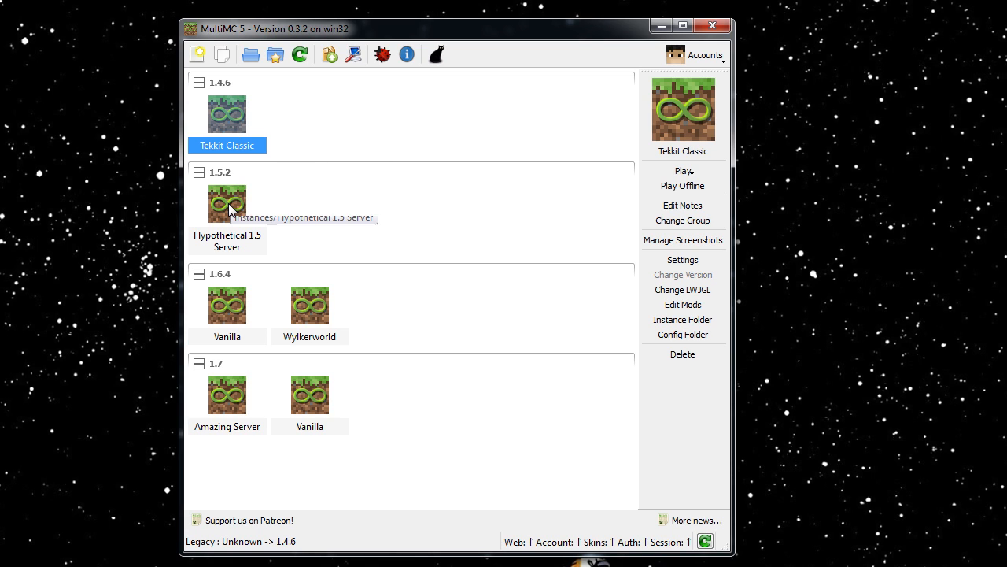
pyautogui.moveTo(683, 290)
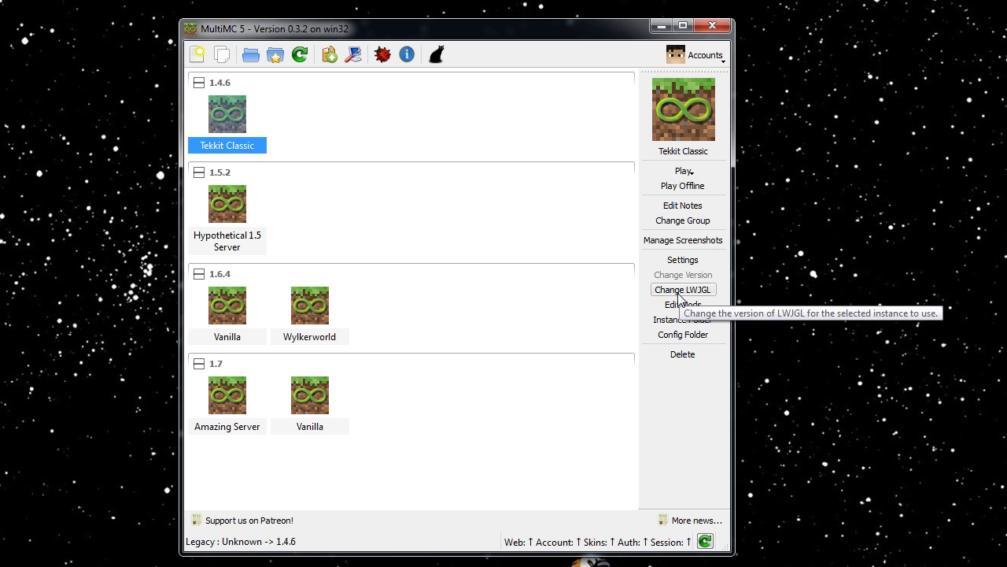
pyautogui.moveTo(344, 126)
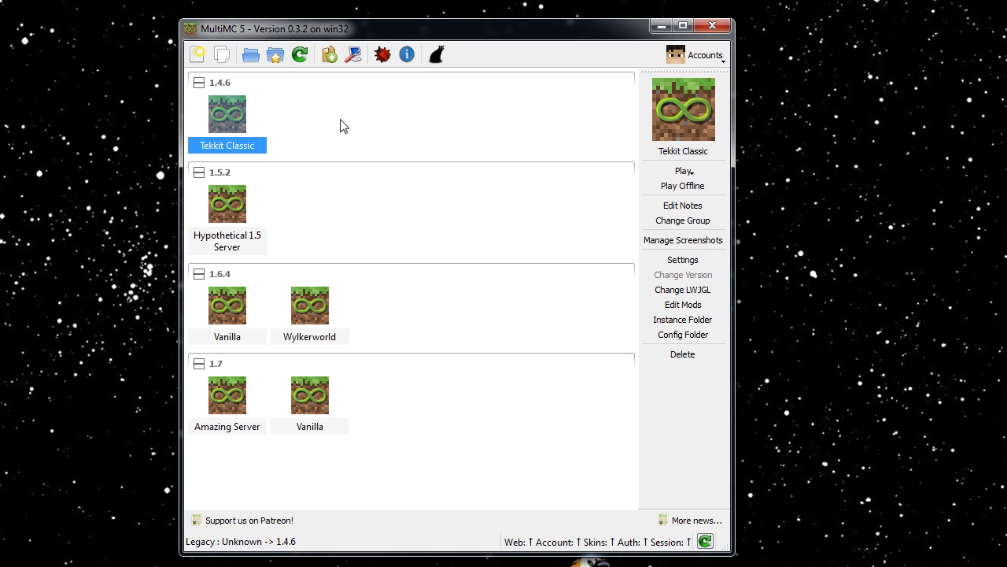
pyautogui.moveTo(285, 101)
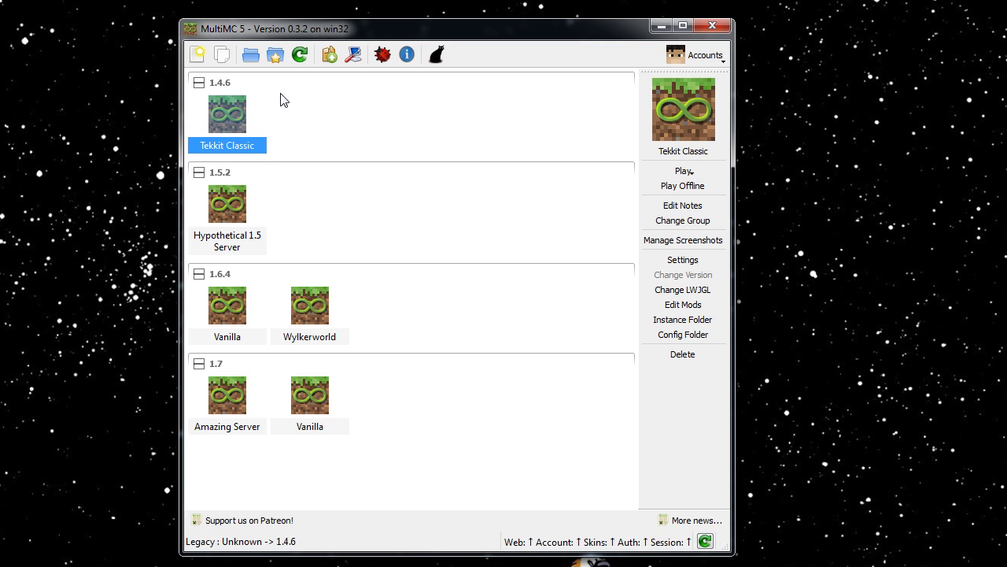
pyautogui.moveTo(332, 108)
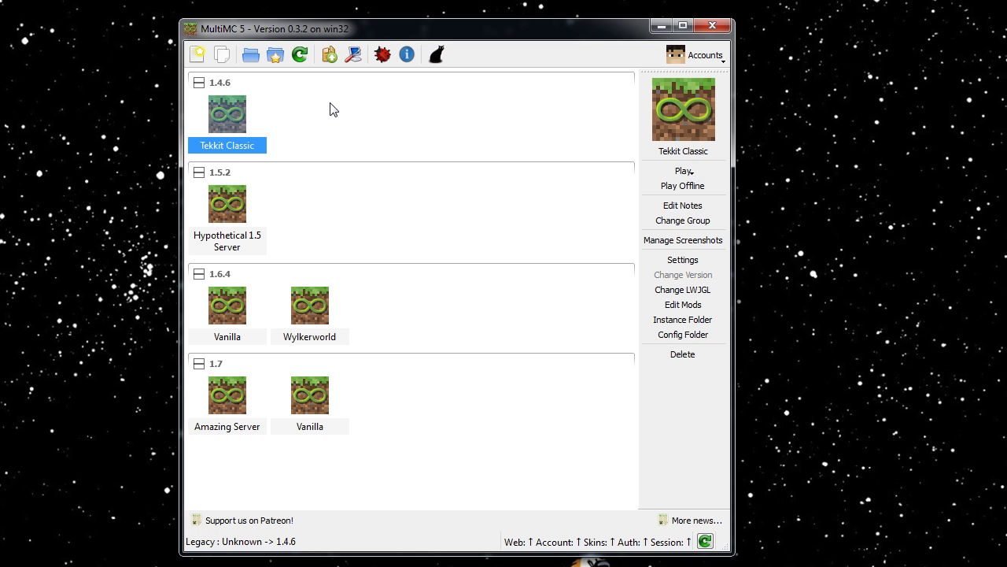
pyautogui.moveTo(361, 159)
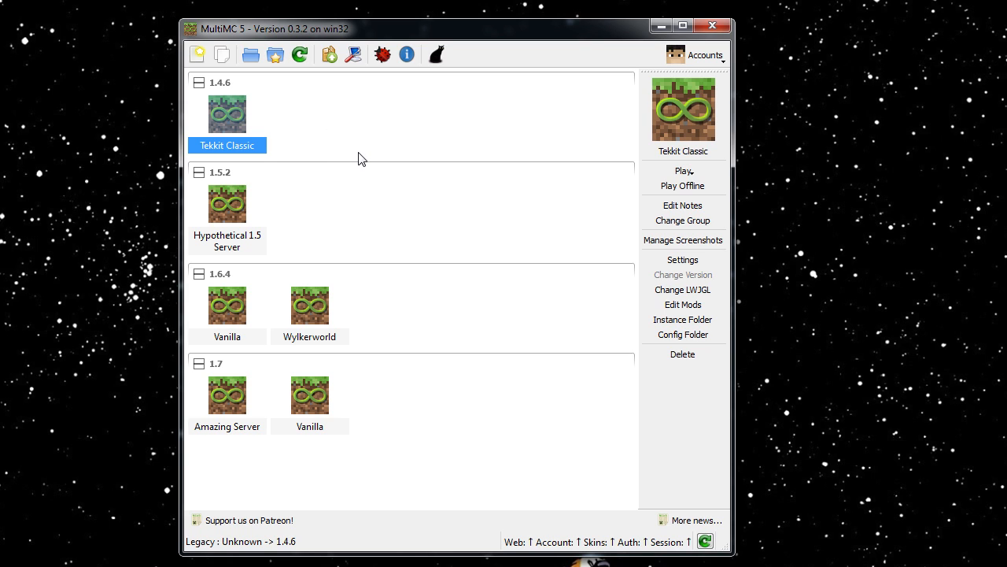
pyautogui.moveTo(246, 211)
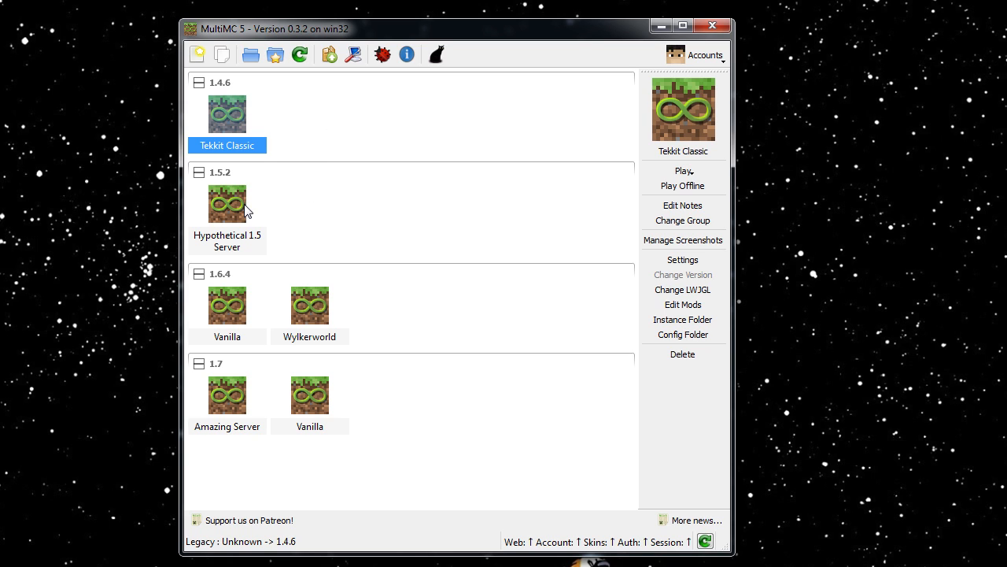
pyautogui.moveTo(378, 327)
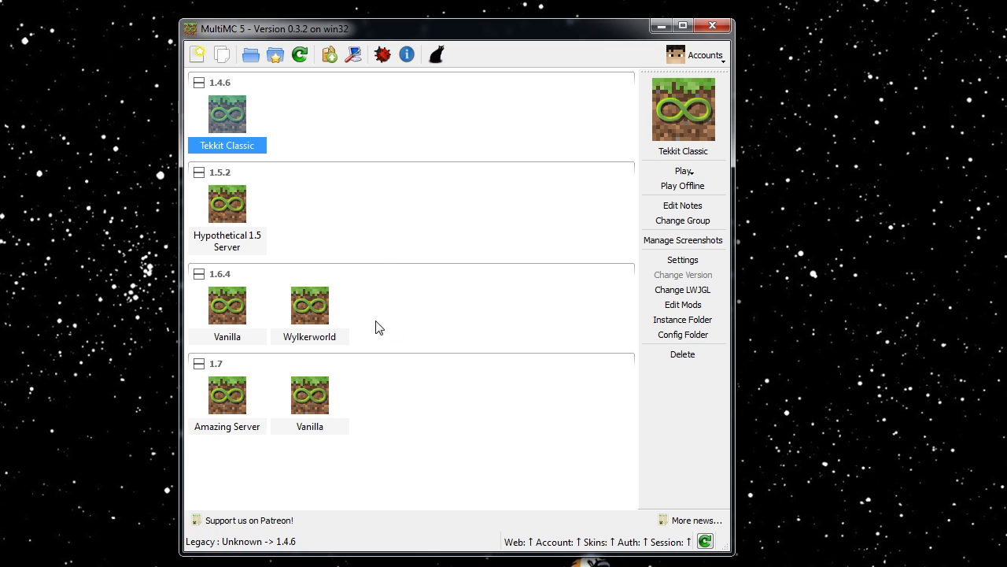
pyautogui.moveTo(485, 233)
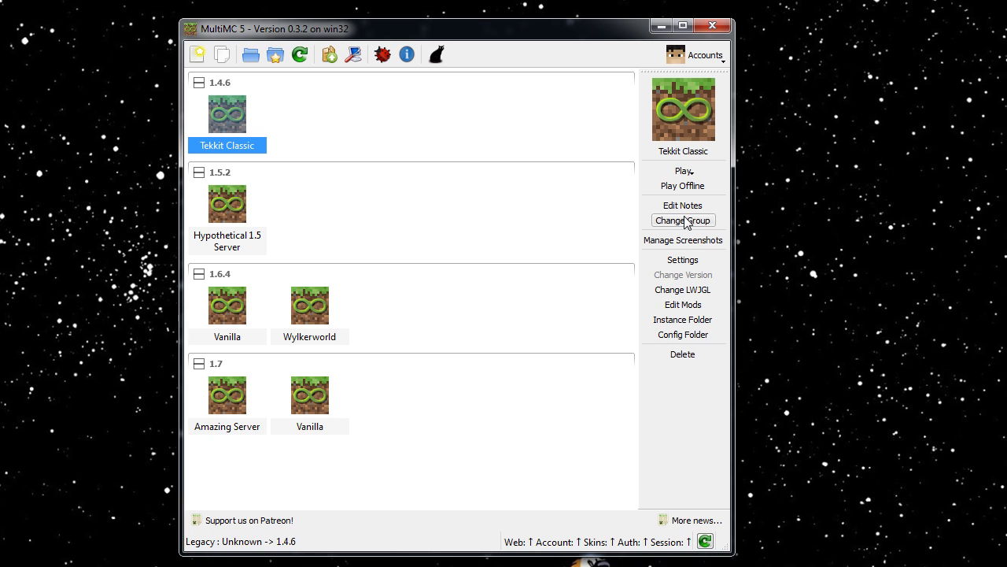
pyautogui.click(683, 220)
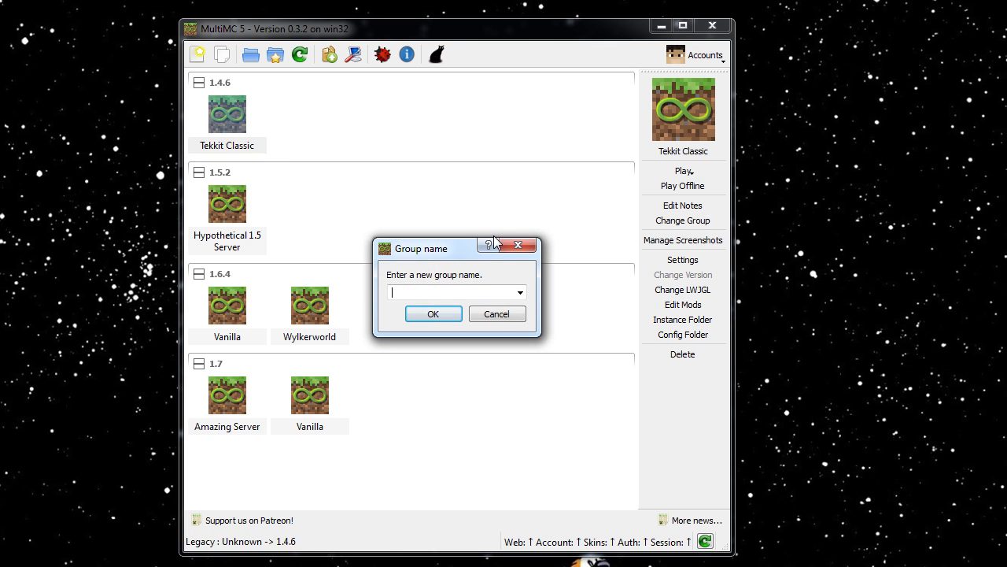
pyautogui.write('Why do I play this game')
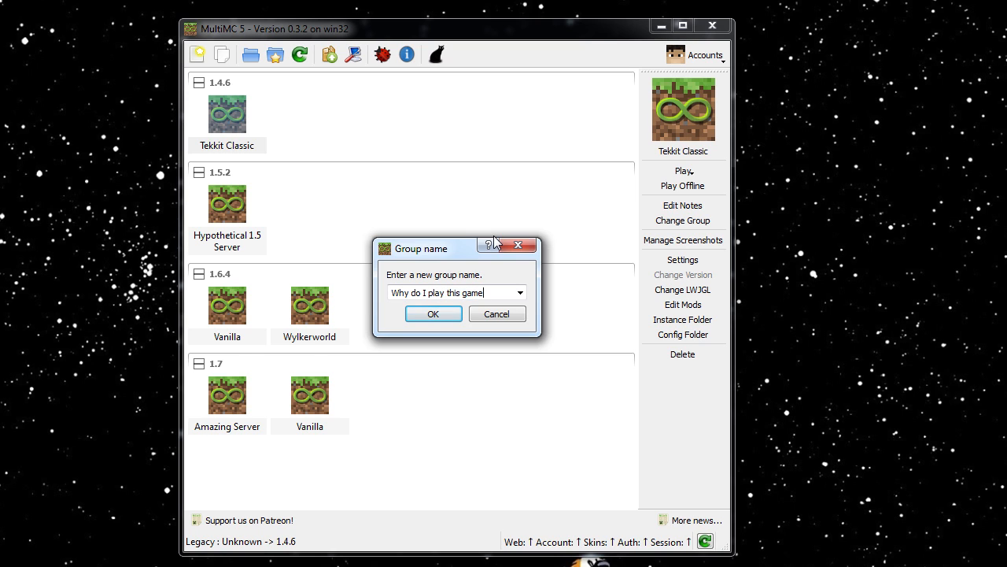
pyautogui.click(432, 313)
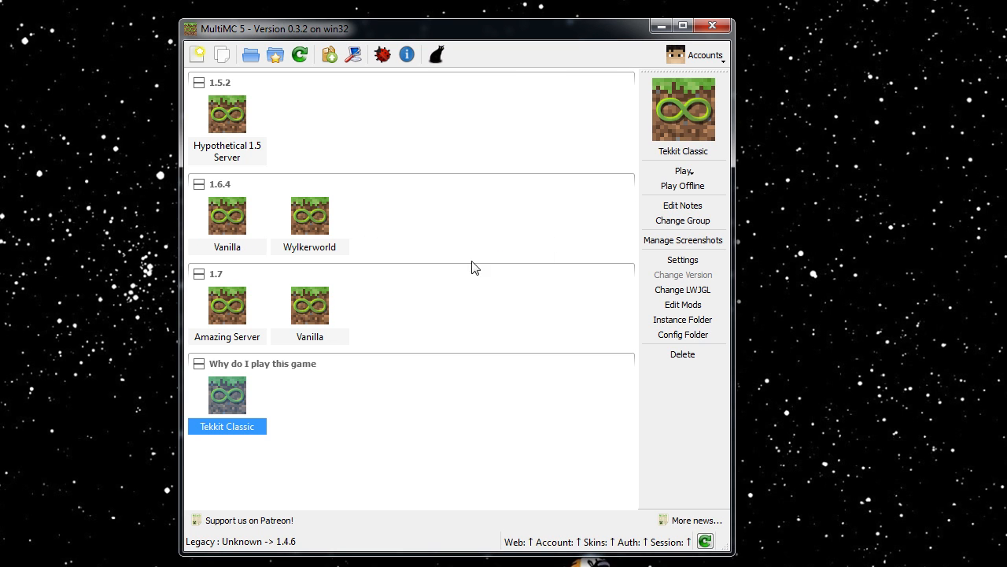
pyautogui.moveTo(410, 414)
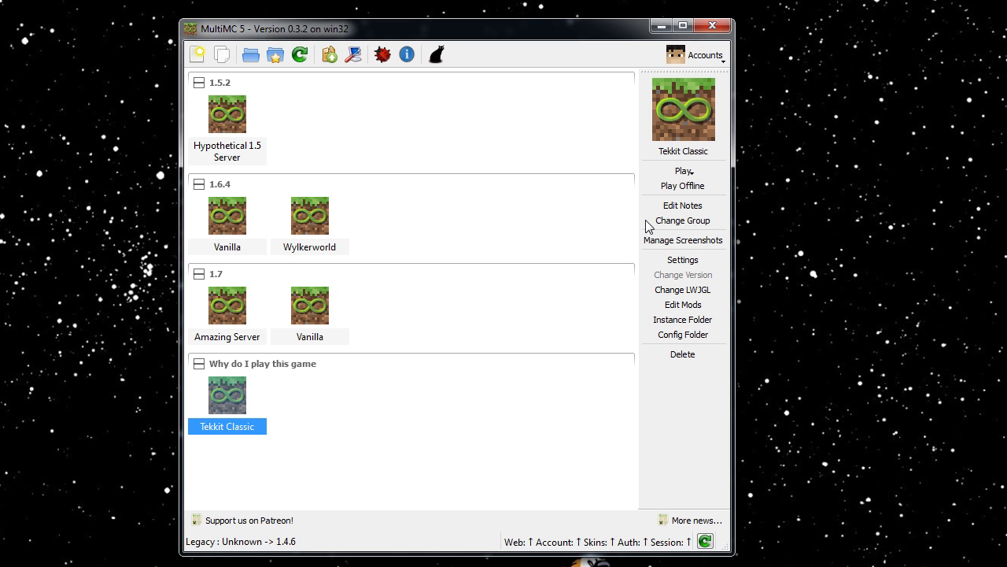
# Move Tekkit Classic back into its 1.4.6 group.
pyautogui.click(683, 221)
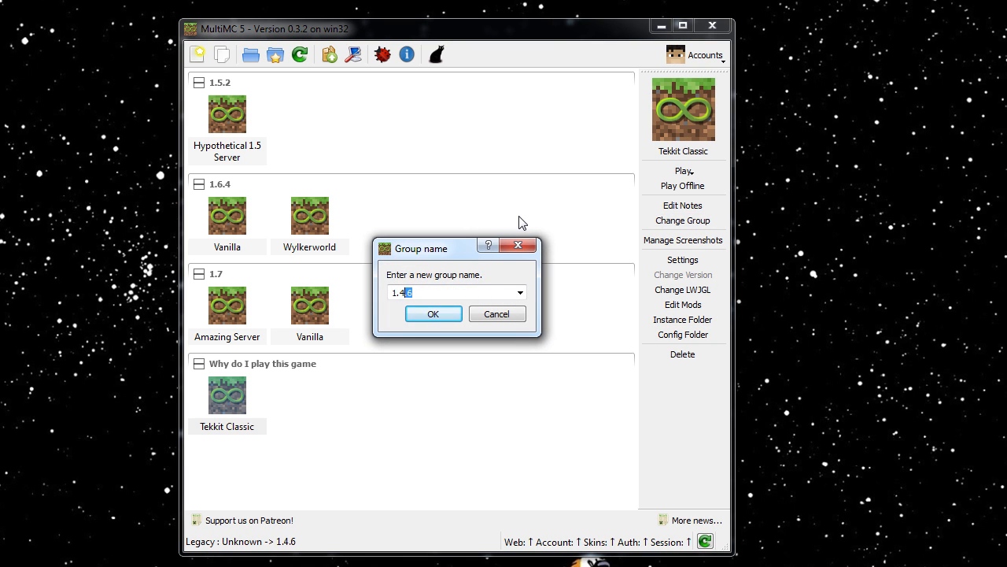
pyautogui.click(433, 313)
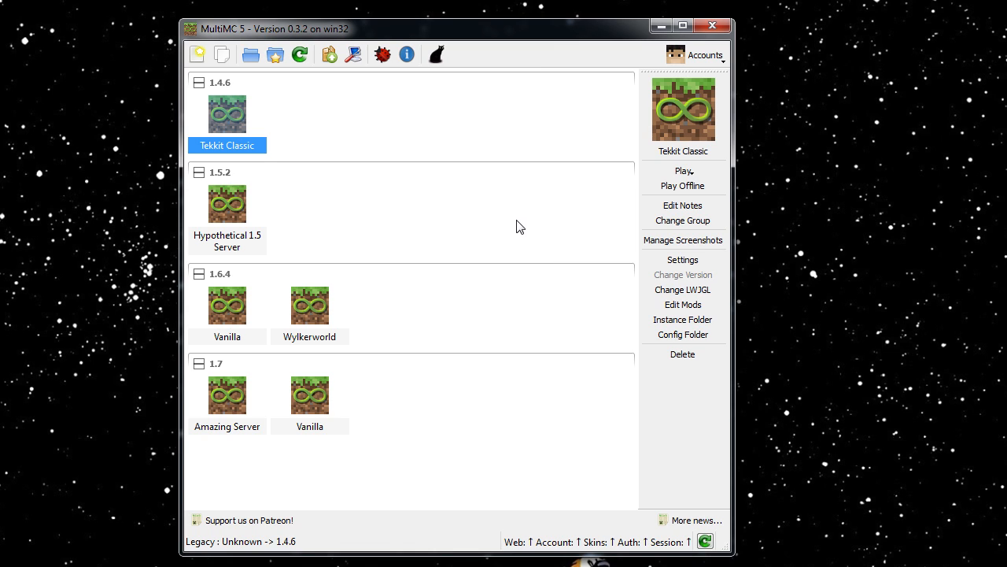
pyautogui.moveTo(224, 91)
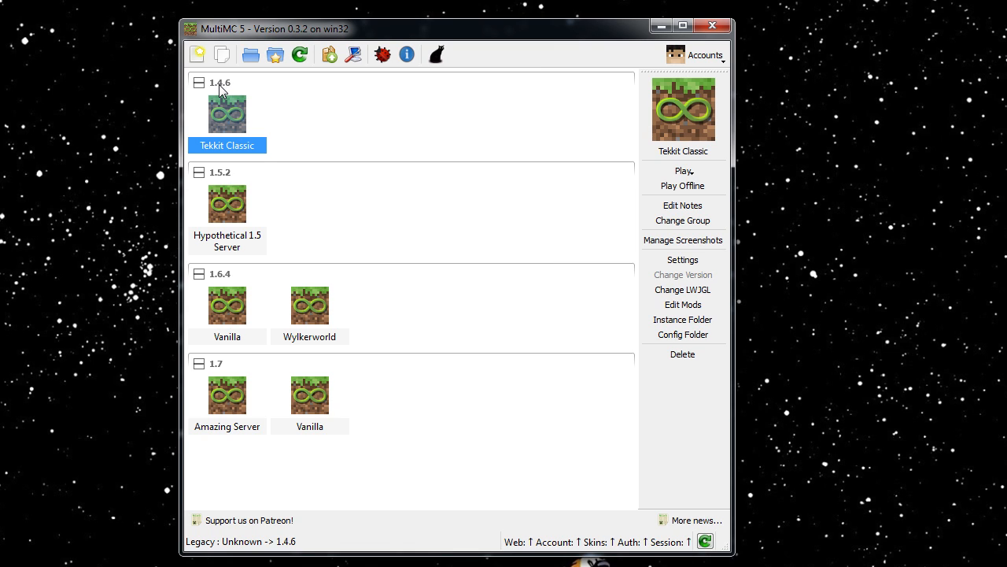
pyautogui.moveTo(240, 109)
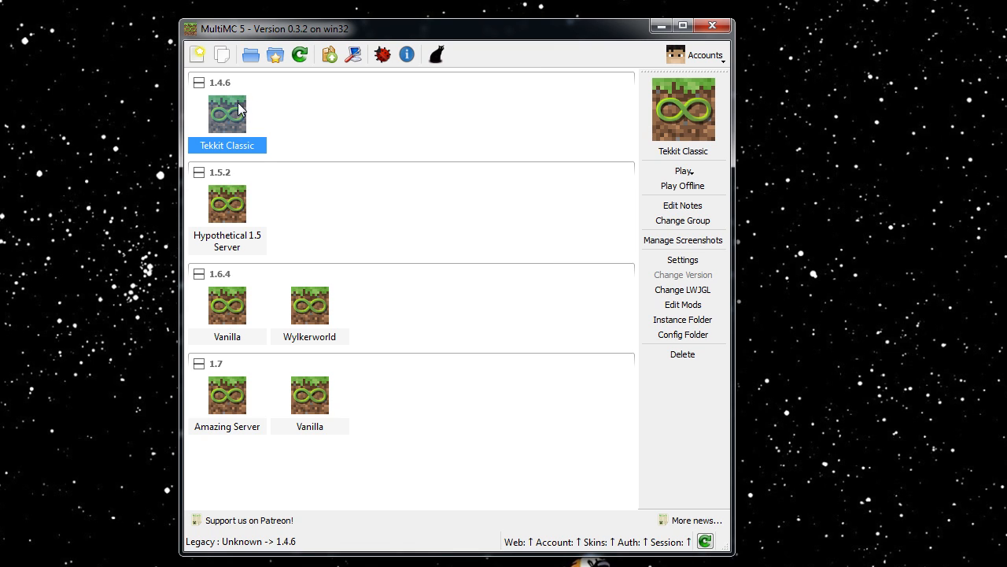
pyautogui.moveTo(396, 233)
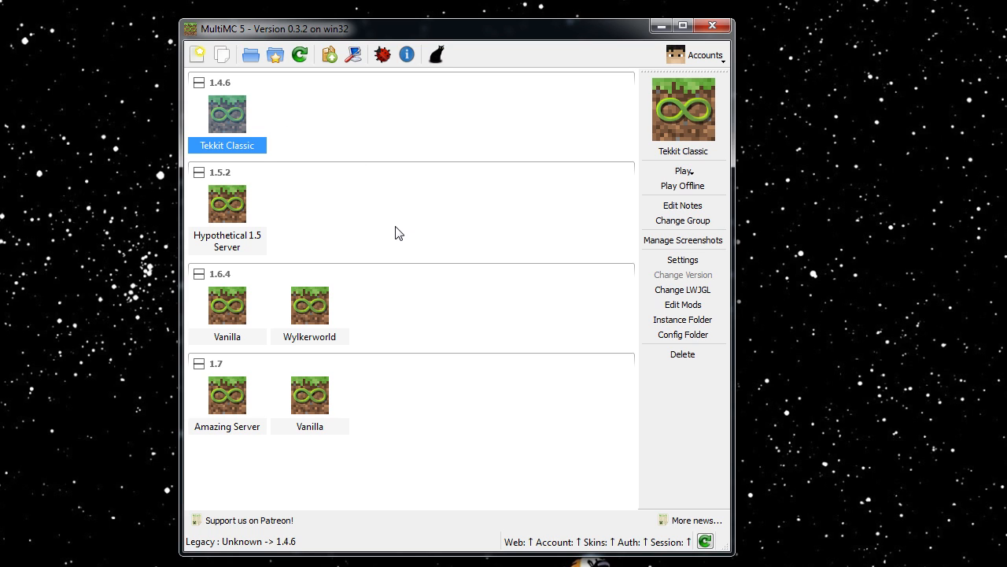
pyautogui.moveTo(432, 114)
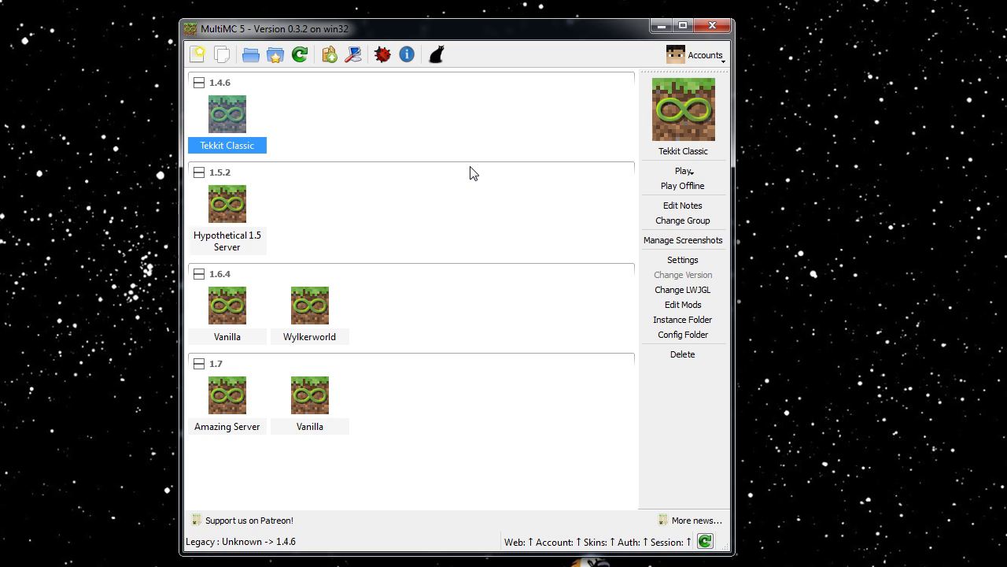
# Select Wylkerworld and browse its long loader mods list in Manage Mods.
pyautogui.click(309, 305)
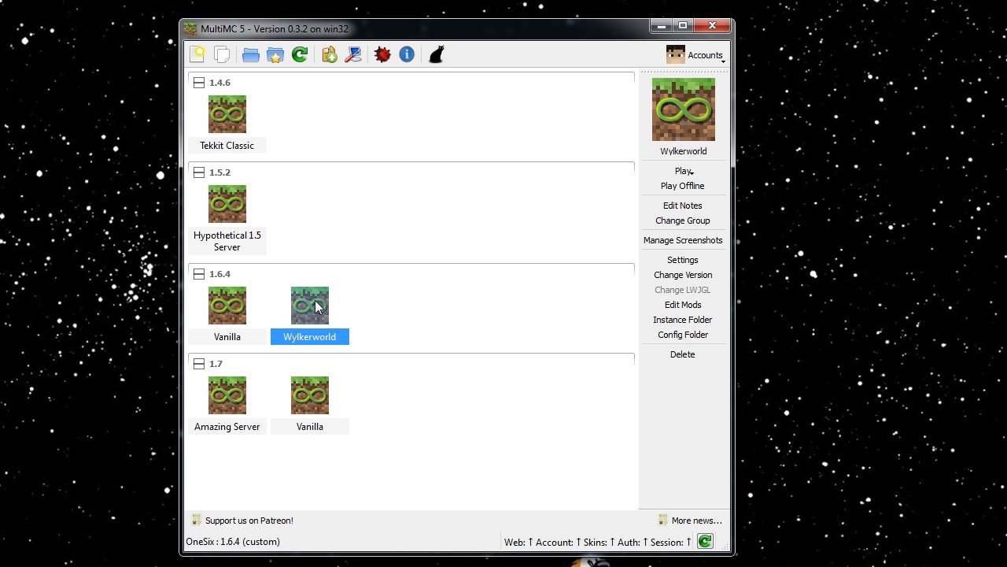
pyautogui.moveTo(683, 305)
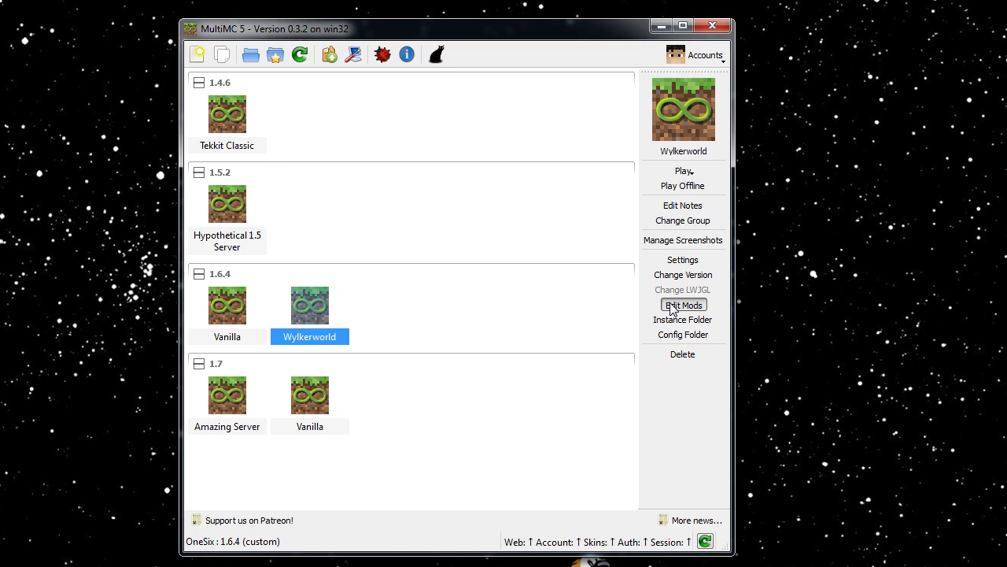
pyautogui.click(683, 305)
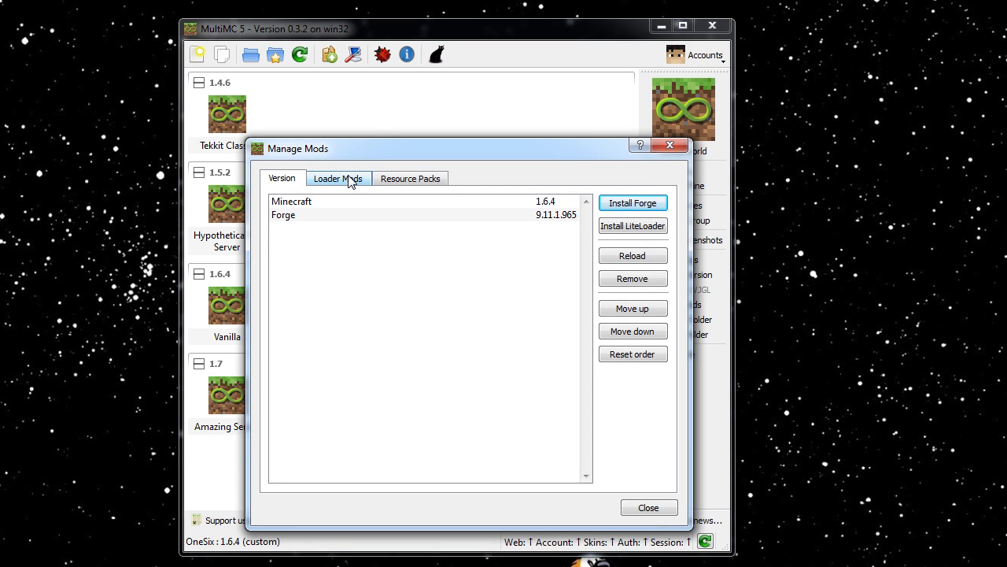
pyautogui.click(337, 177)
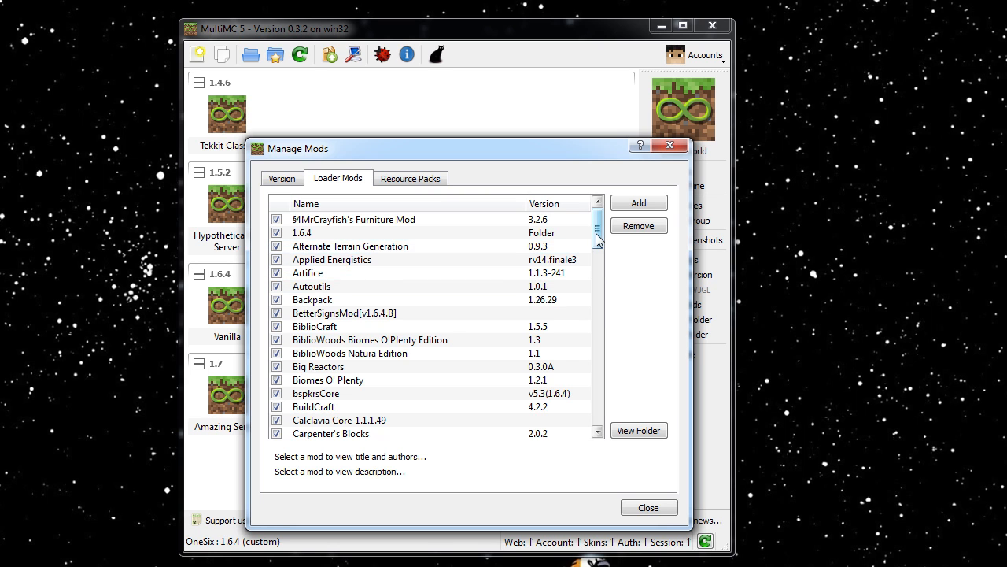
pyautogui.scroll(-3)
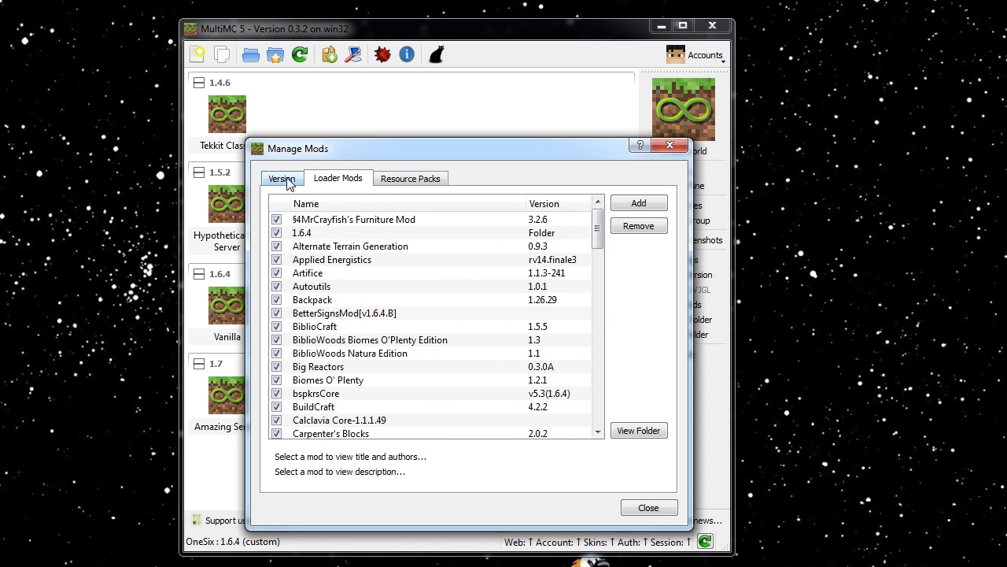
# View Wylkerworld's Version components showing Forge 9.11.1.965, then leave via Install Forge.
pyautogui.click(282, 178)
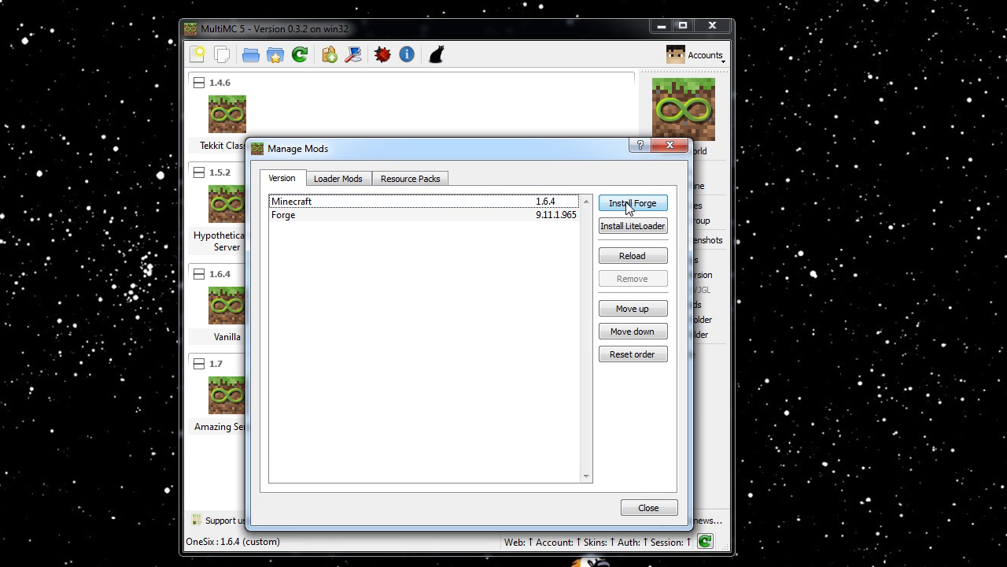
pyautogui.click(633, 202)
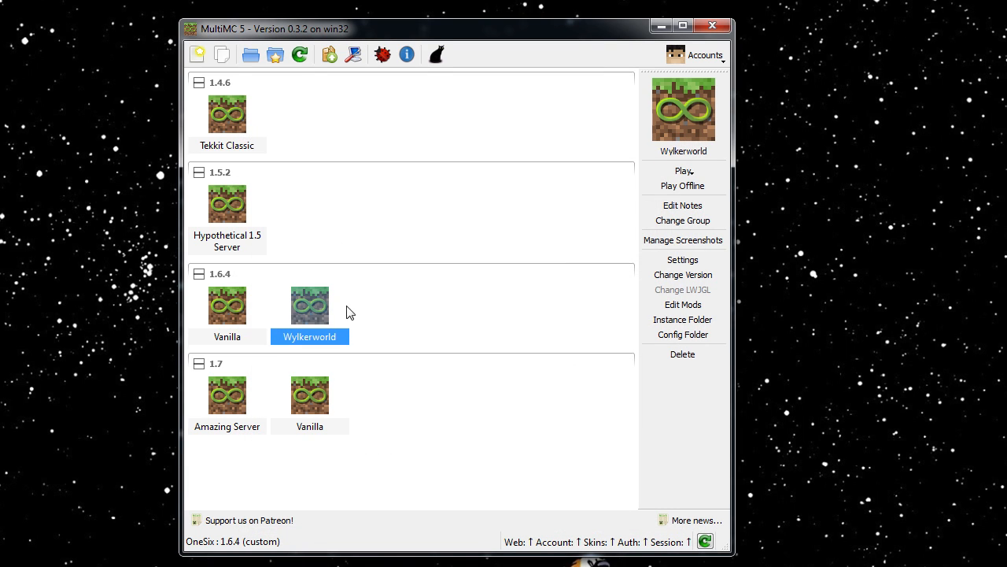
# Reopen Wylkerworld's Loader Mods and start adding a mod from the Mod Downloads 1.6.4 folder.
pyautogui.click(683, 306)
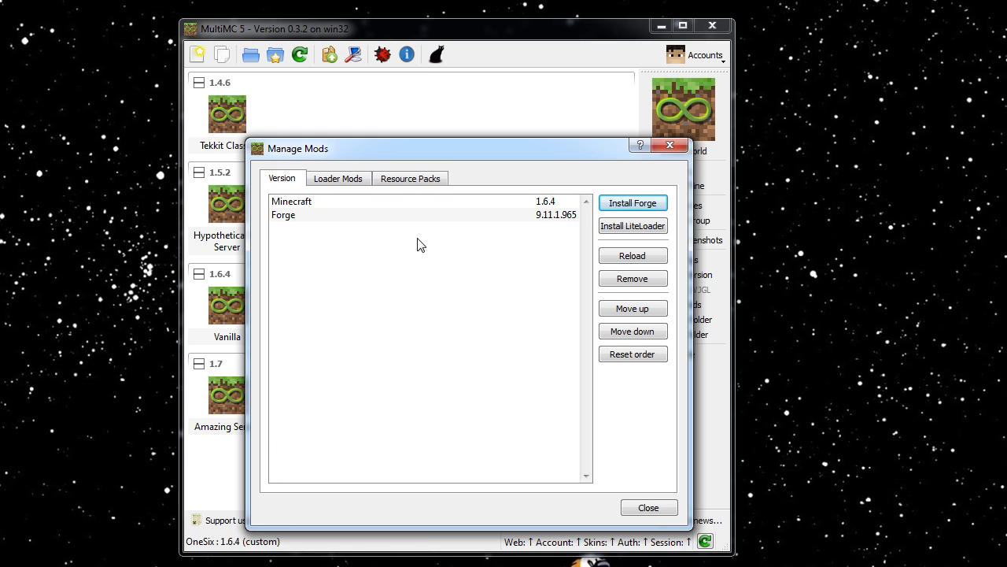
pyautogui.moveTo(635, 475)
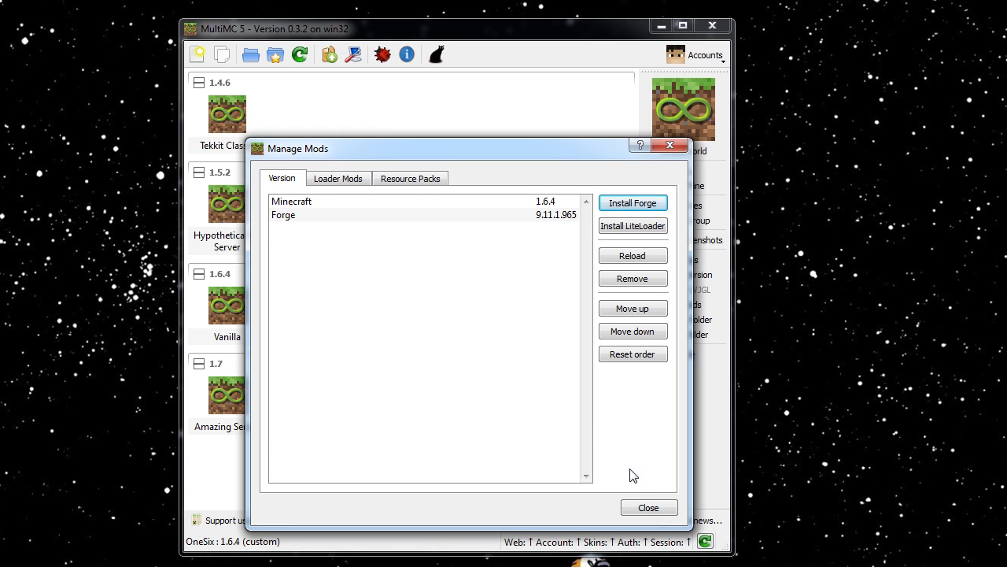
pyautogui.moveTo(526, 394)
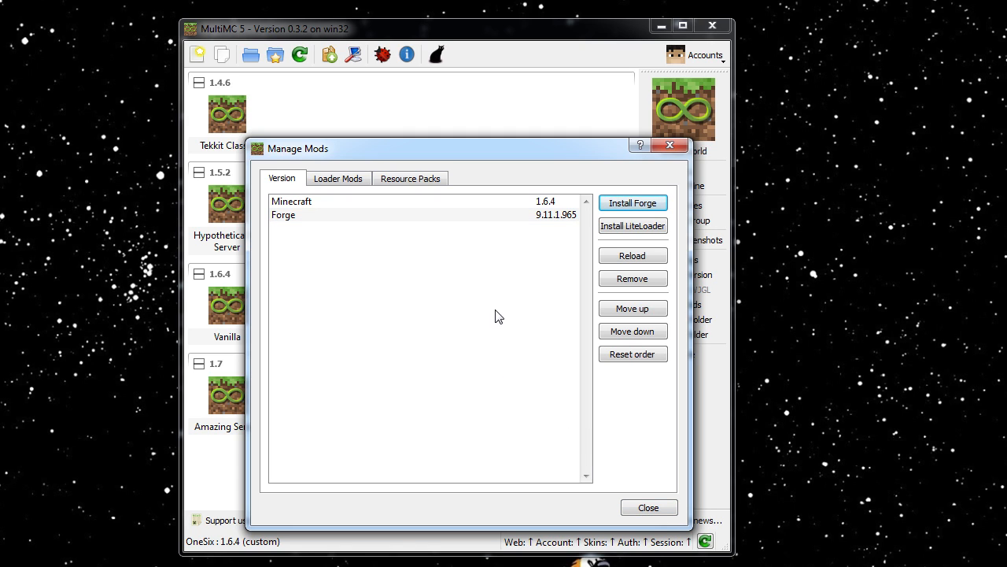
pyautogui.moveTo(485, 291)
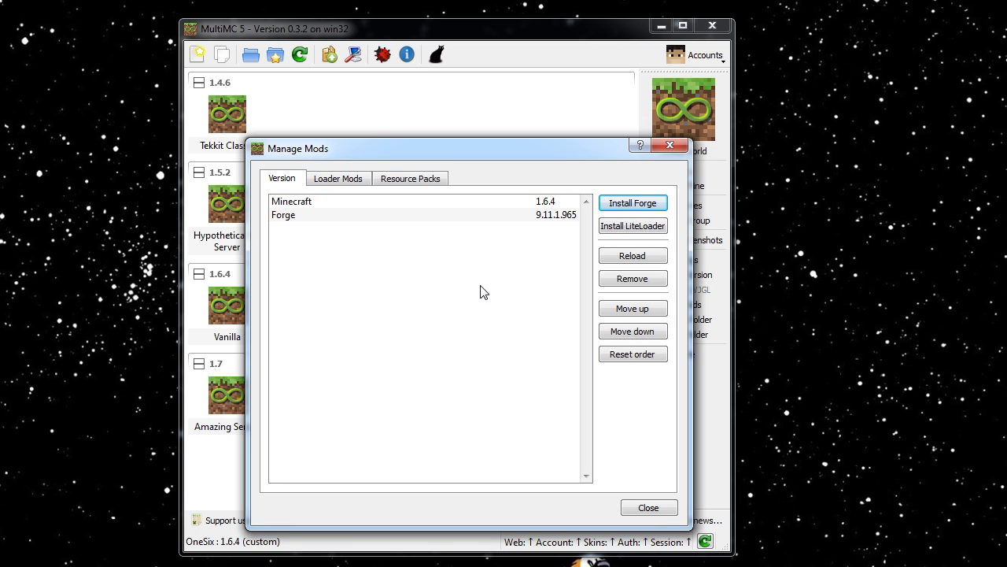
pyautogui.click(337, 178)
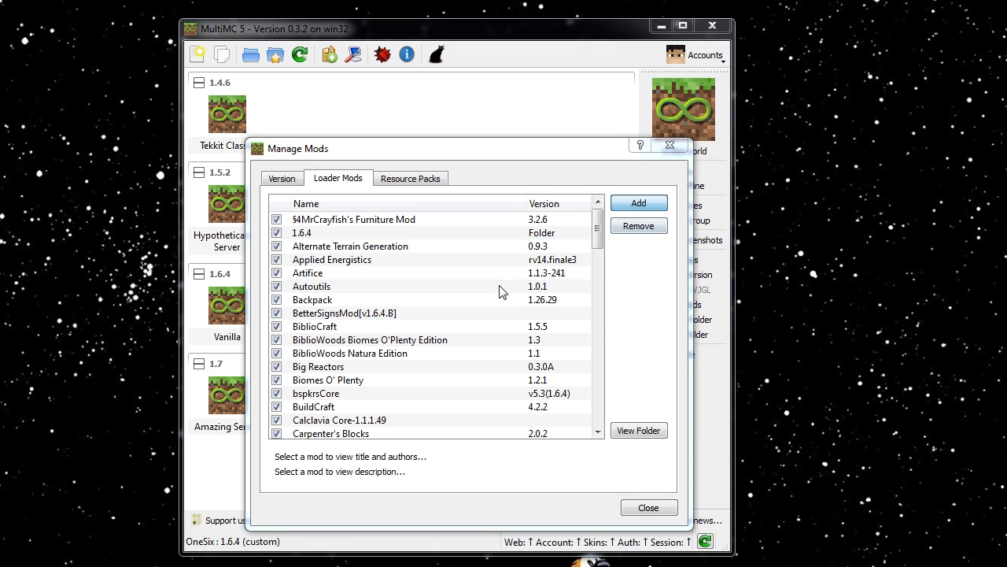
pyautogui.moveTo(482, 293)
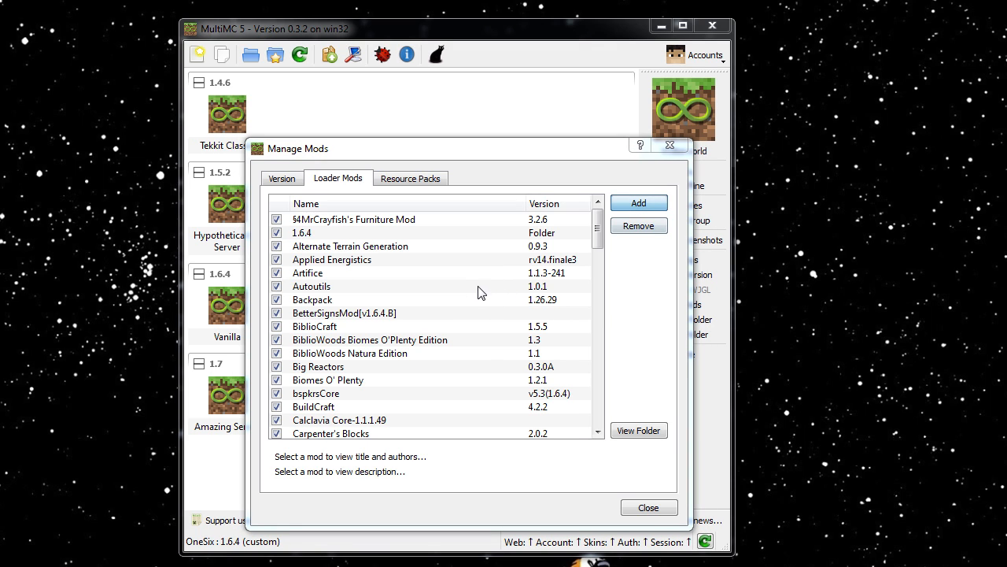
pyautogui.click(639, 202)
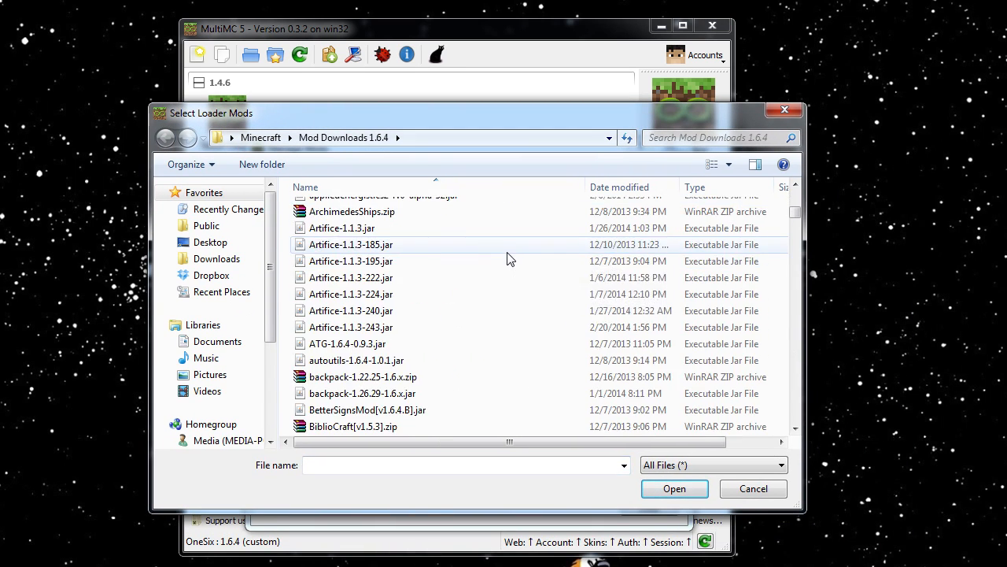
# Browse the 1.6.4 mod files, cancel without adding, and close Wylkerworld's mod manager.
pyautogui.scroll(-3)
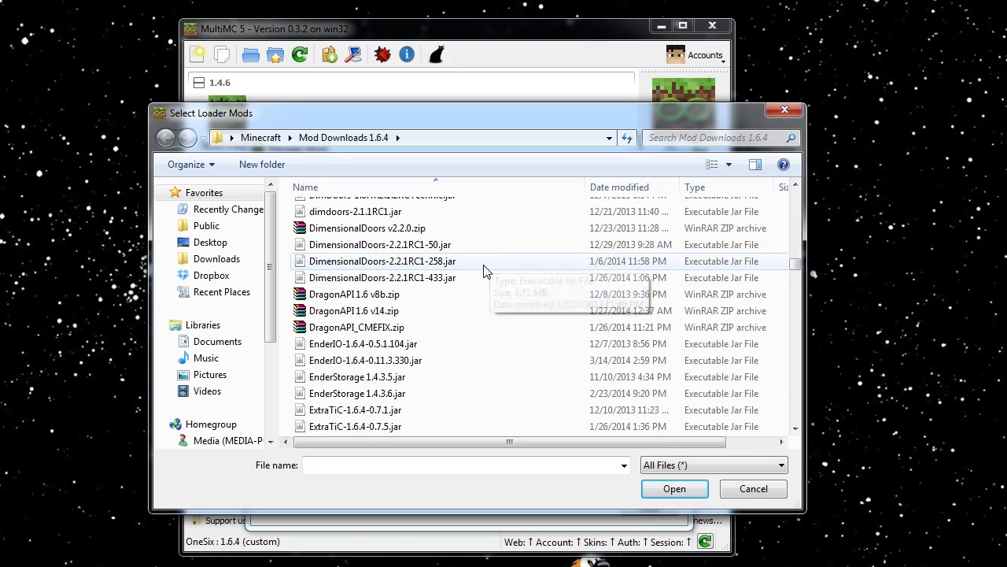
pyautogui.scroll(-3)
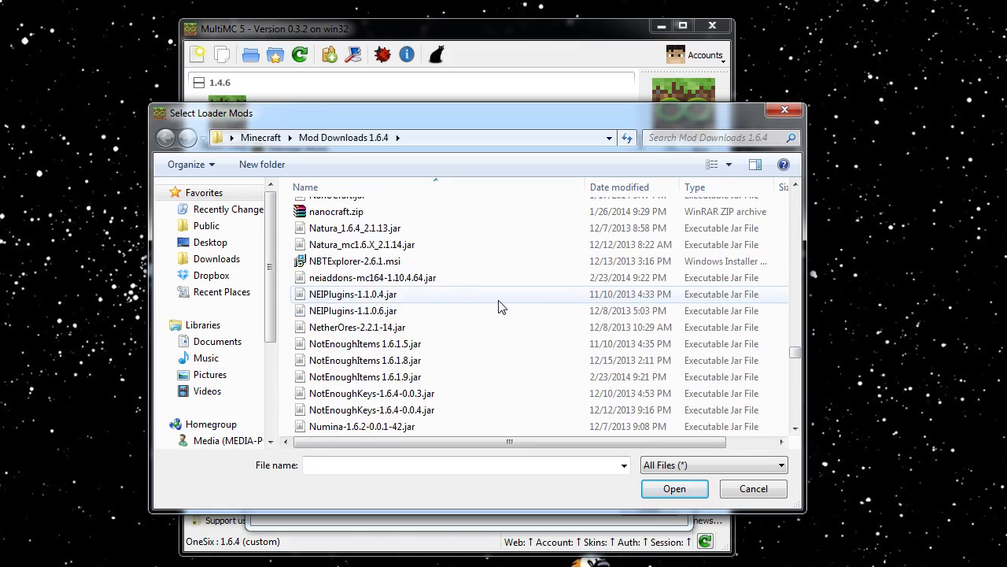
pyautogui.scroll(-3)
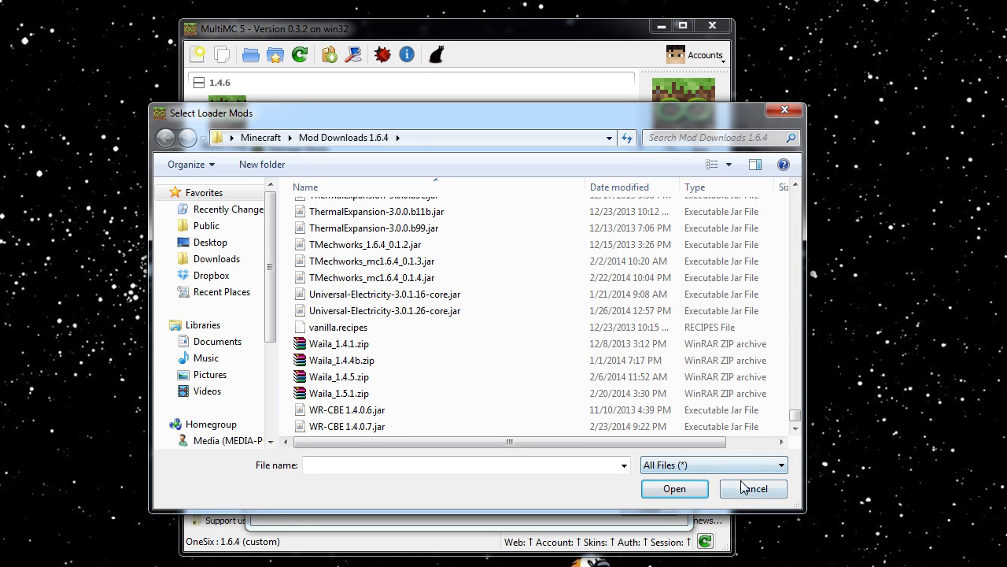
pyautogui.click(753, 488)
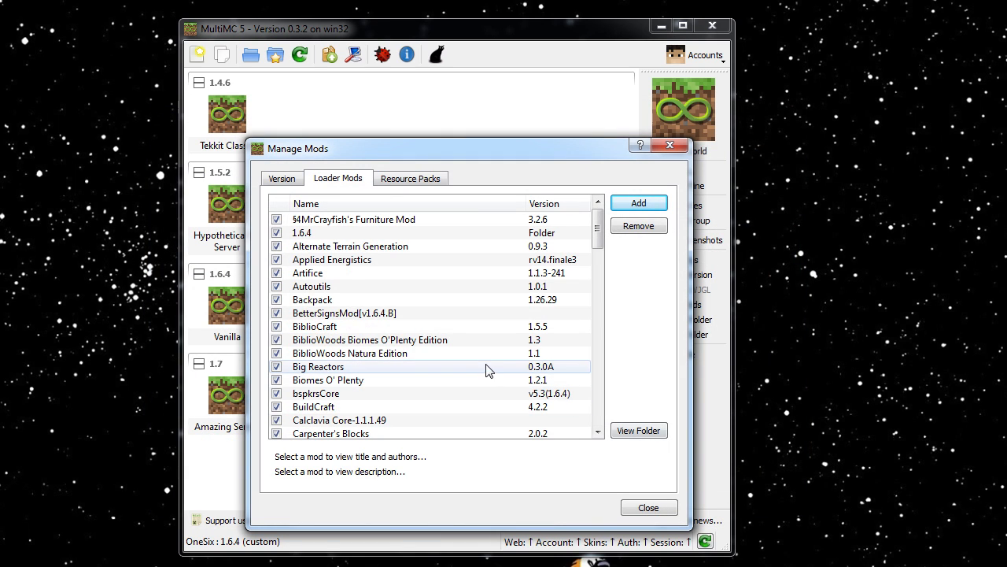
pyautogui.click(648, 507)
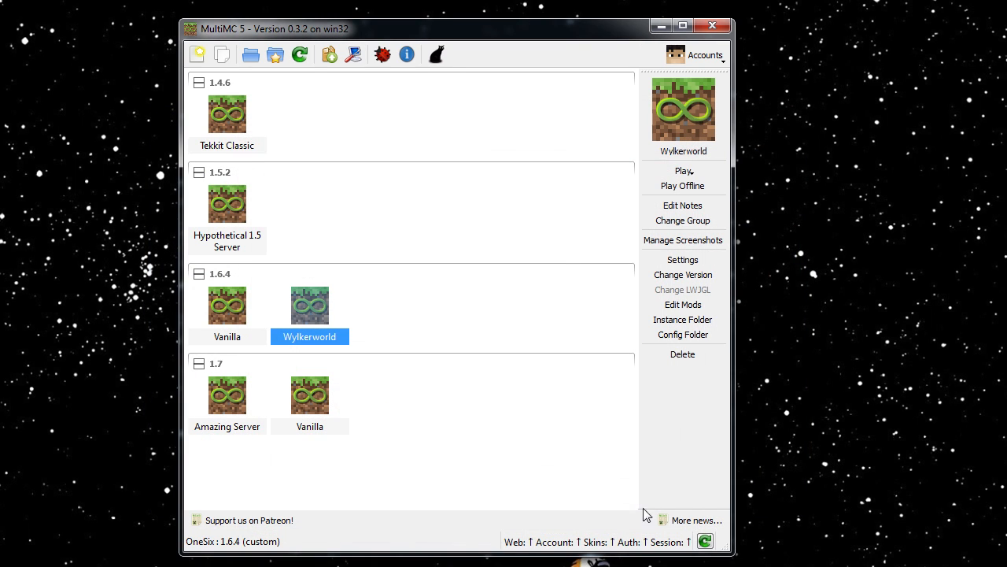
pyautogui.moveTo(592, 496)
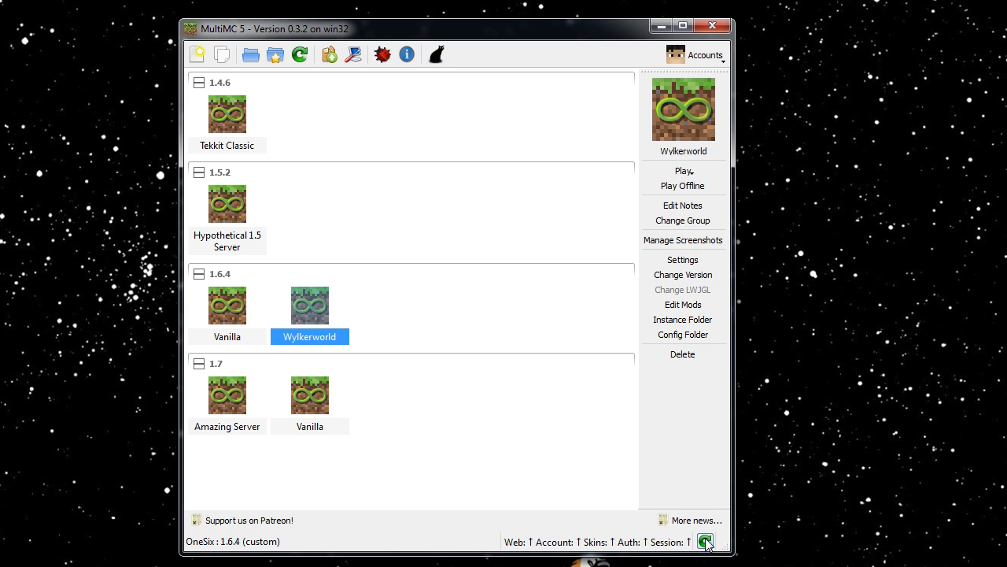
pyautogui.moveTo(682, 515)
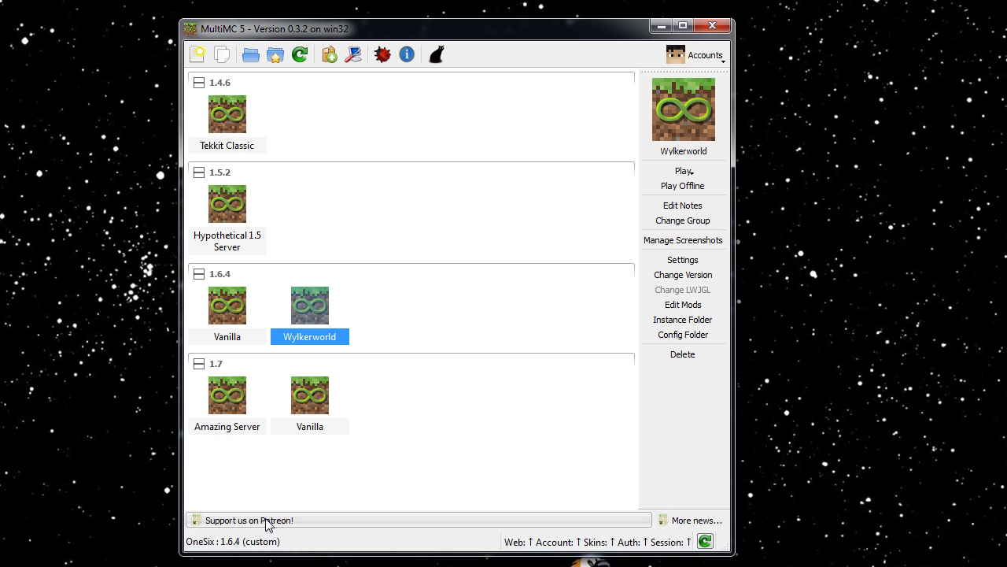
pyautogui.moveTo(309, 520)
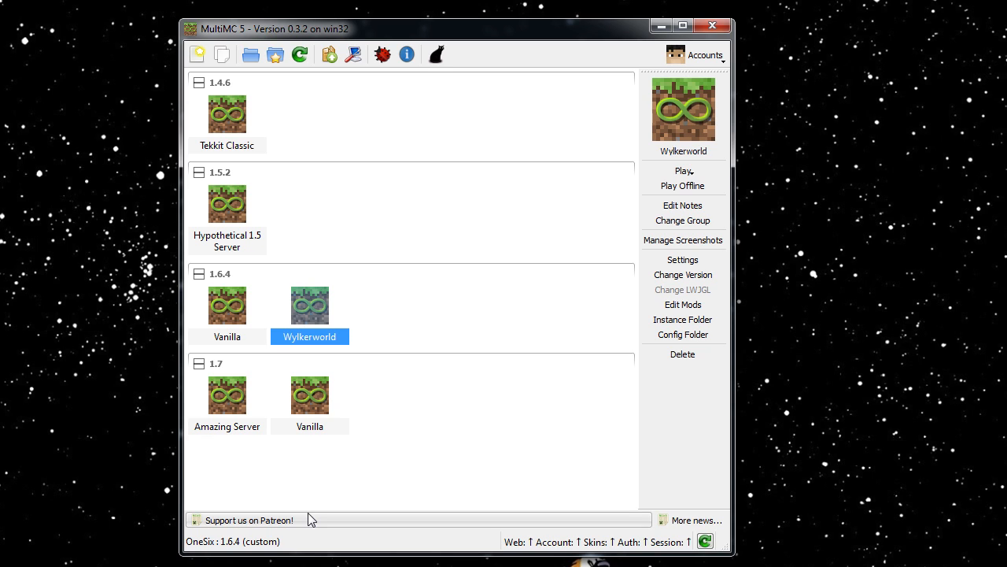
pyautogui.click(308, 395)
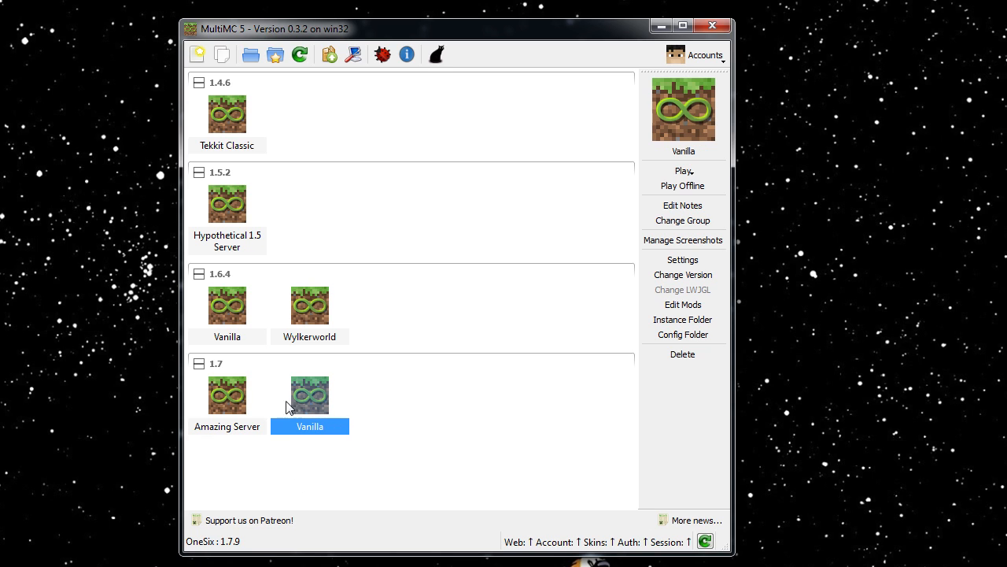
pyautogui.click(227, 395)
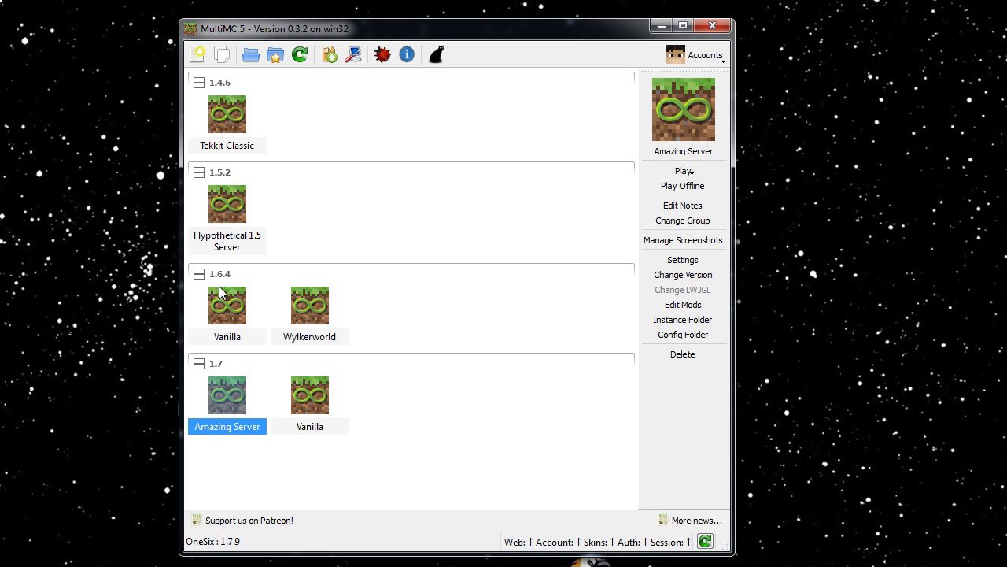
pyautogui.click(226, 205)
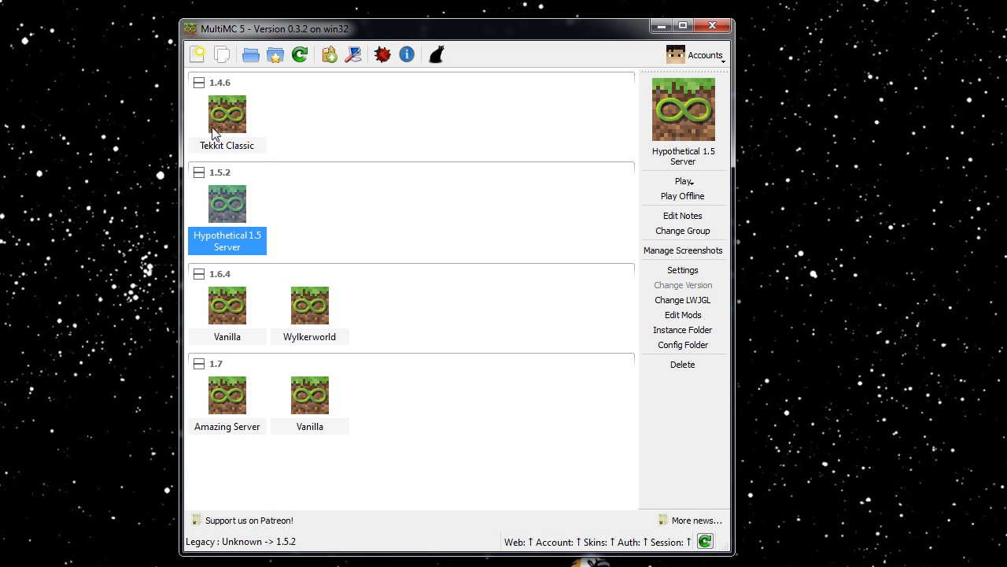
pyautogui.click(226, 113)
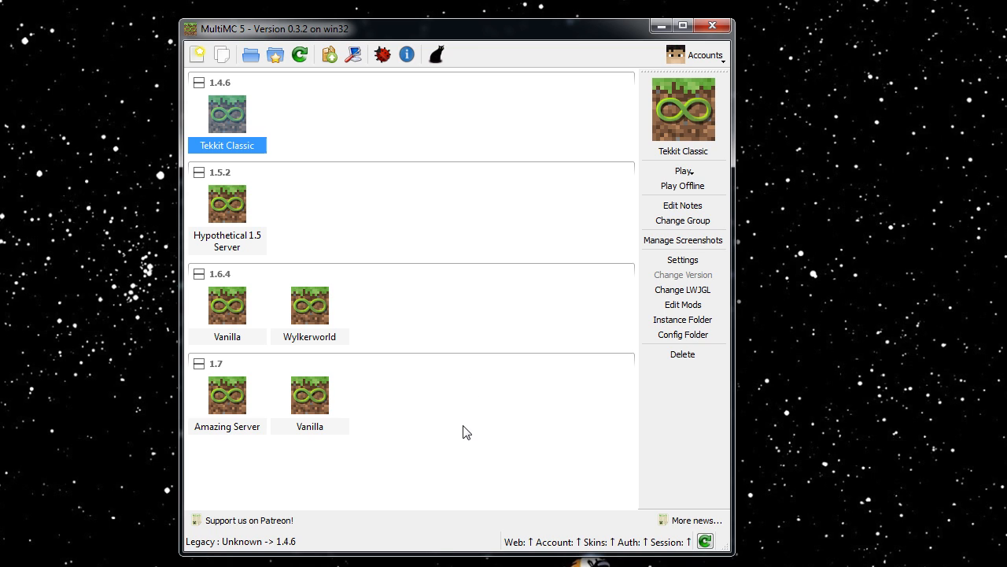
pyautogui.moveTo(518, 360)
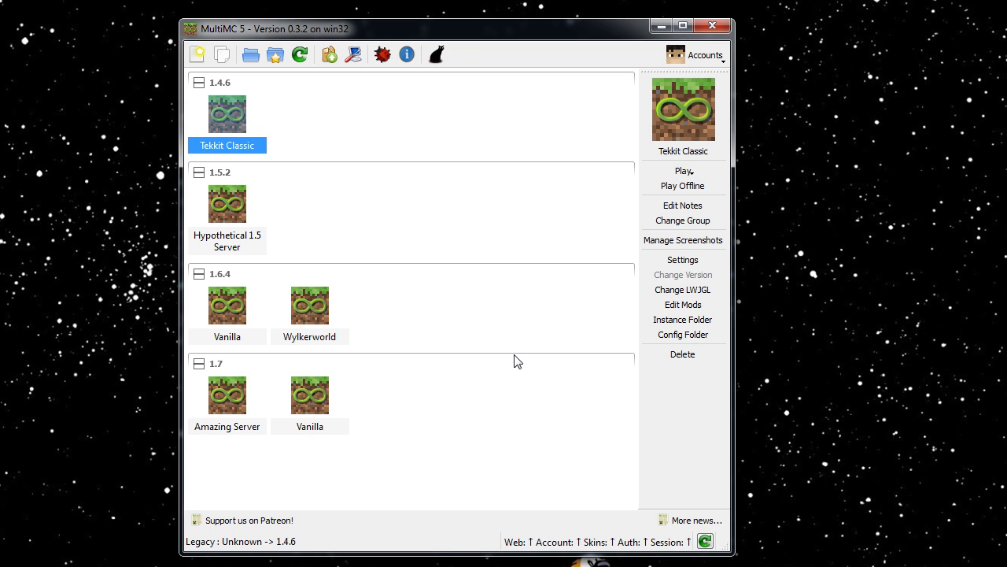
pyautogui.moveTo(519, 341)
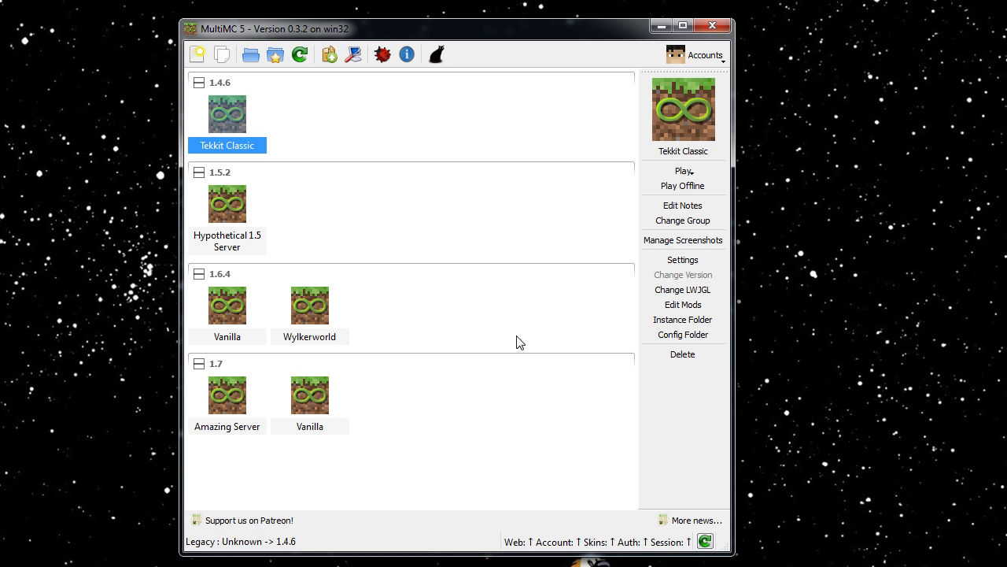
pyautogui.moveTo(570, 86)
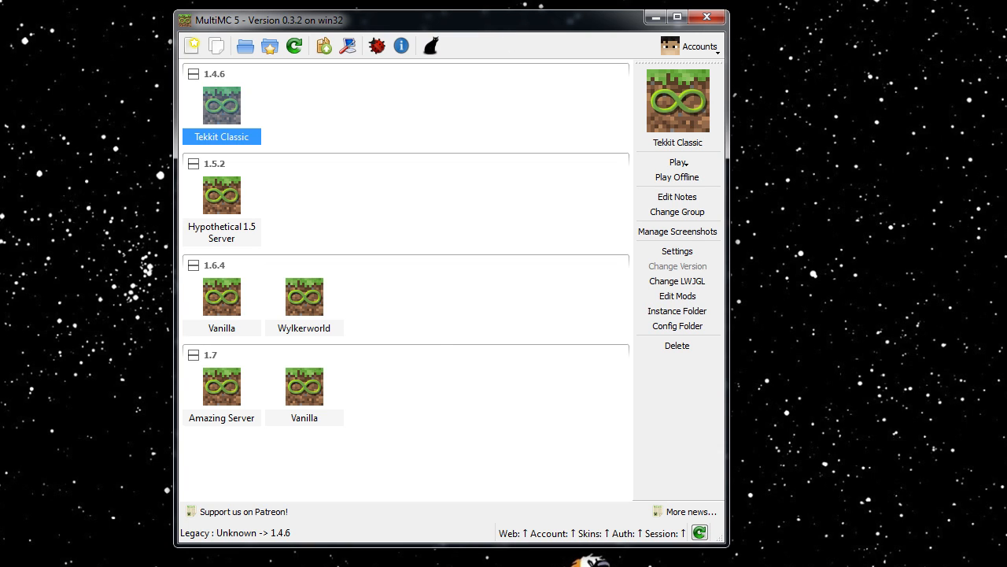
pyautogui.moveTo(548, 123)
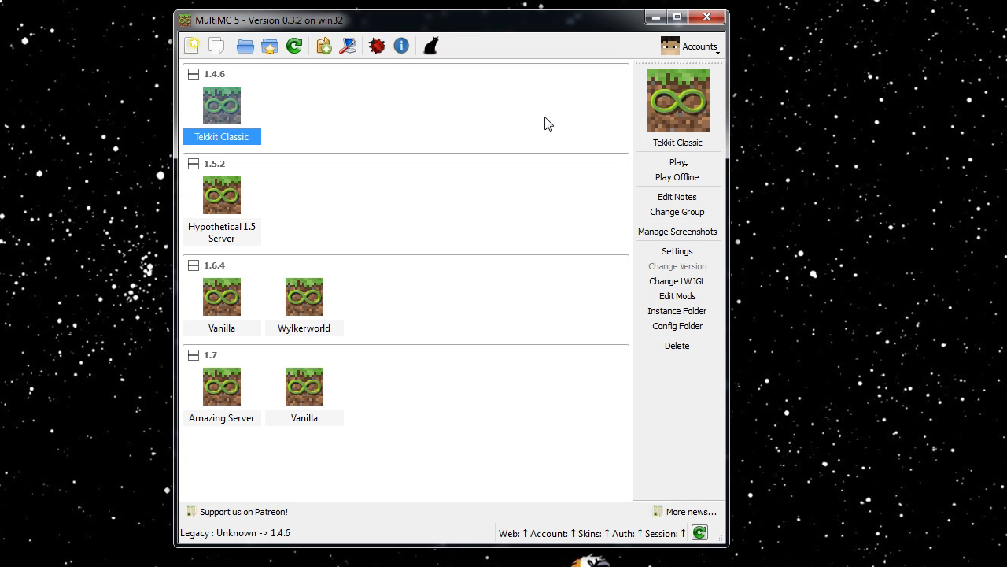
pyautogui.moveTo(475, 217)
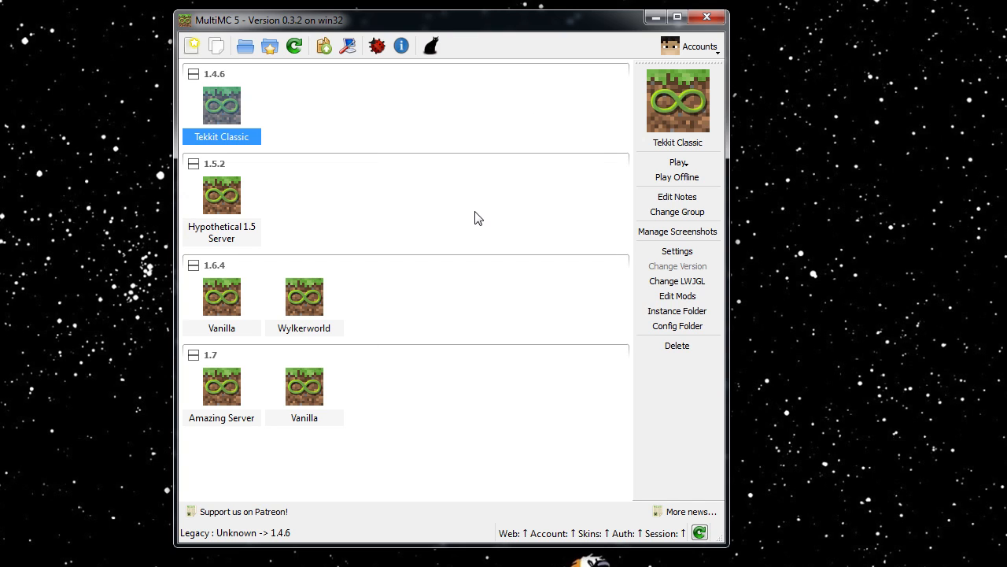
pyautogui.moveTo(503, 233)
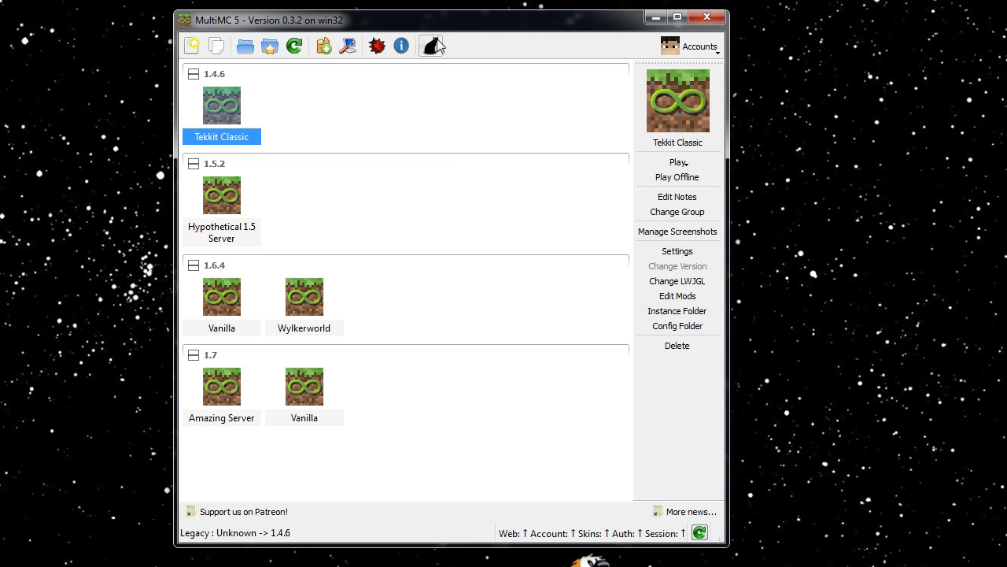
pyautogui.moveTo(461, 22)
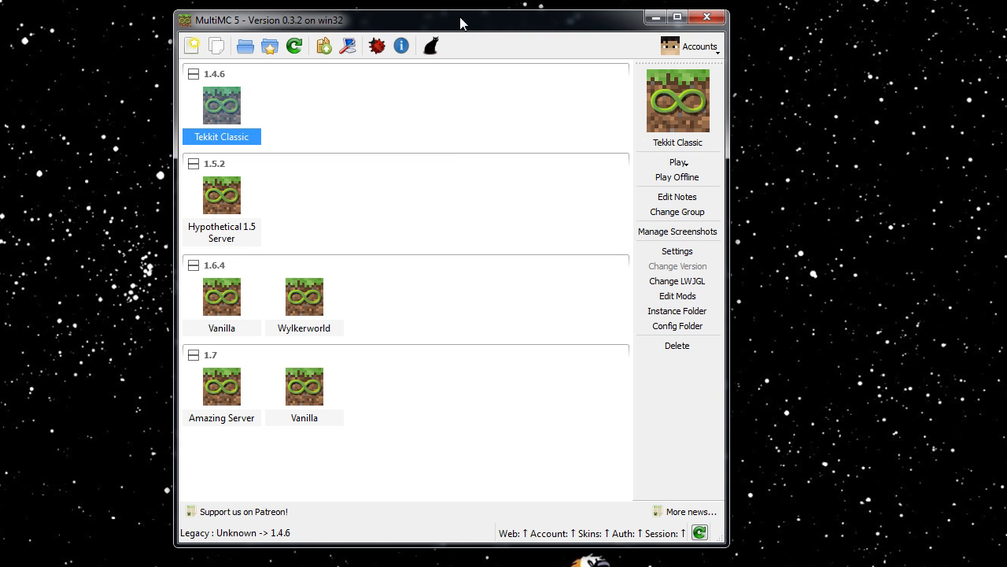